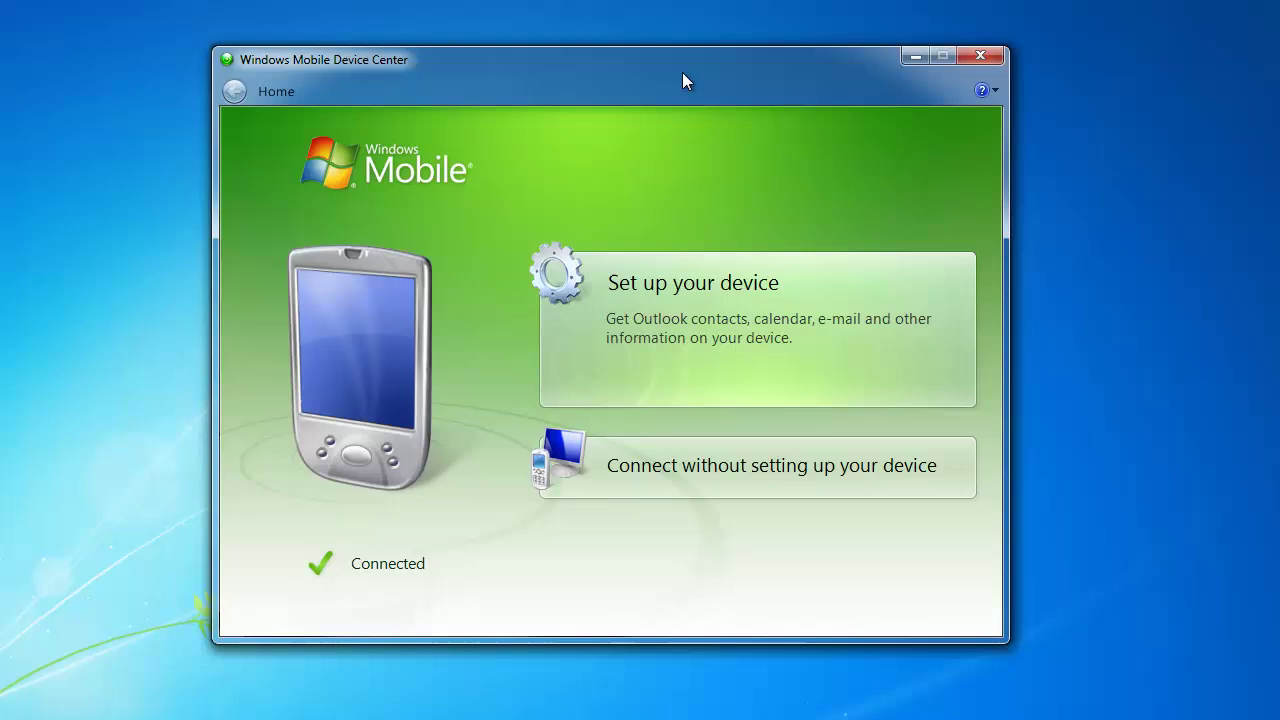
mouse_move(803, 474)
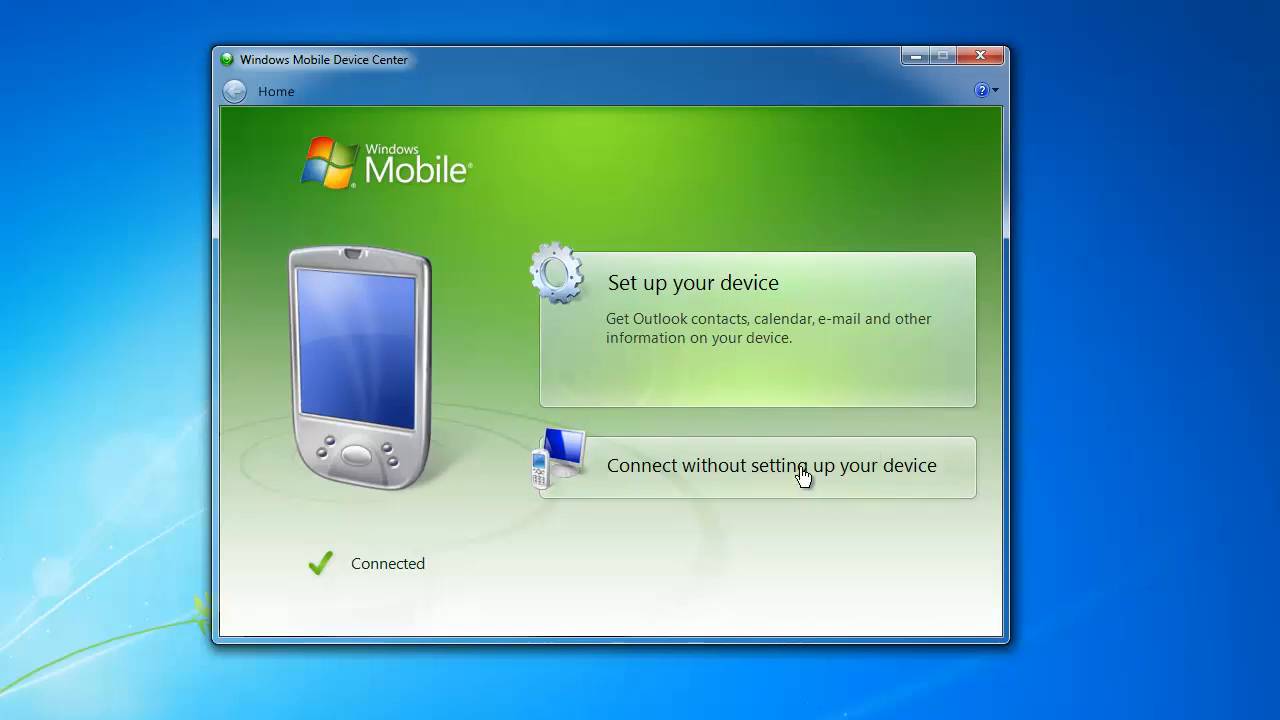
Connect to the handheld without setup and browse its root folder contents.
left_click(802, 467)
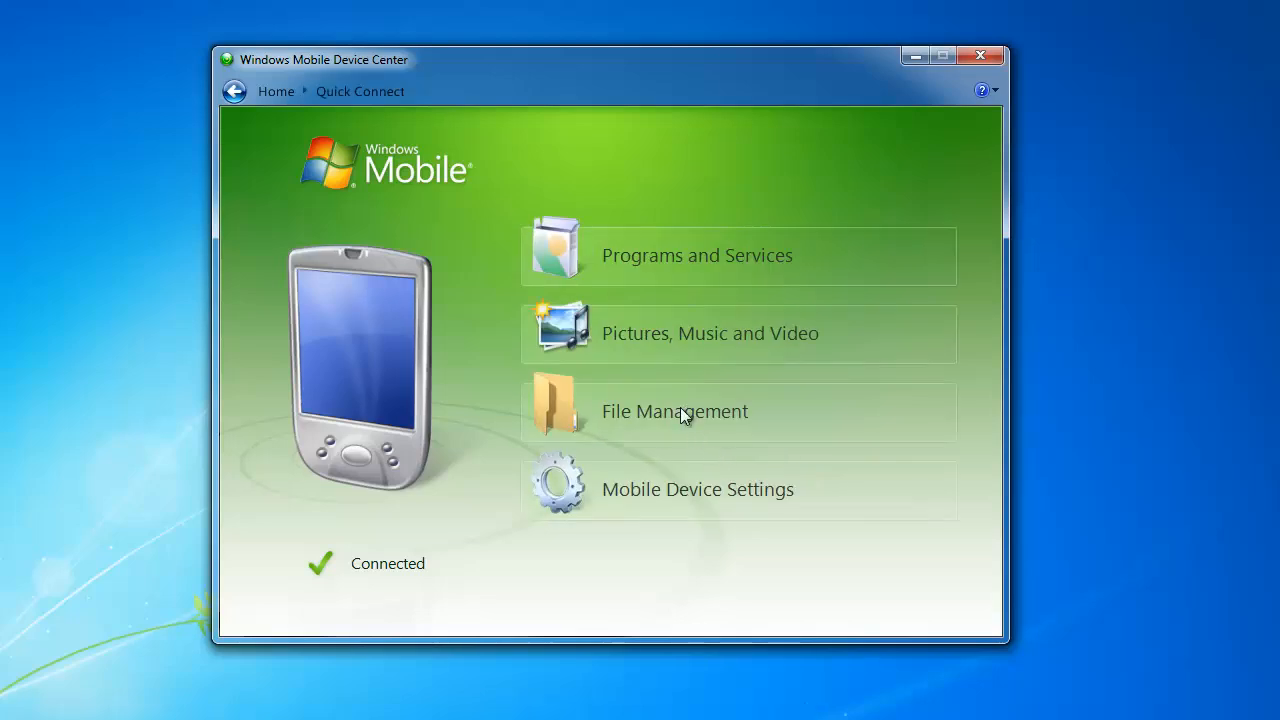
left_click(675, 411)
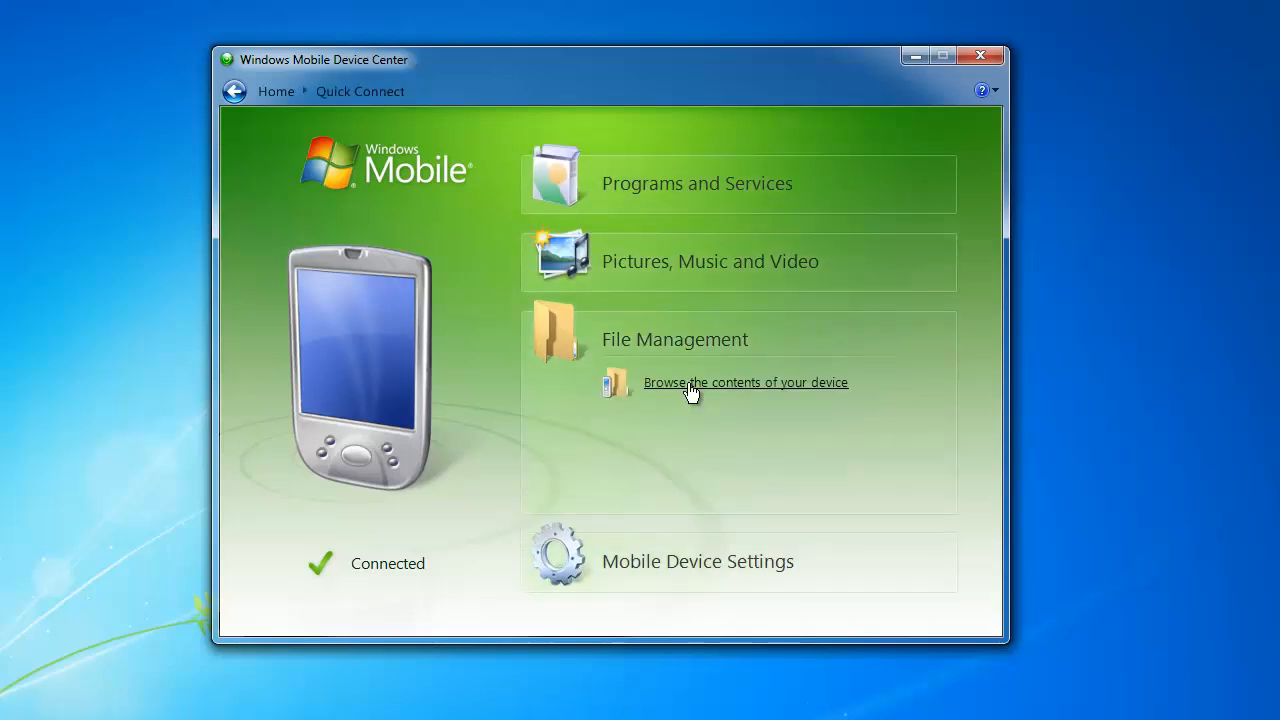
left_click(746, 382)
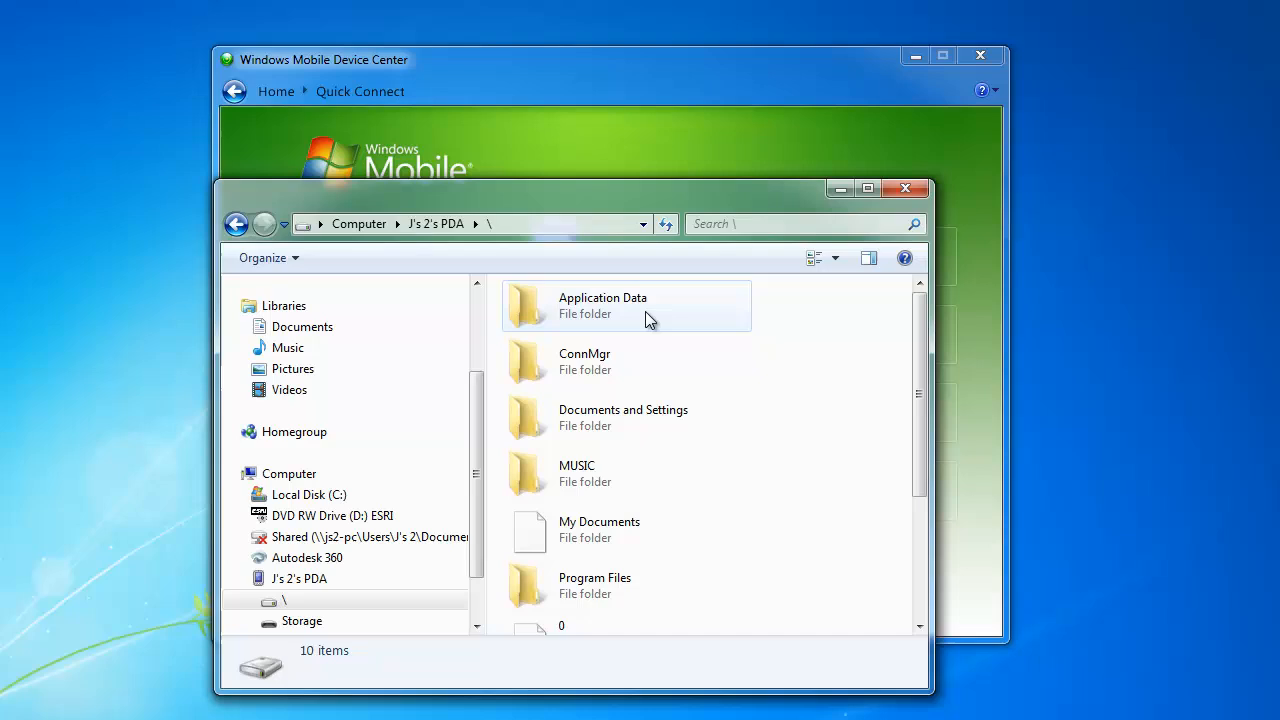
Copy P_Ville_1_.log from the device's Program Files\SurvCE\Data folder, then minimize Explorer.
left_click(595, 585)
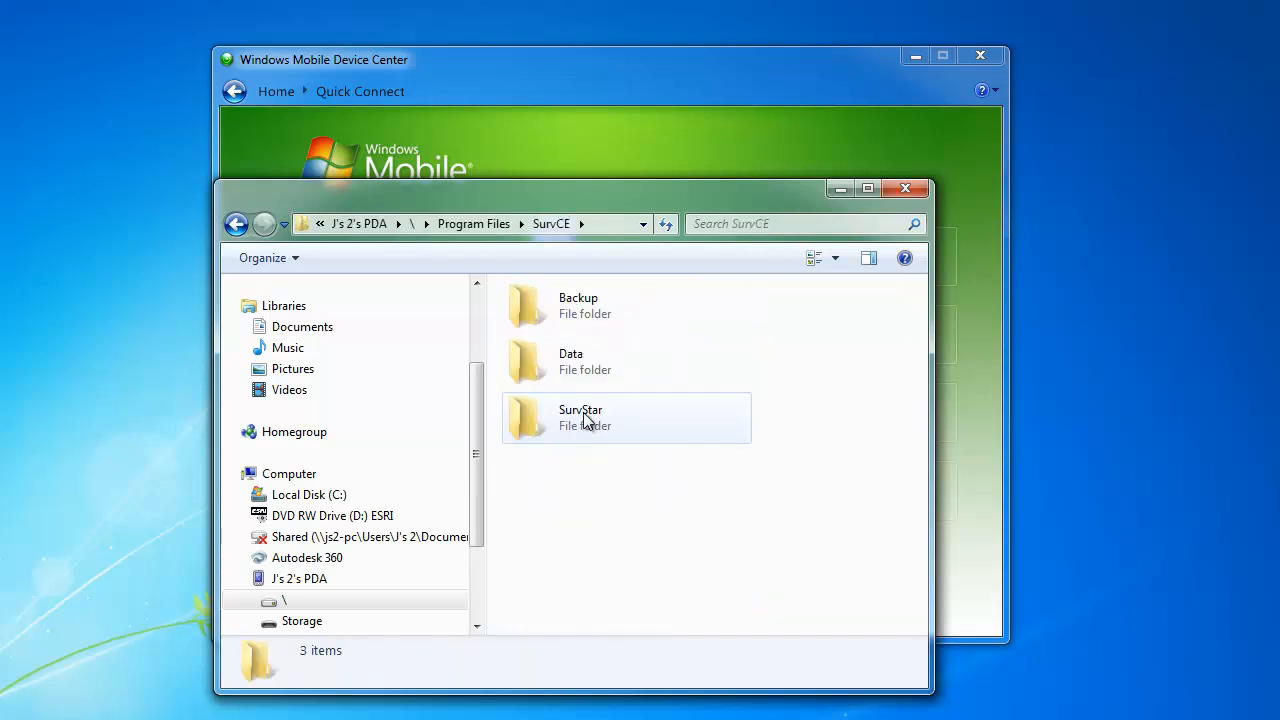
double_click(570, 360)
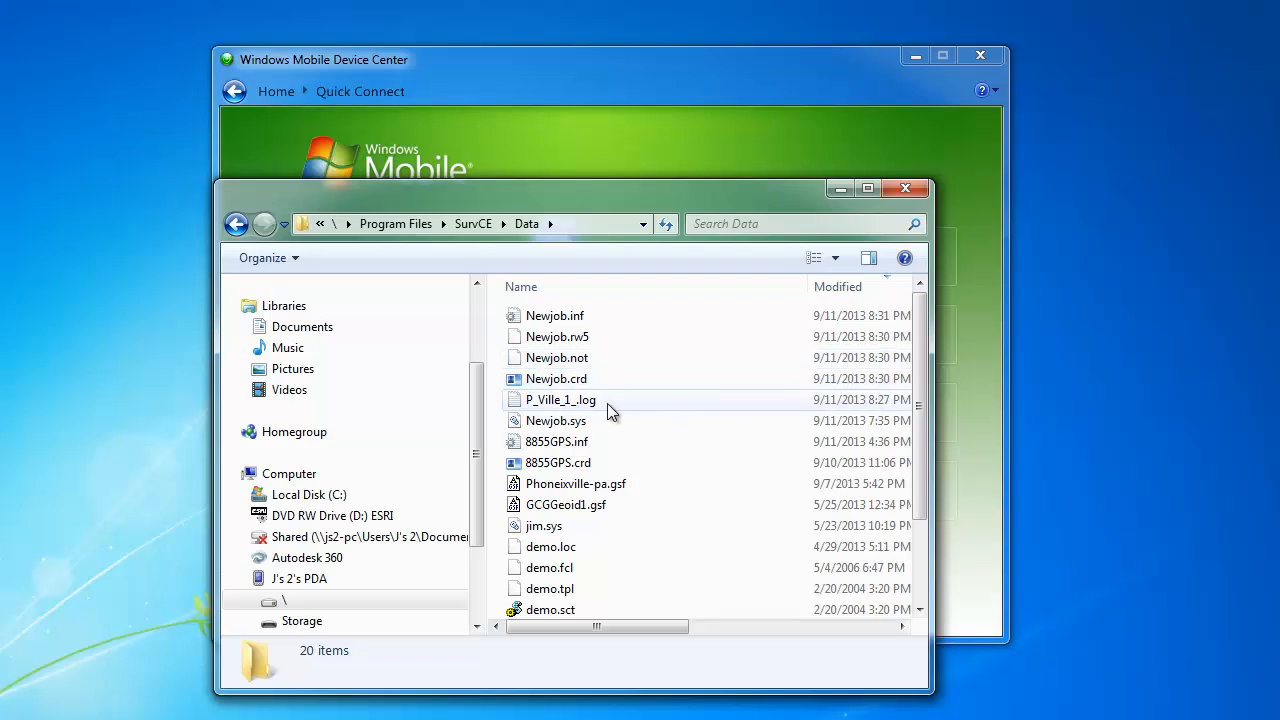
left_click(558, 400)
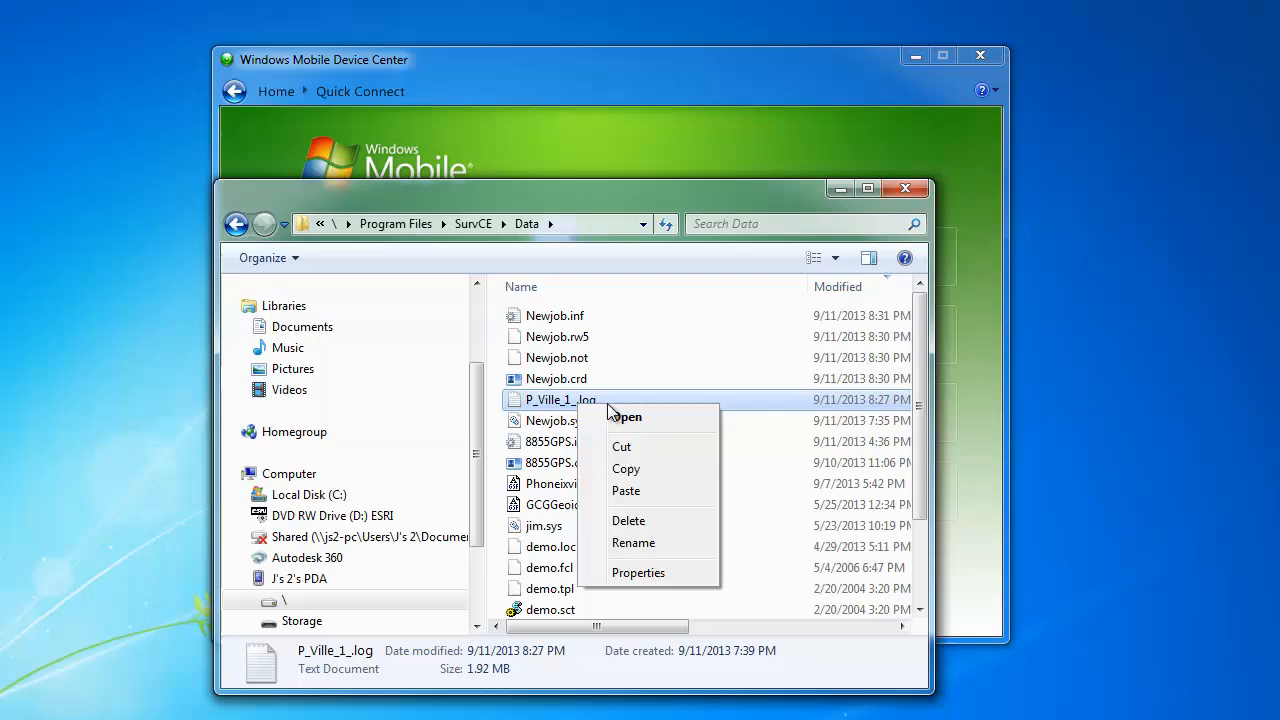
mouse_move(641, 476)
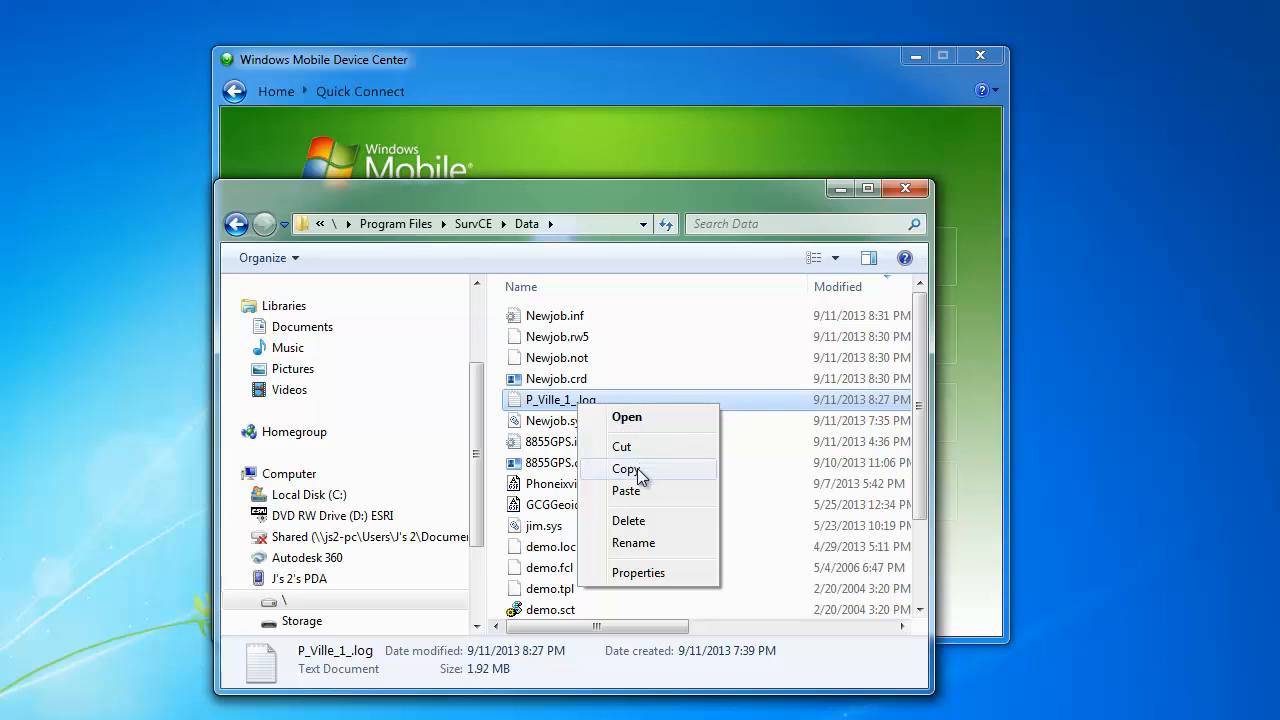
left_click(626, 469)
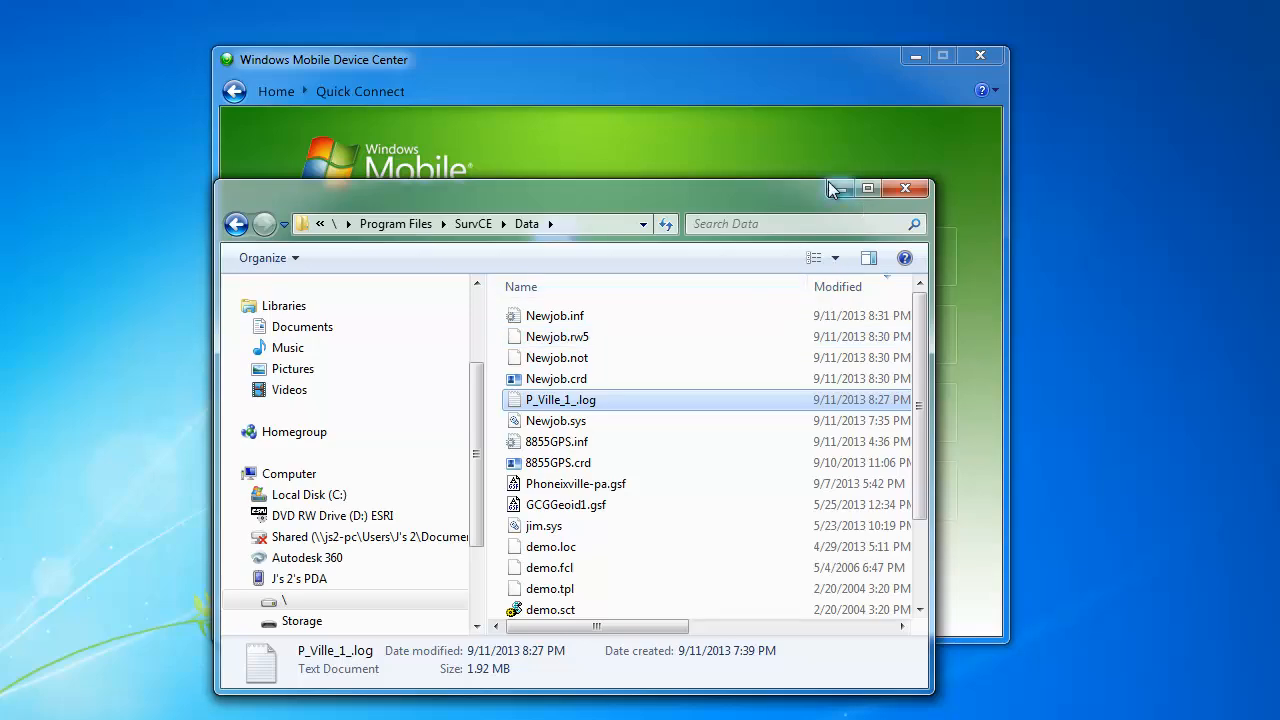
left_click(906, 188)
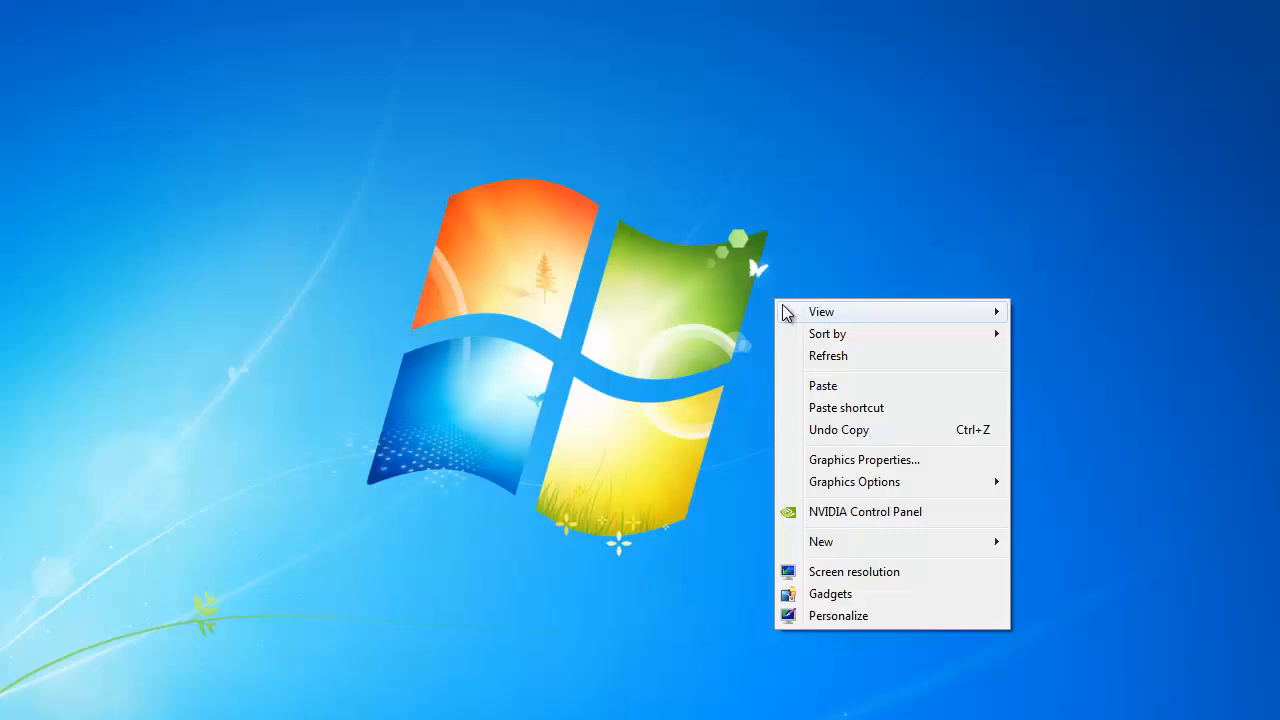
Paste P_Ville_1_.log onto the desktop, view it in Notepad, and close it.
left_click(858, 402)
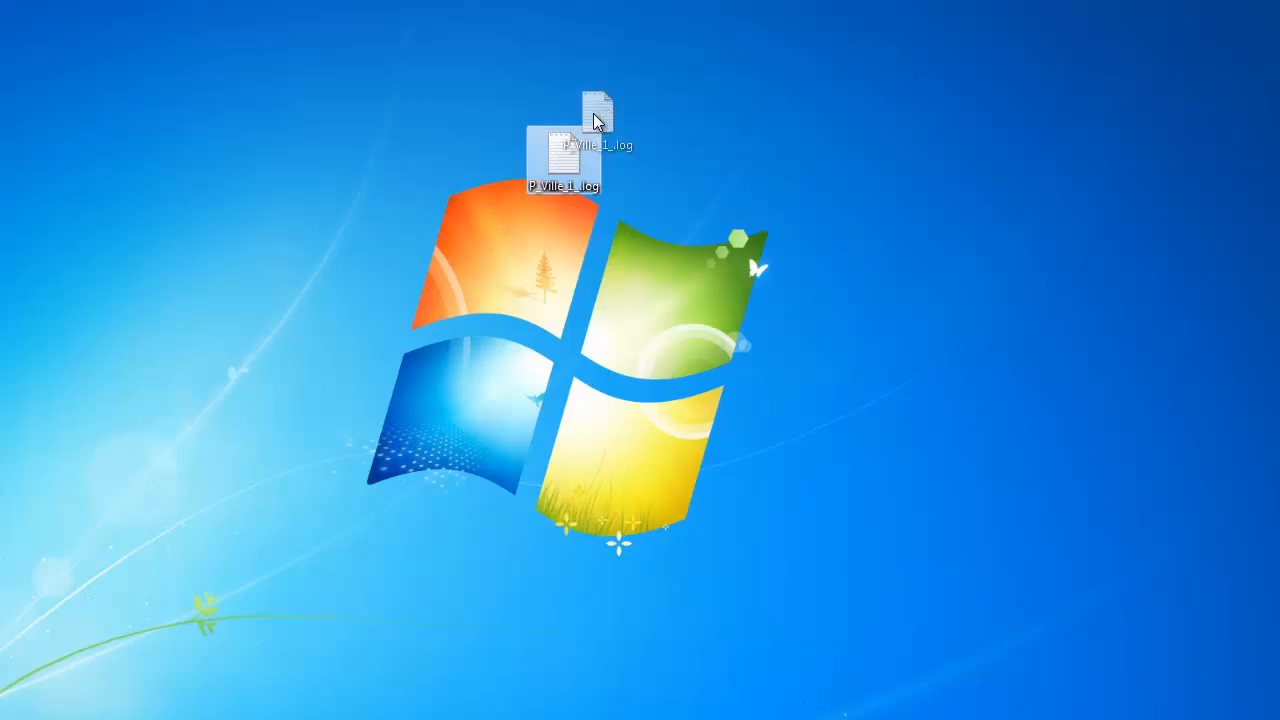
double_click(565, 145)
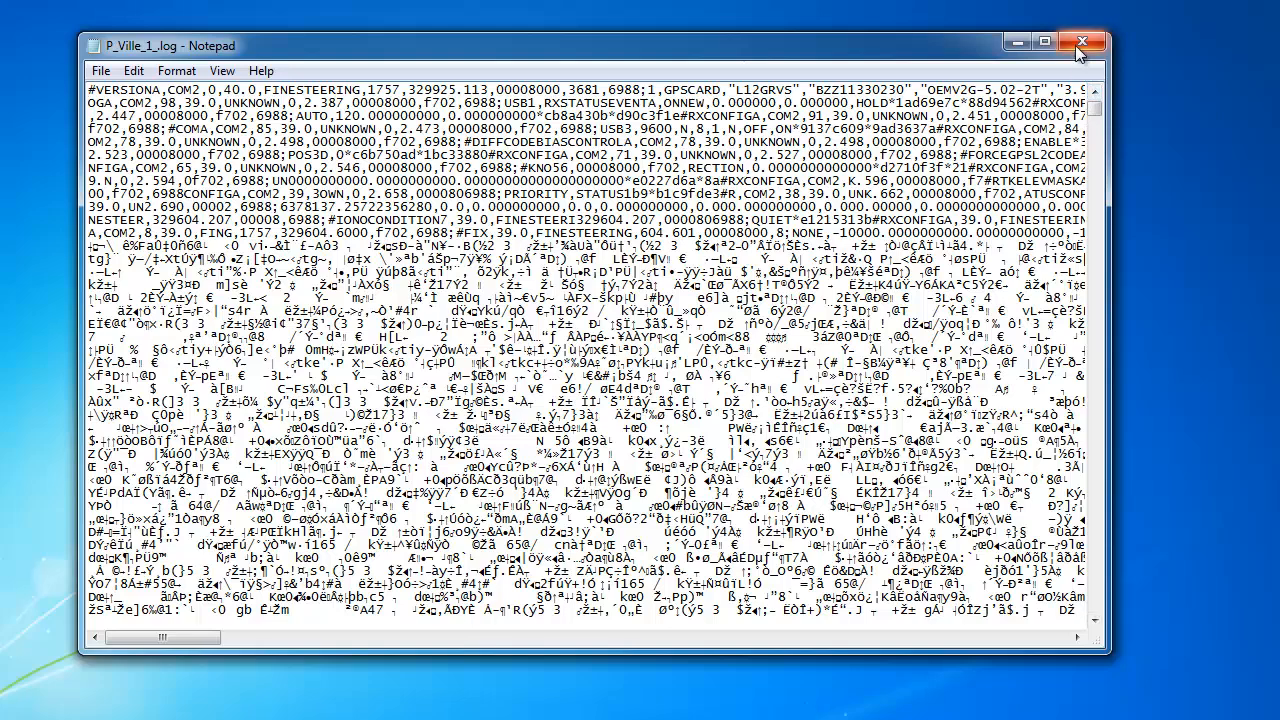
left_click(1082, 40)
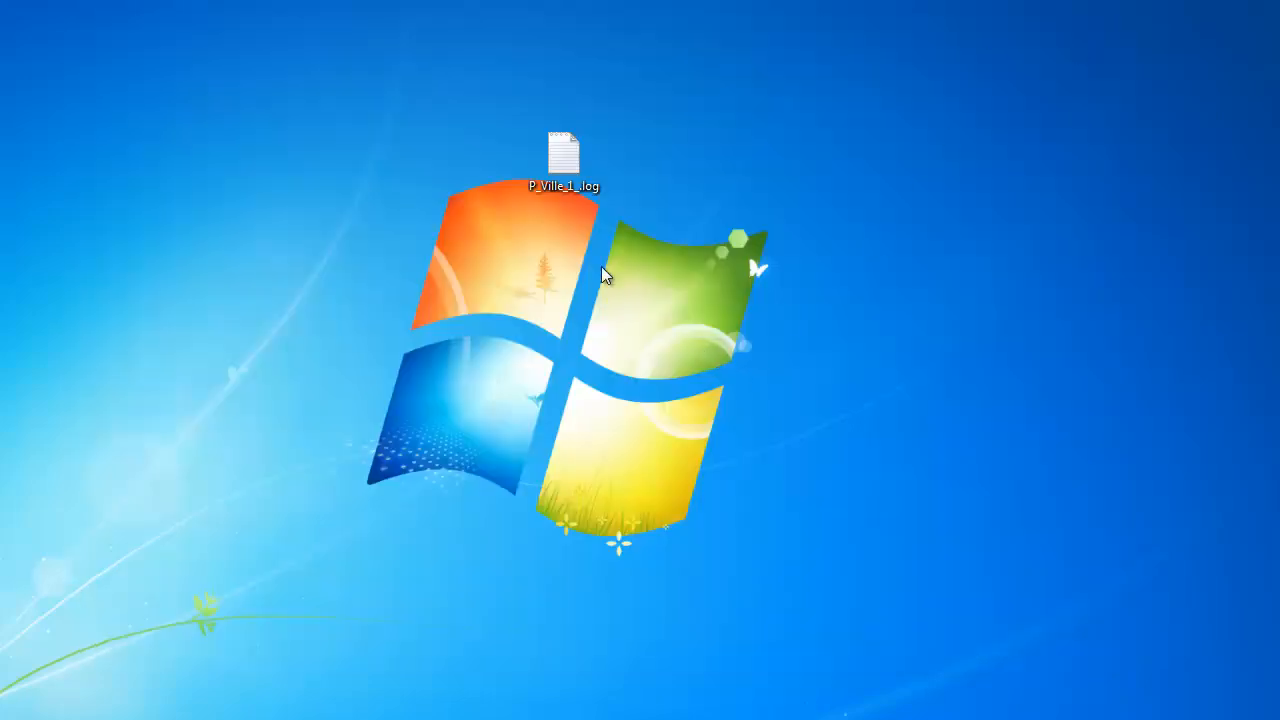
left_click(563, 145)
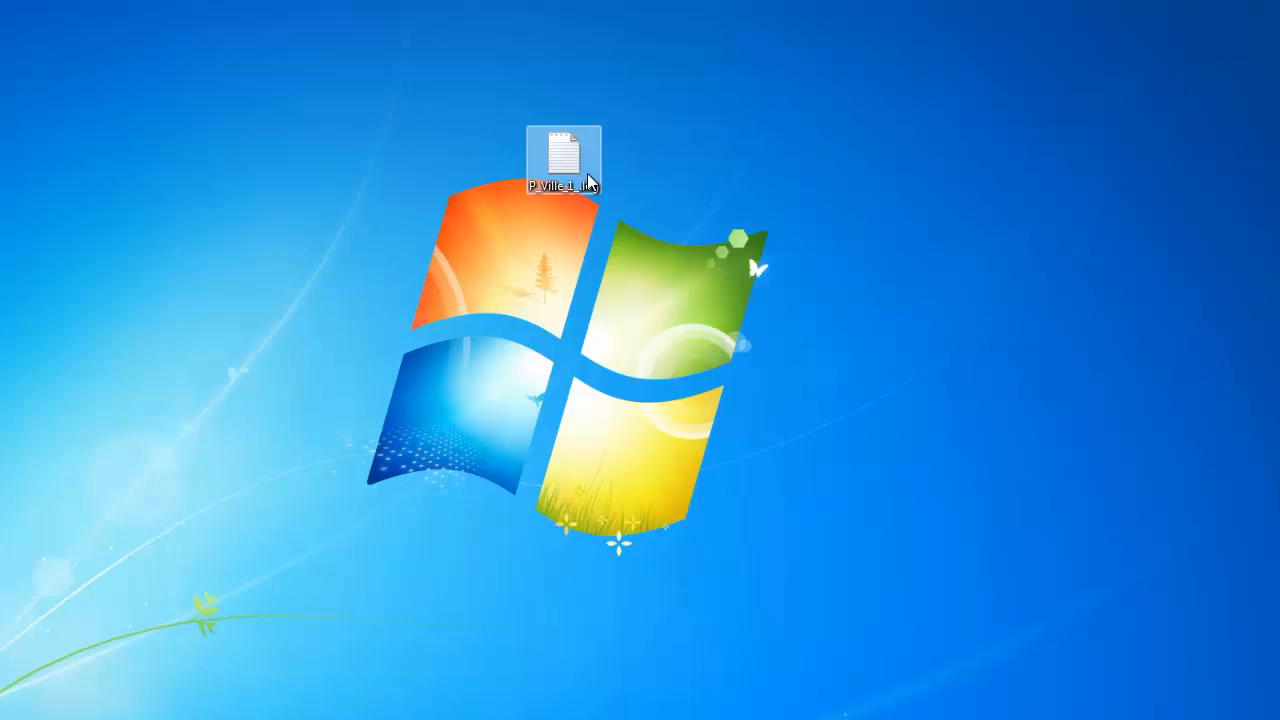
left_click(362, 396)
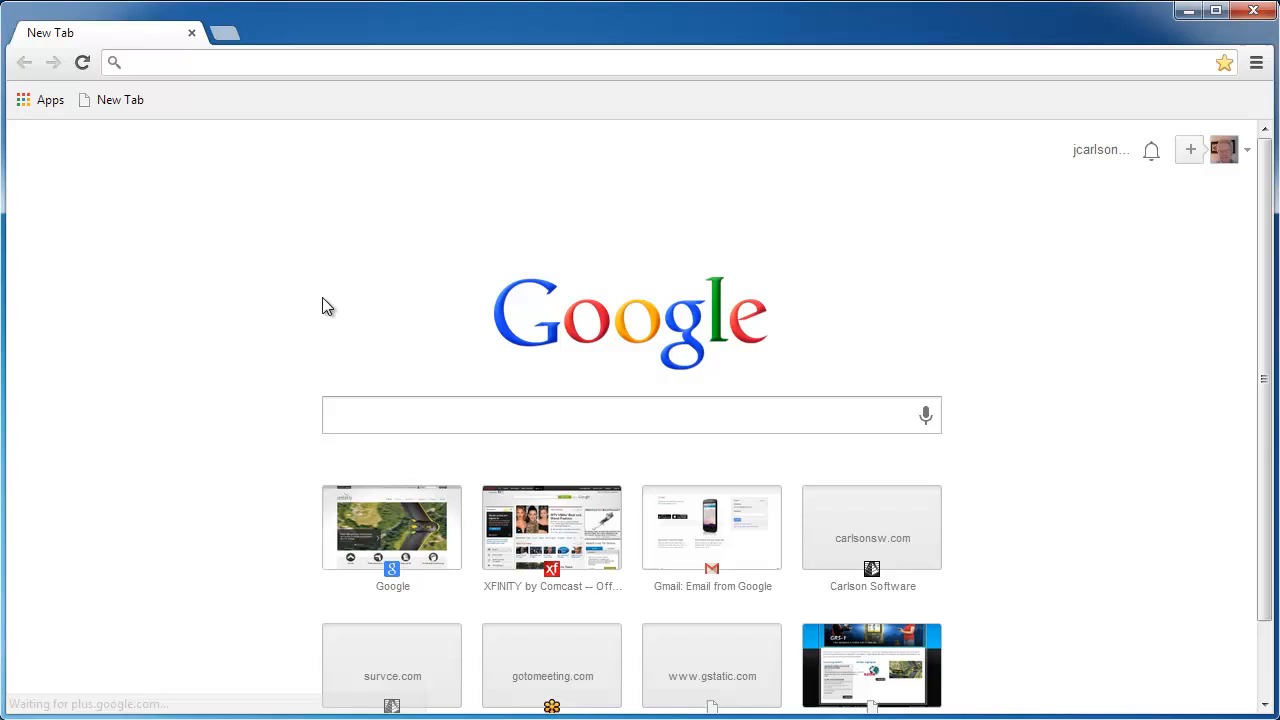
Search the carlsonsw.com Knowledge Base for 'carlson gps log file'.
type("carlsonsw.com")
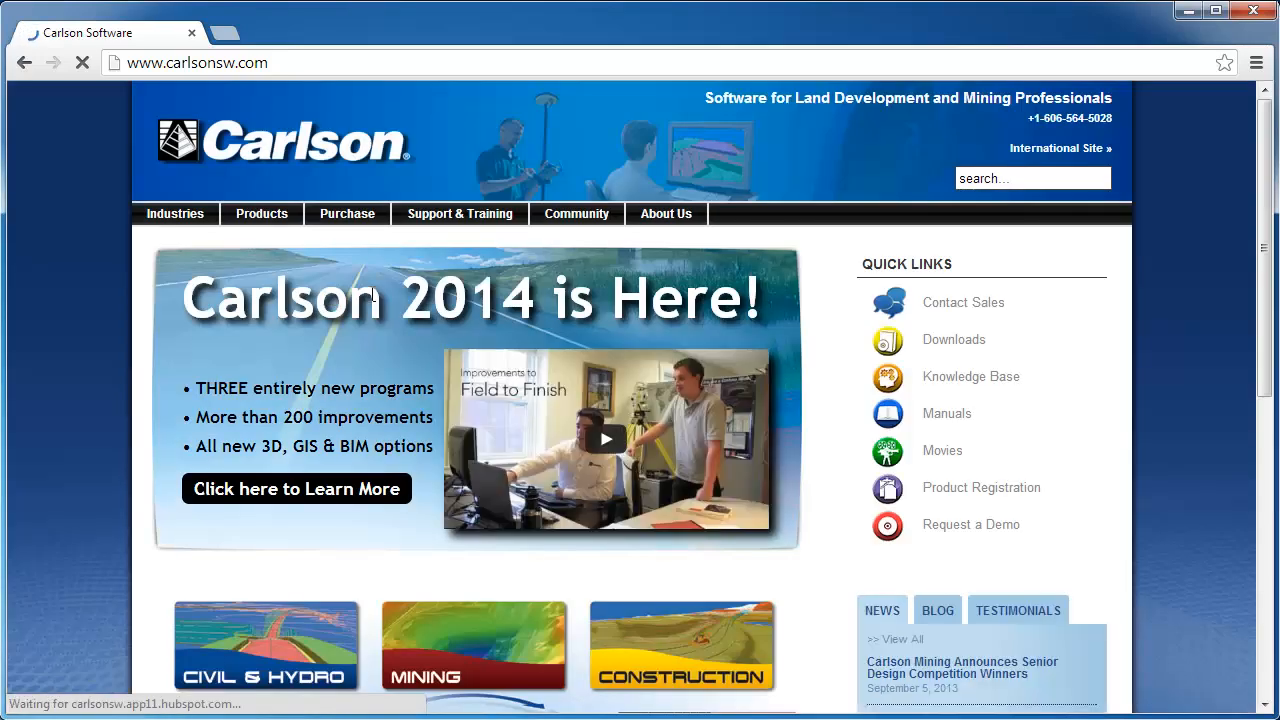
left_click(459, 213)
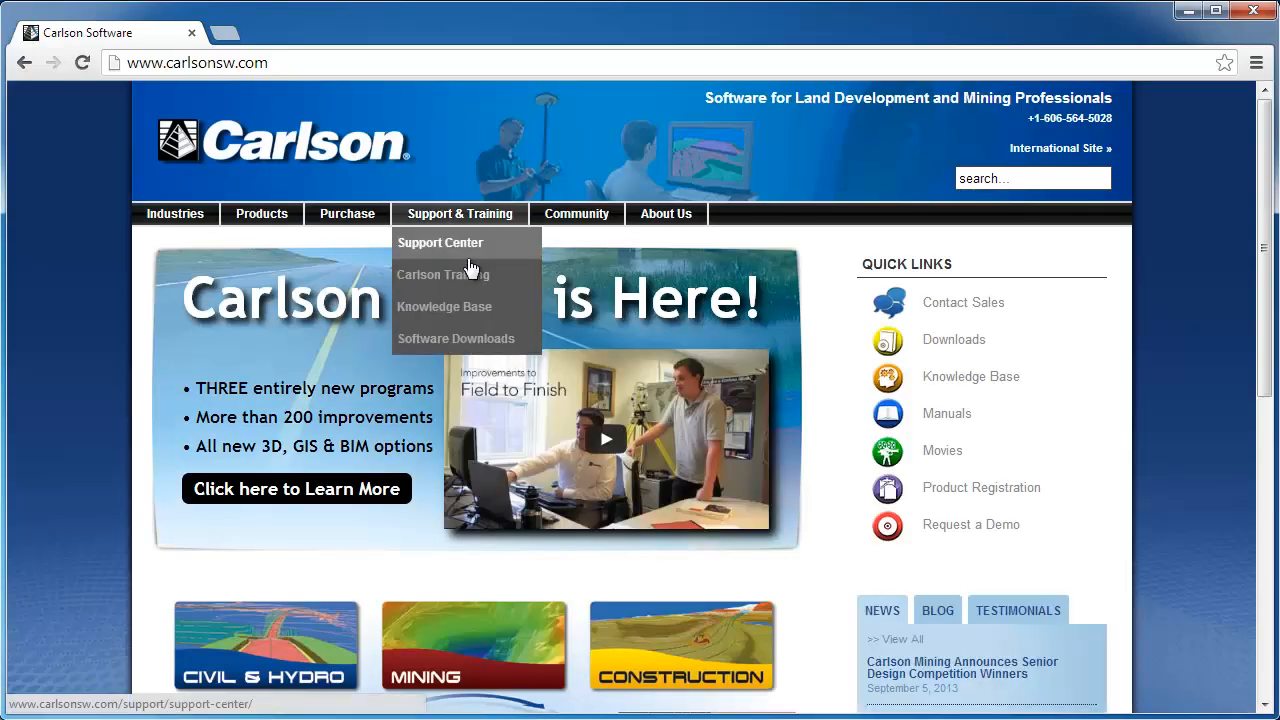
left_click(444, 306)
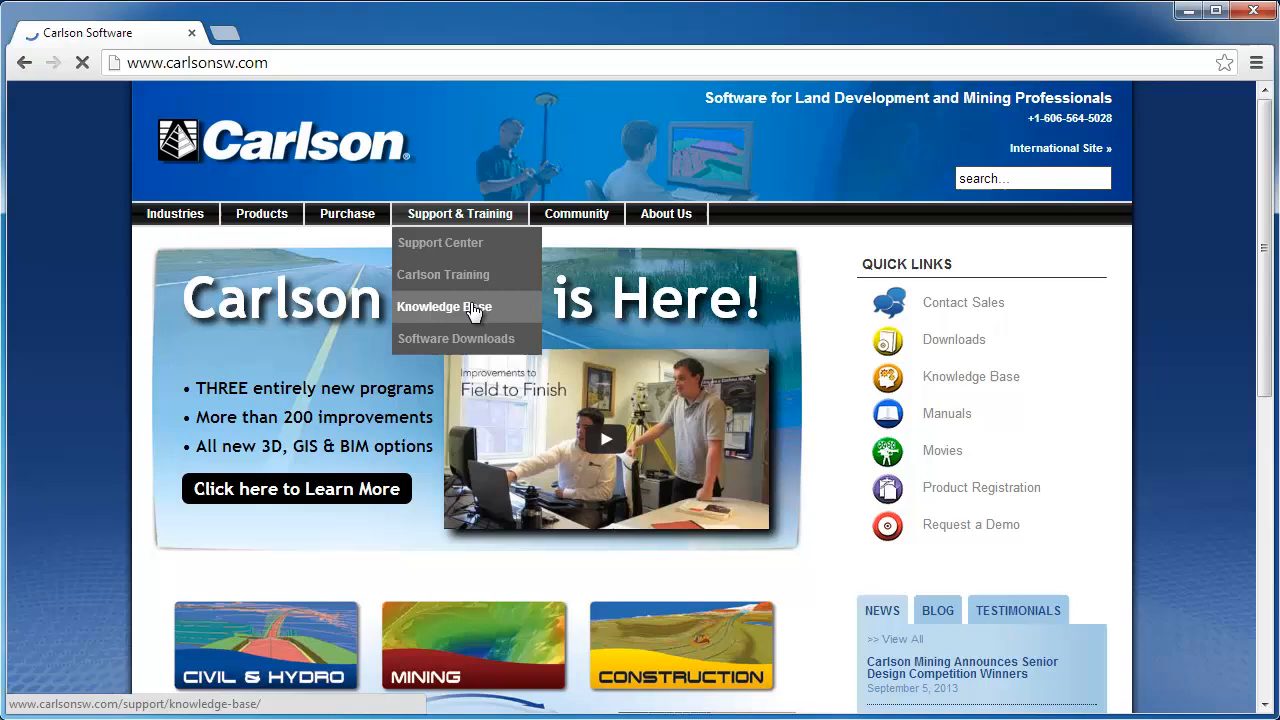
left_click(444, 306)
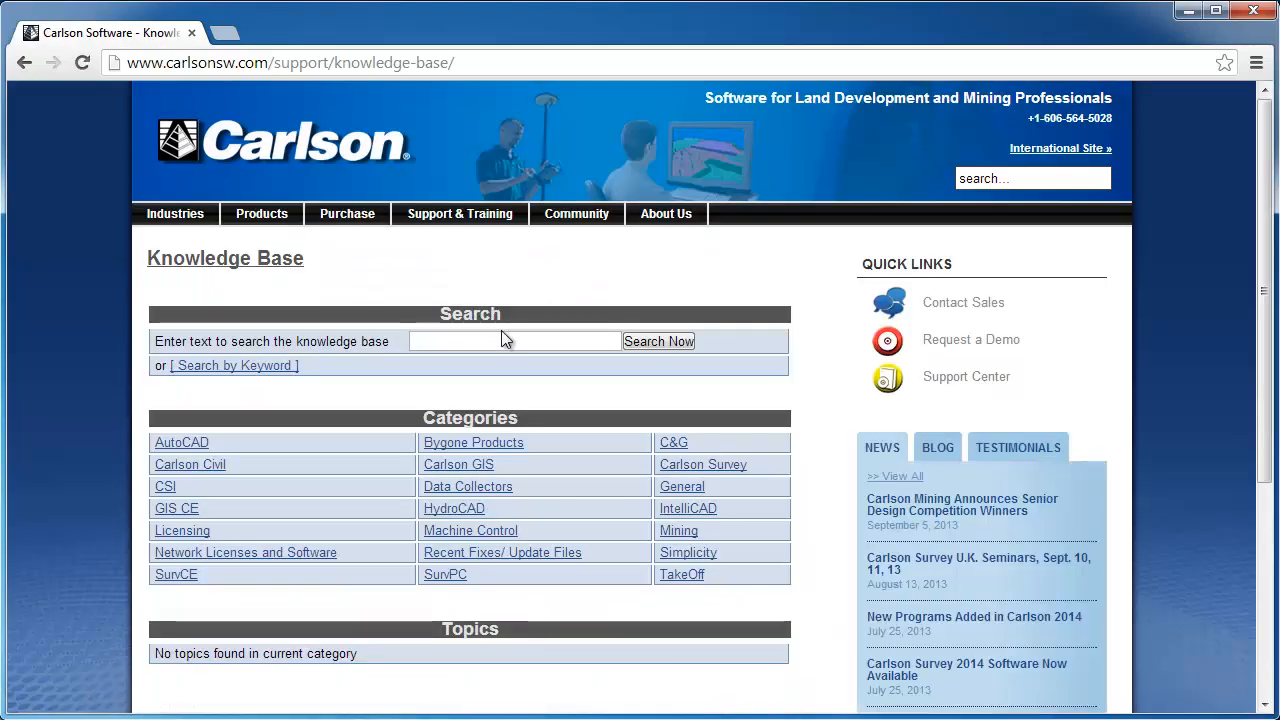
left_click(515, 341)
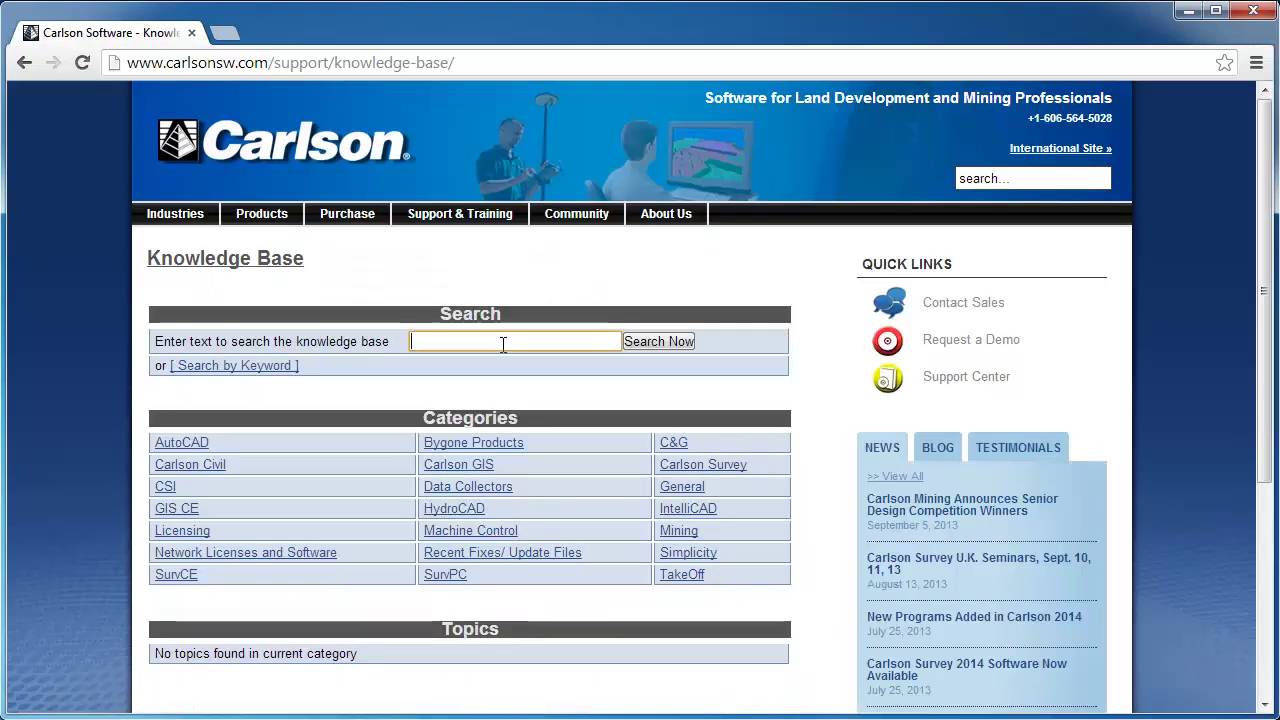
type("carlson gps log file")
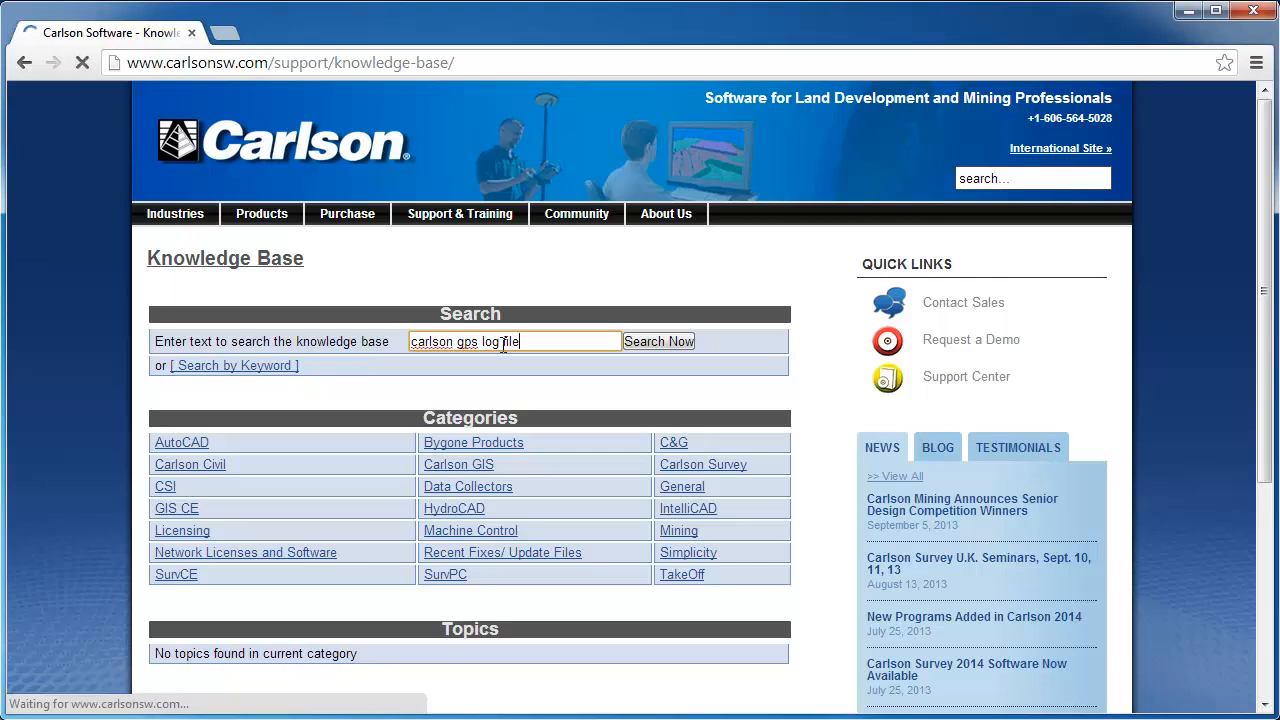
left_click(658, 341)
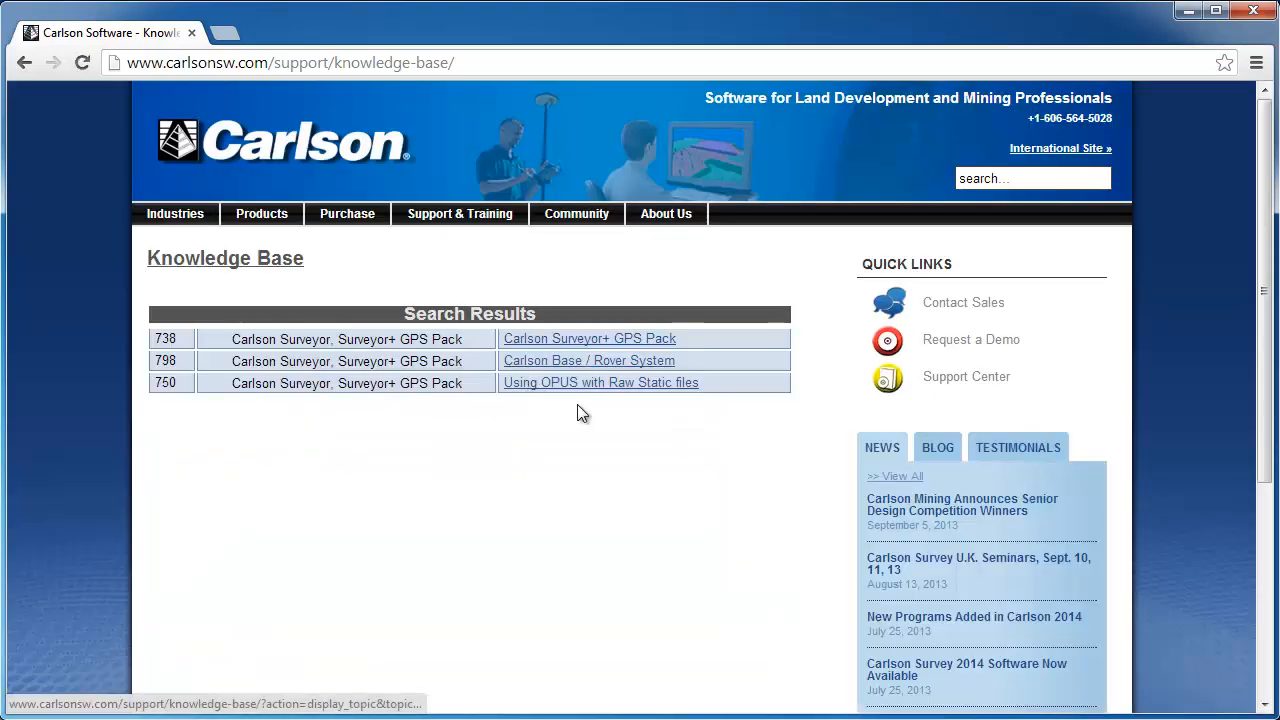
mouse_move(584, 389)
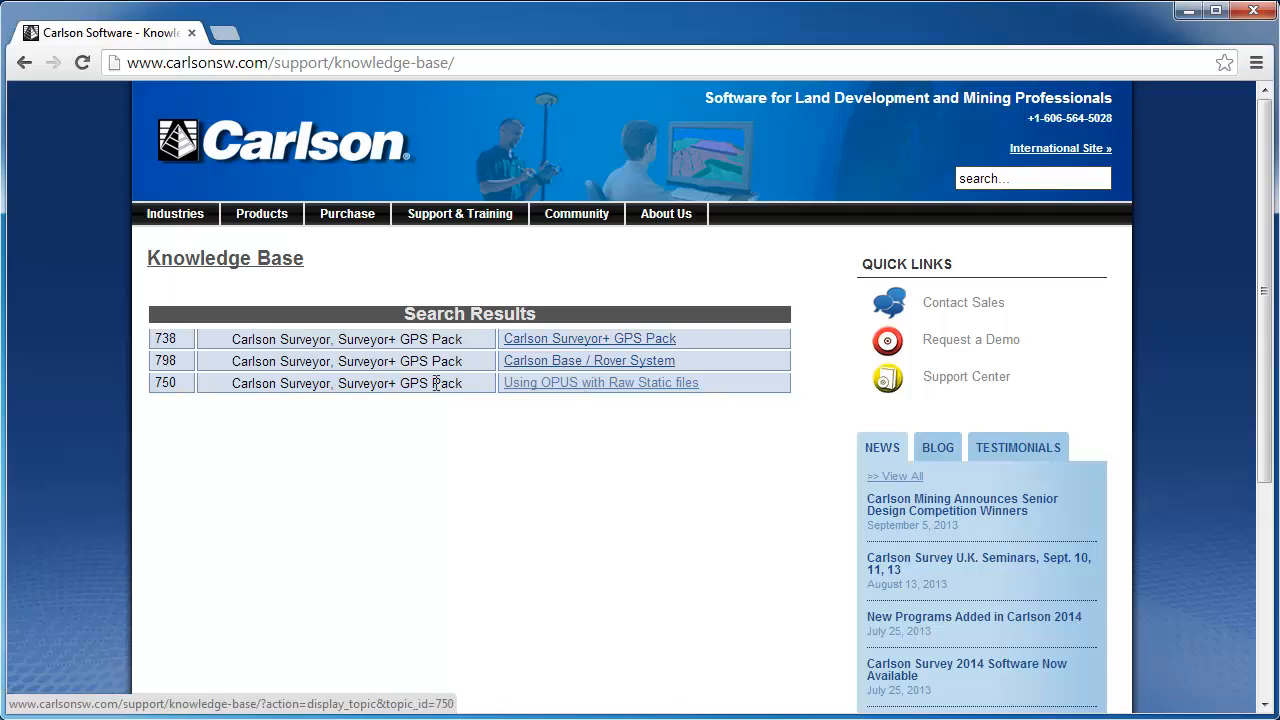
Open the 'Using OPUS with Raw Static files' article and download CDU_Inst_3.9.0.7.exe.
left_click(600, 382)
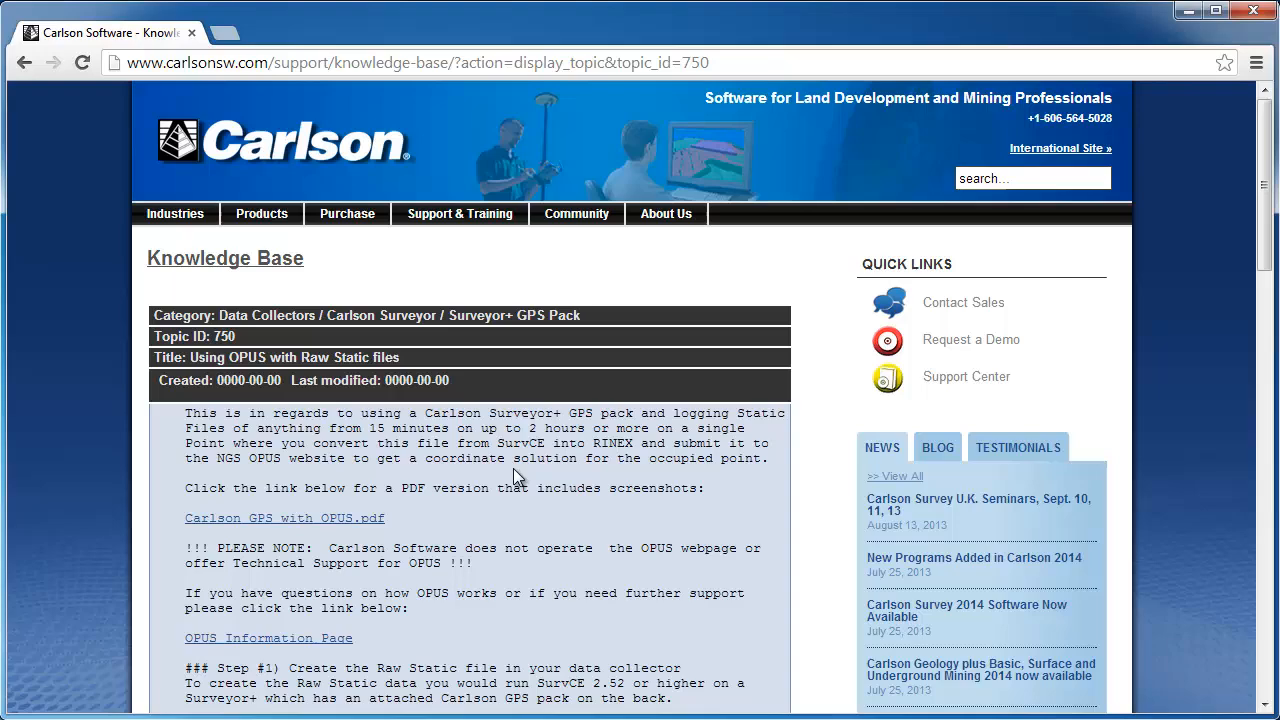
scroll("down", 3)
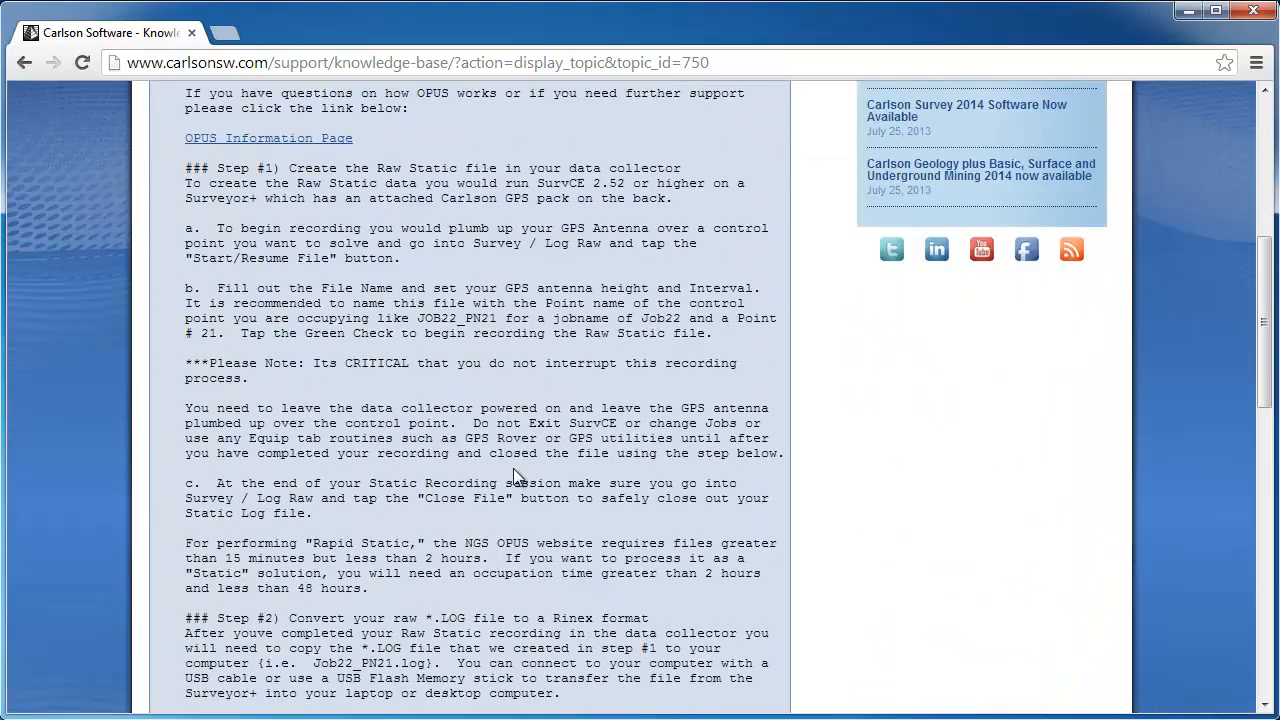
scroll("down", 3)
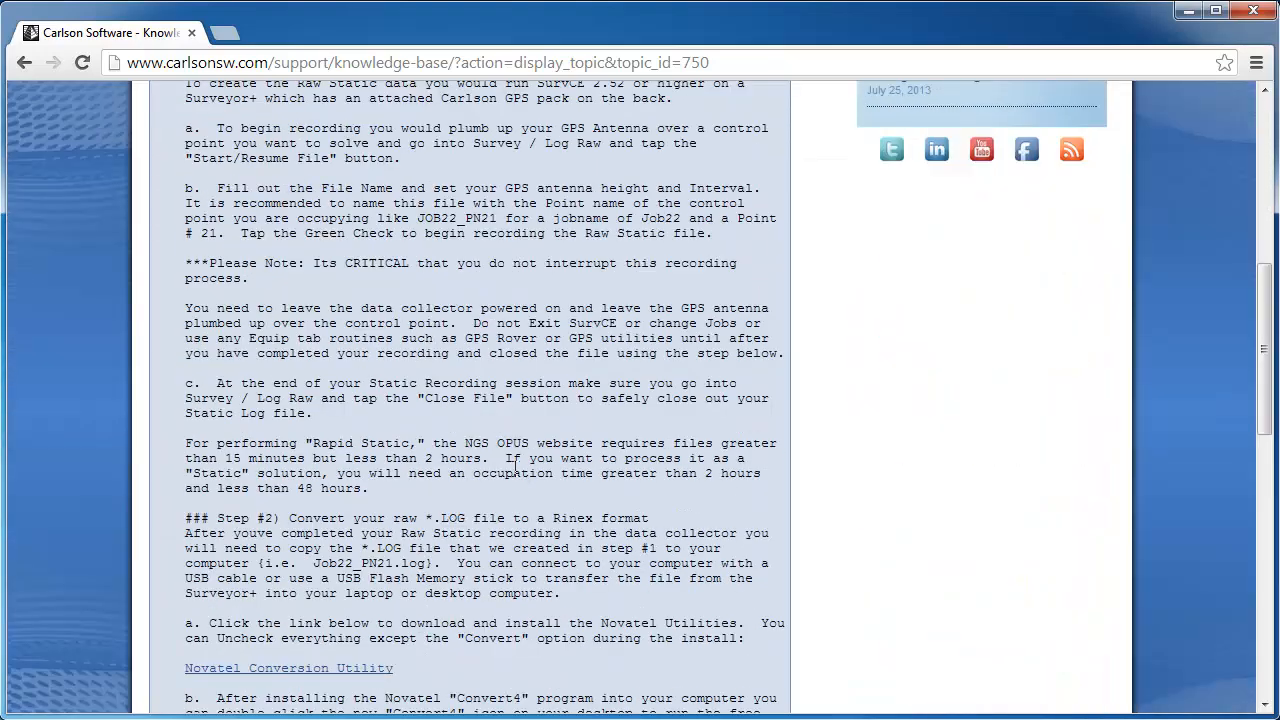
scroll("down", 3)
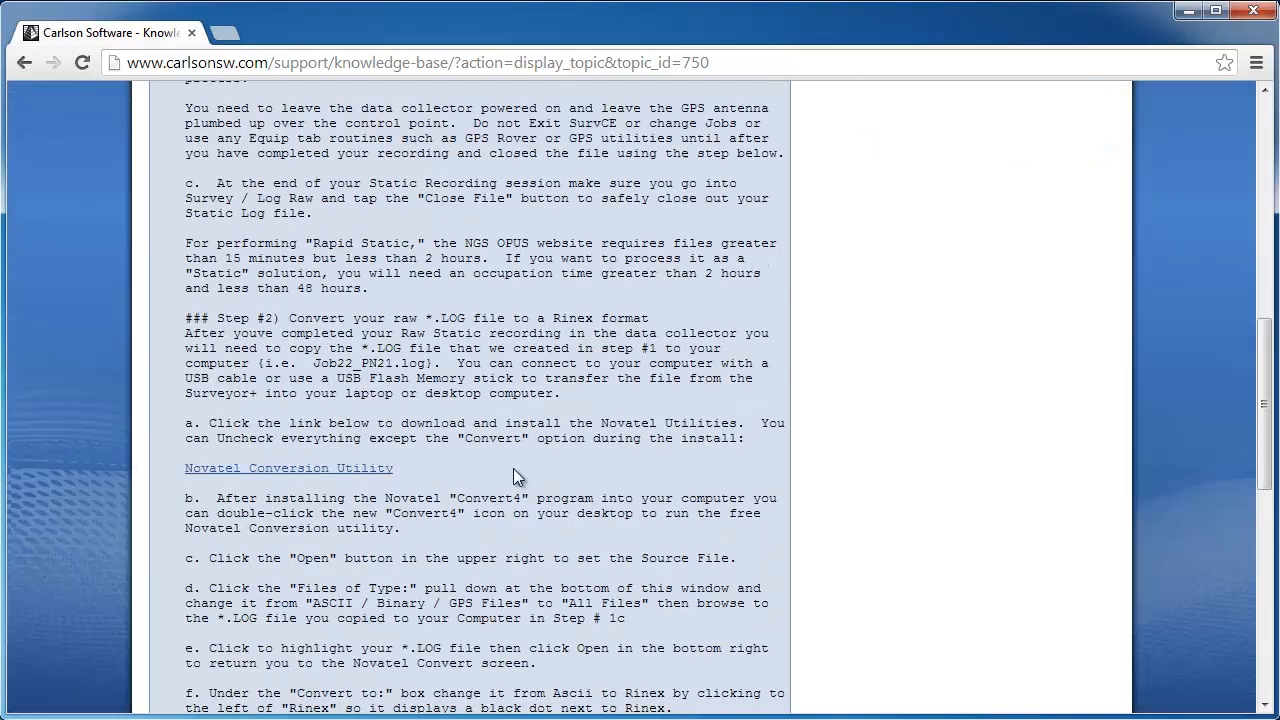
mouse_move(290, 478)
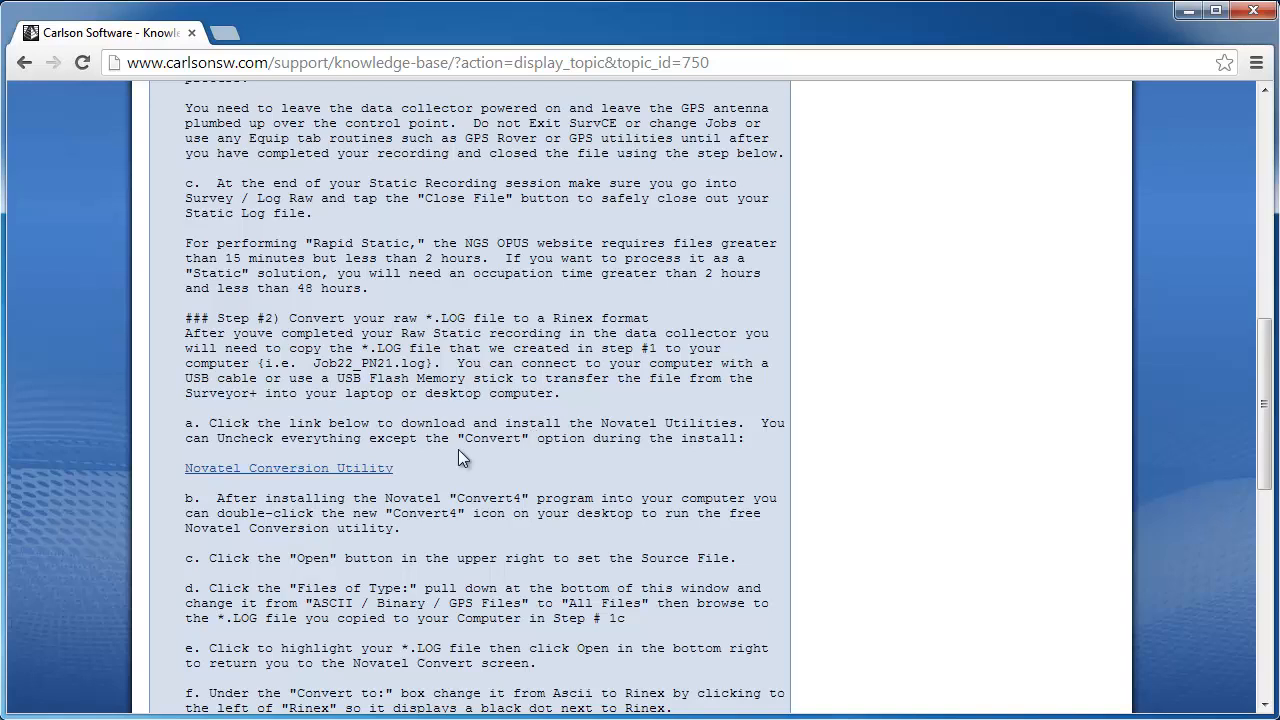
mouse_move(330, 468)
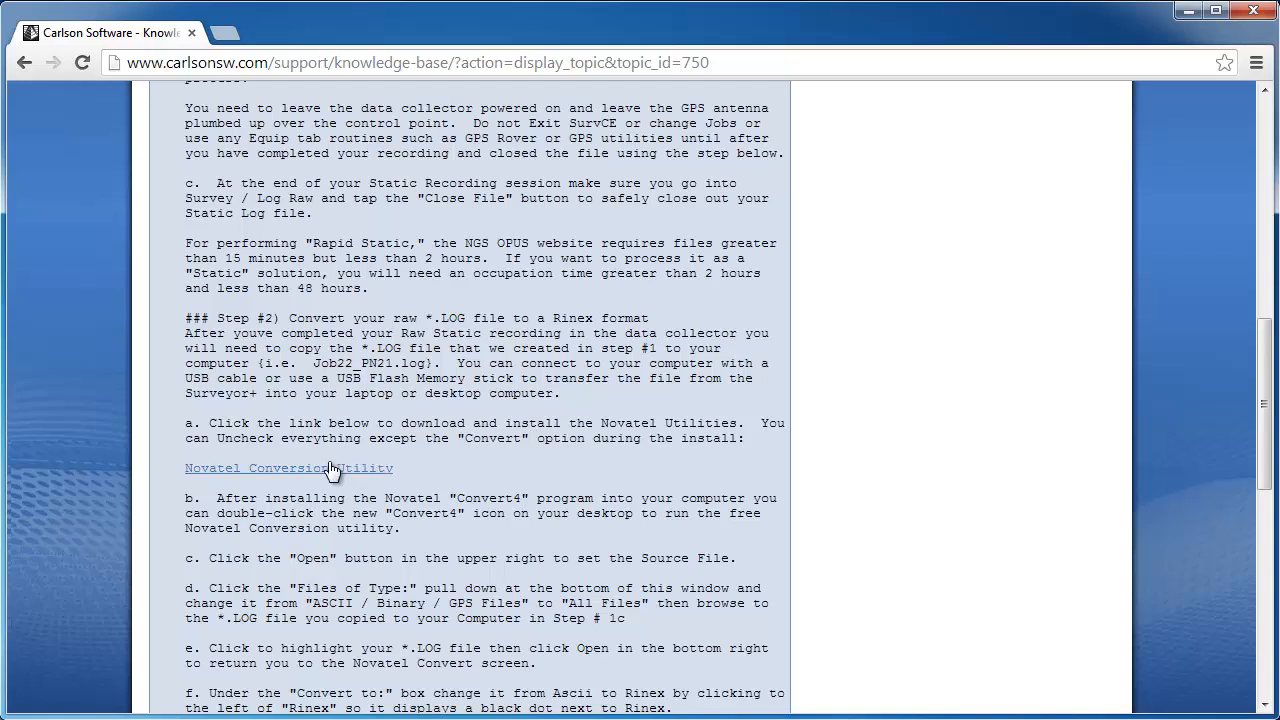
mouse_move(322, 468)
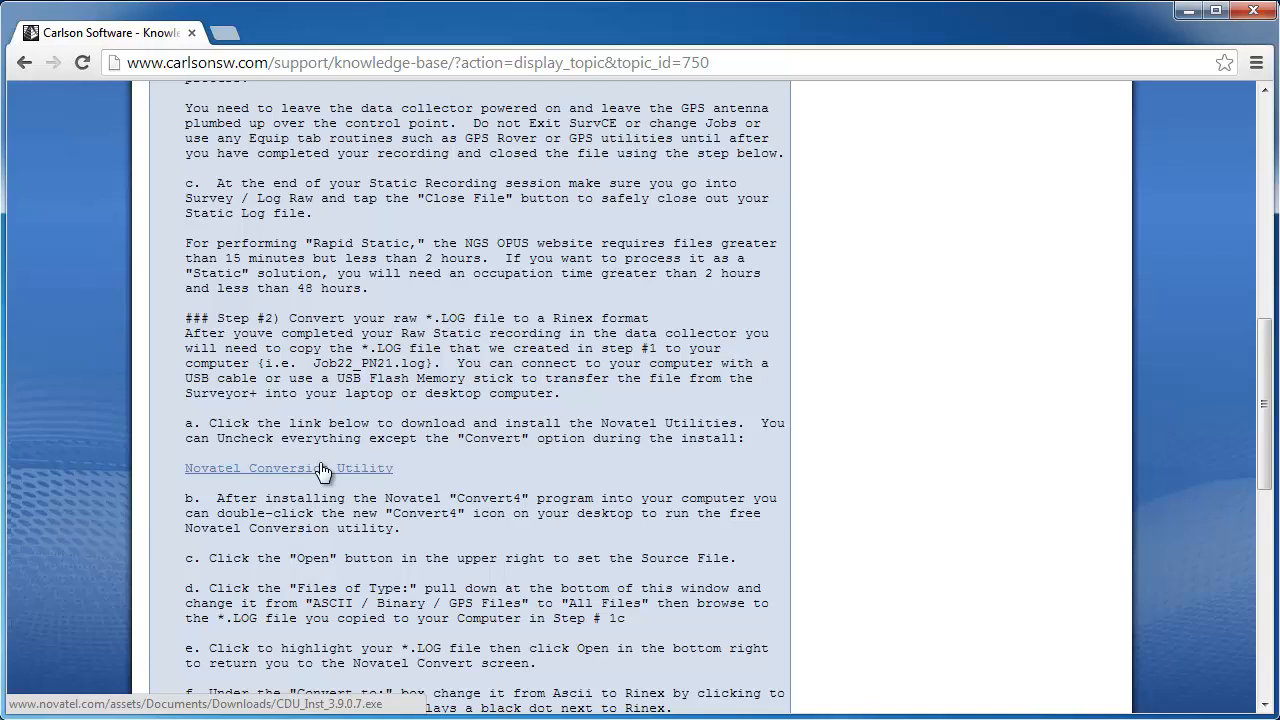
left_click(290, 468)
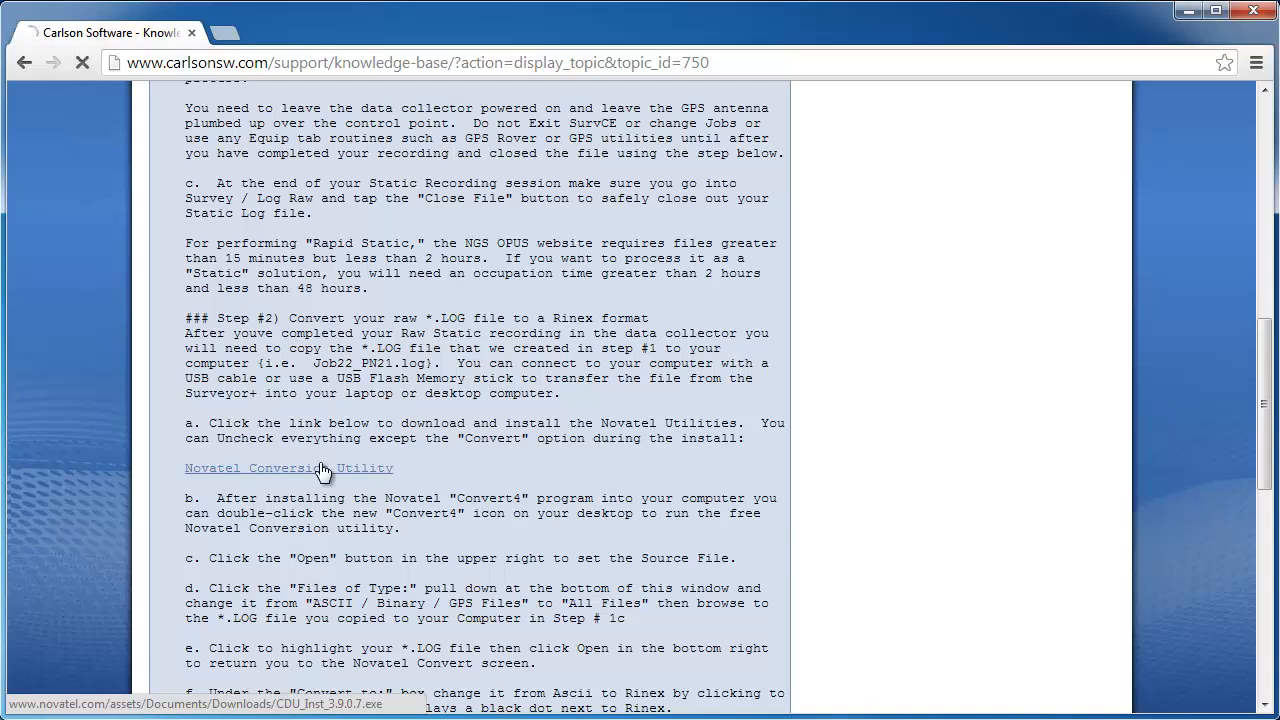
left_click(288, 468)
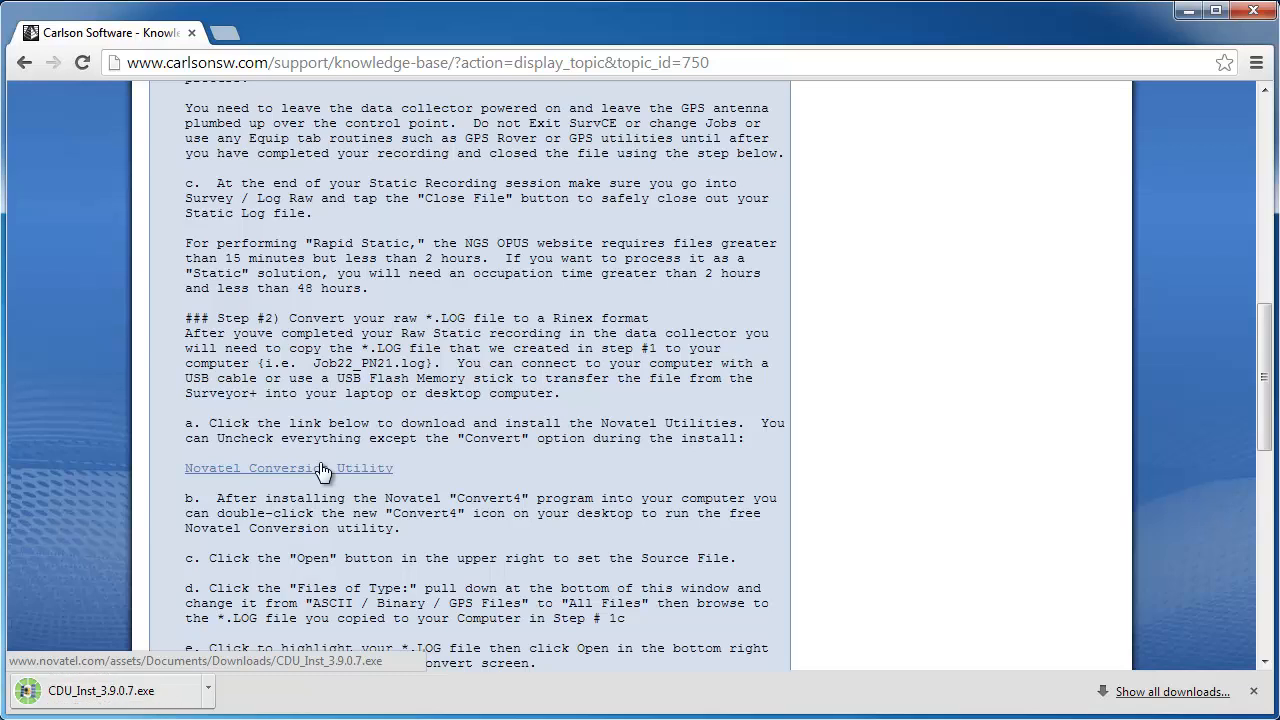
mouse_move(218, 648)
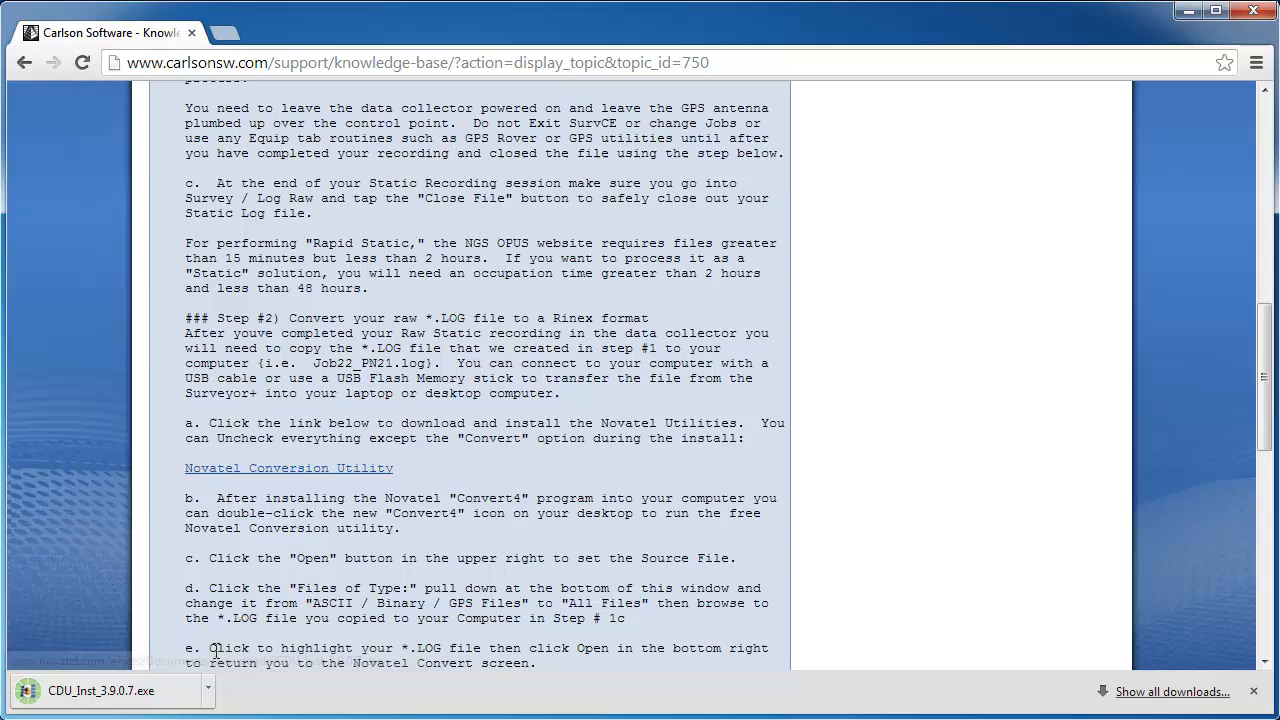
Run the downloaded installer in English and accept the license agreement.
left_click(205, 685)
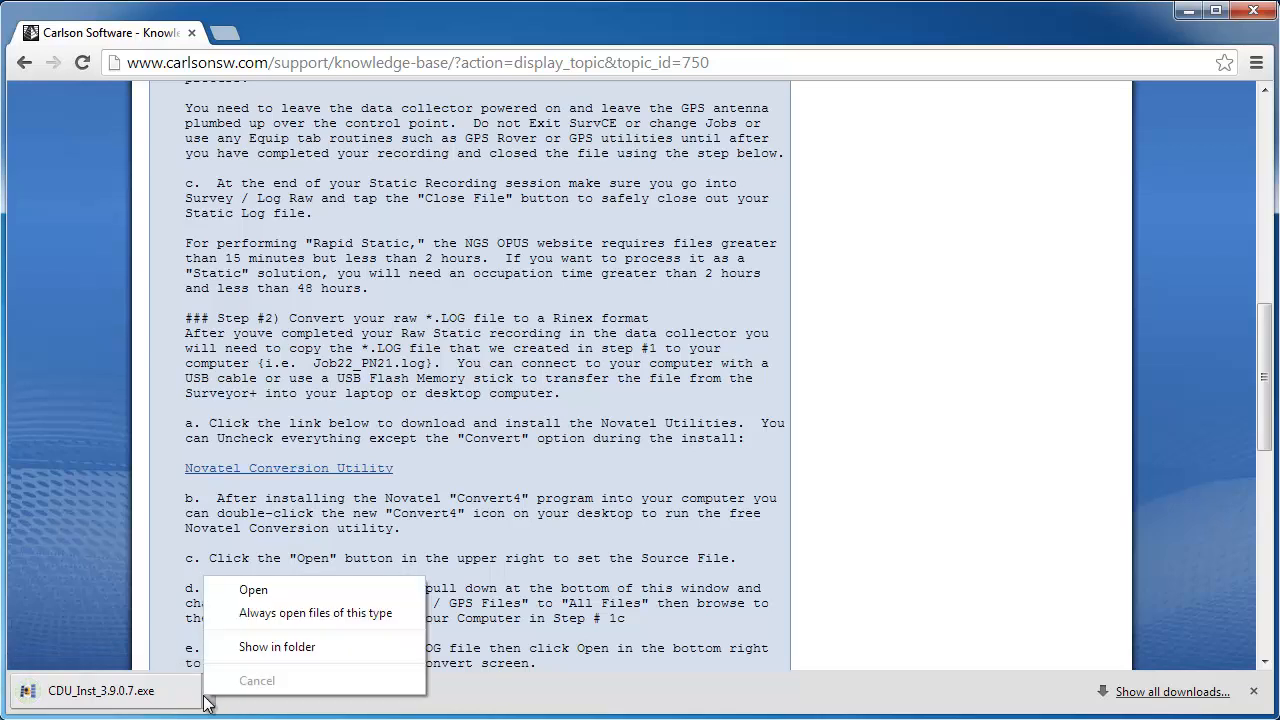
mouse_move(265, 590)
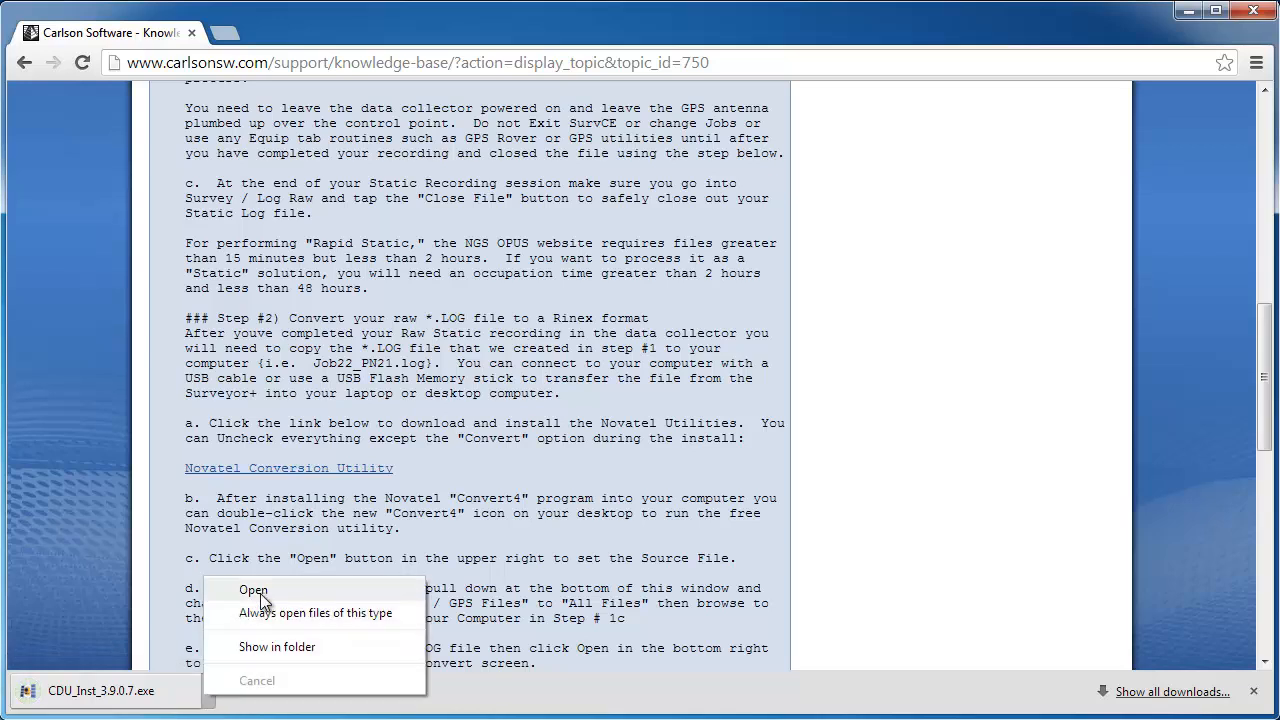
left_click(253, 590)
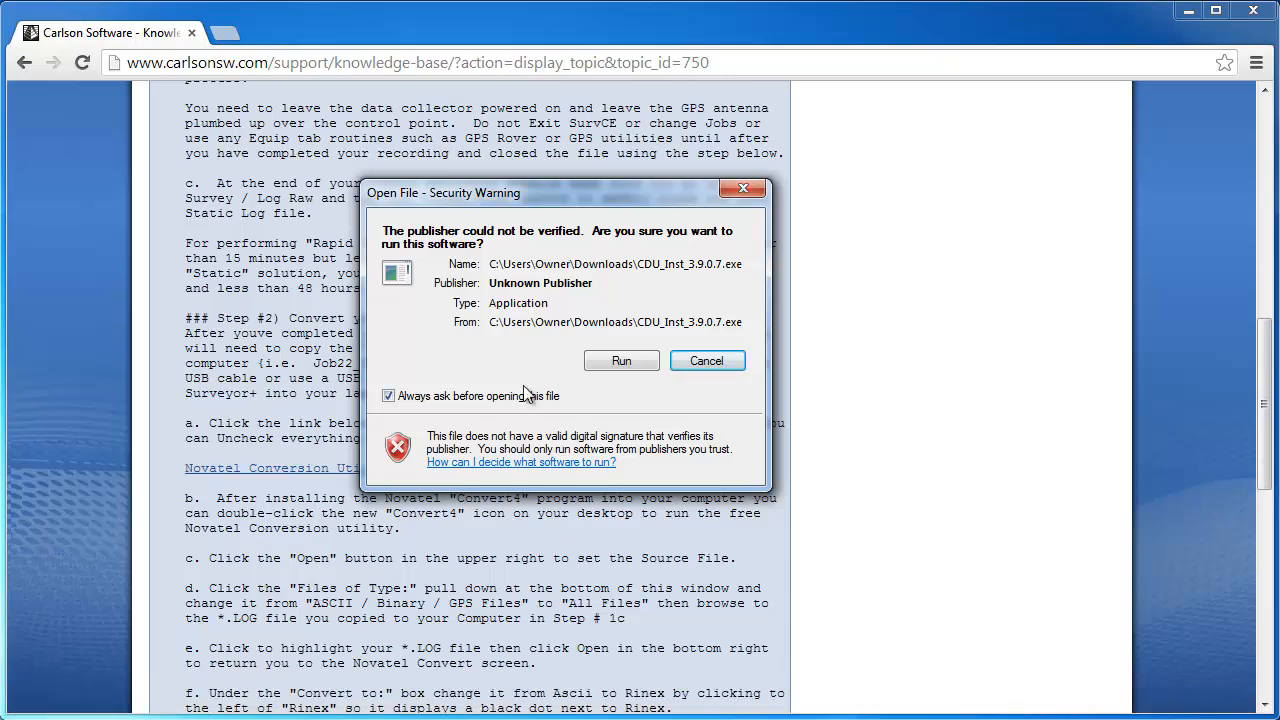
left_click(622, 361)
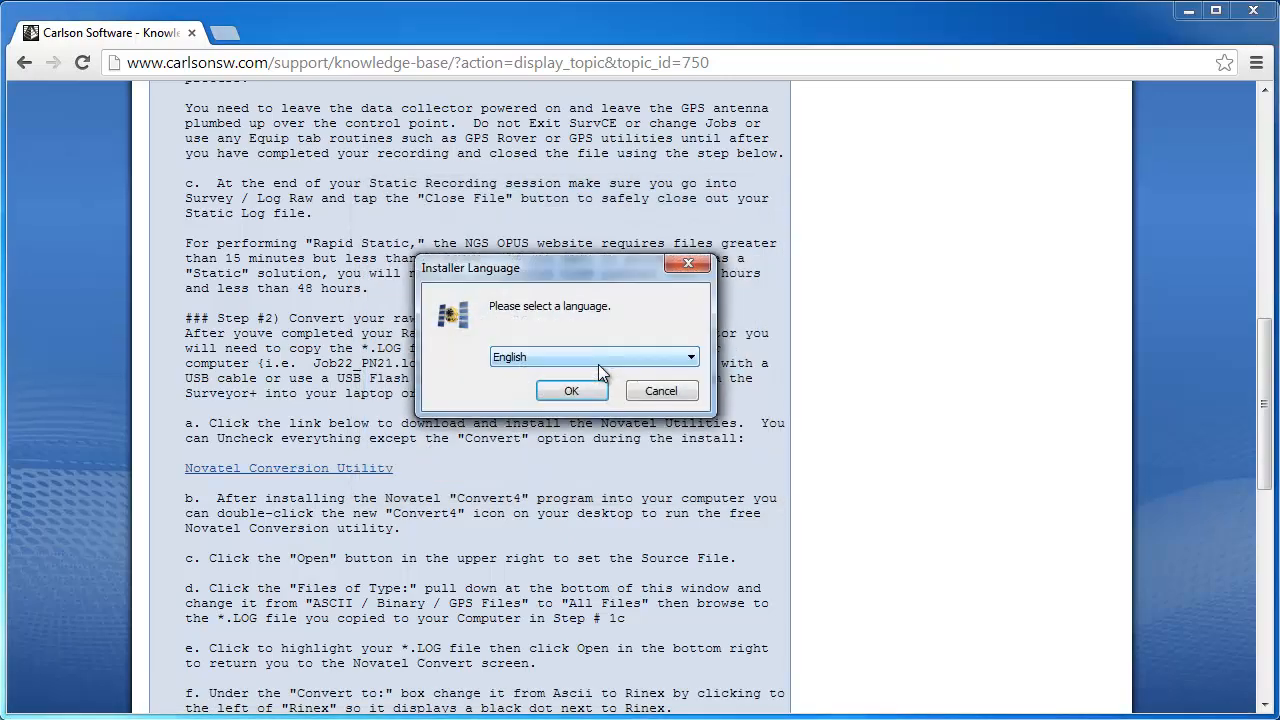
left_click(571, 390)
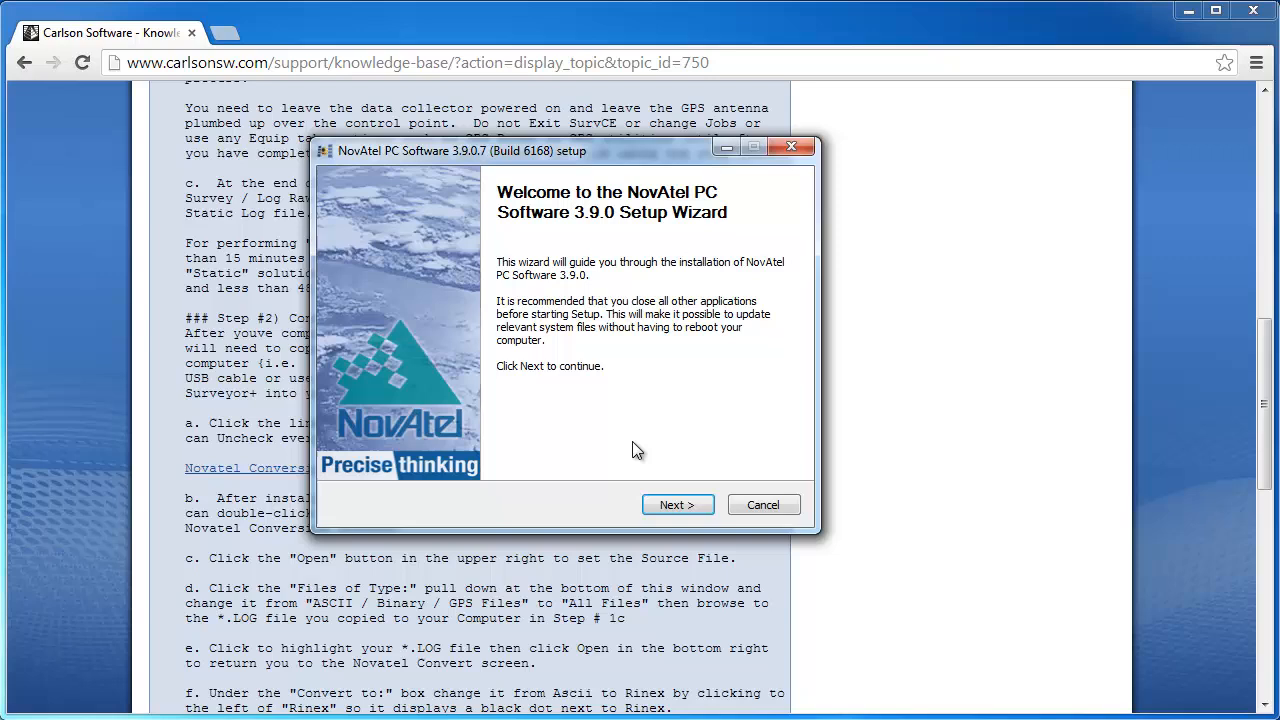
left_click(677, 504)
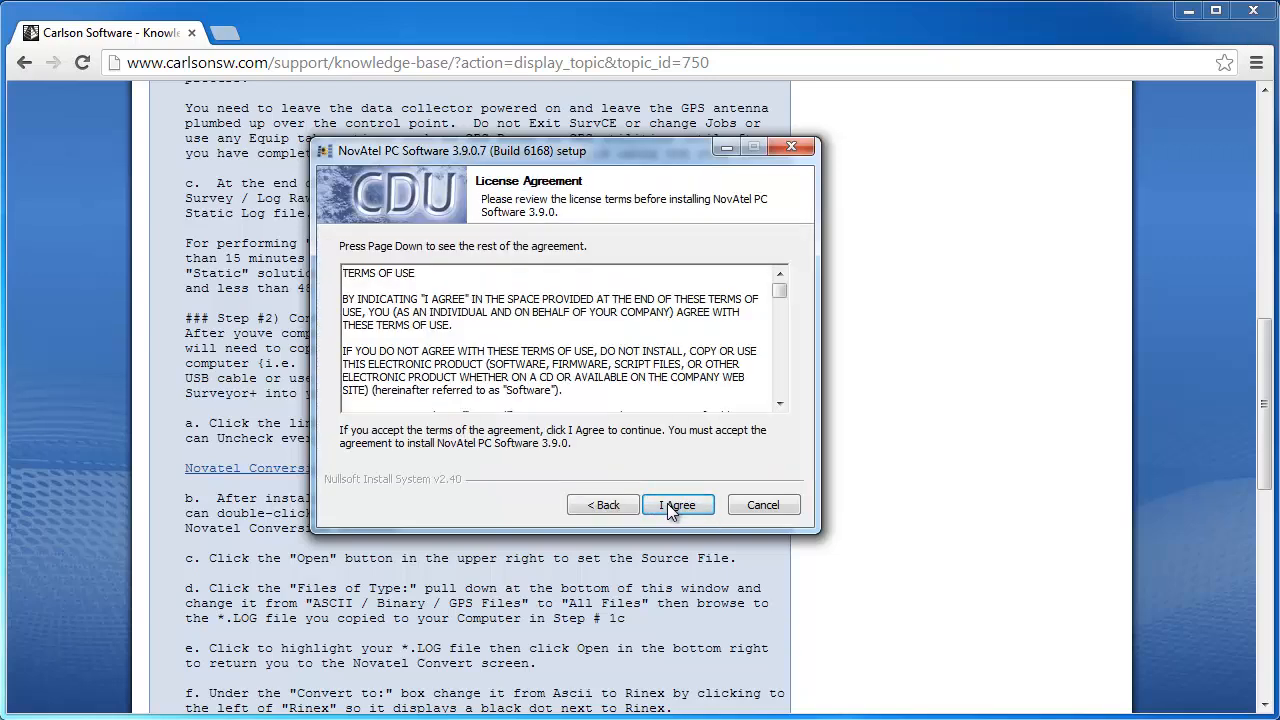
left_click(678, 504)
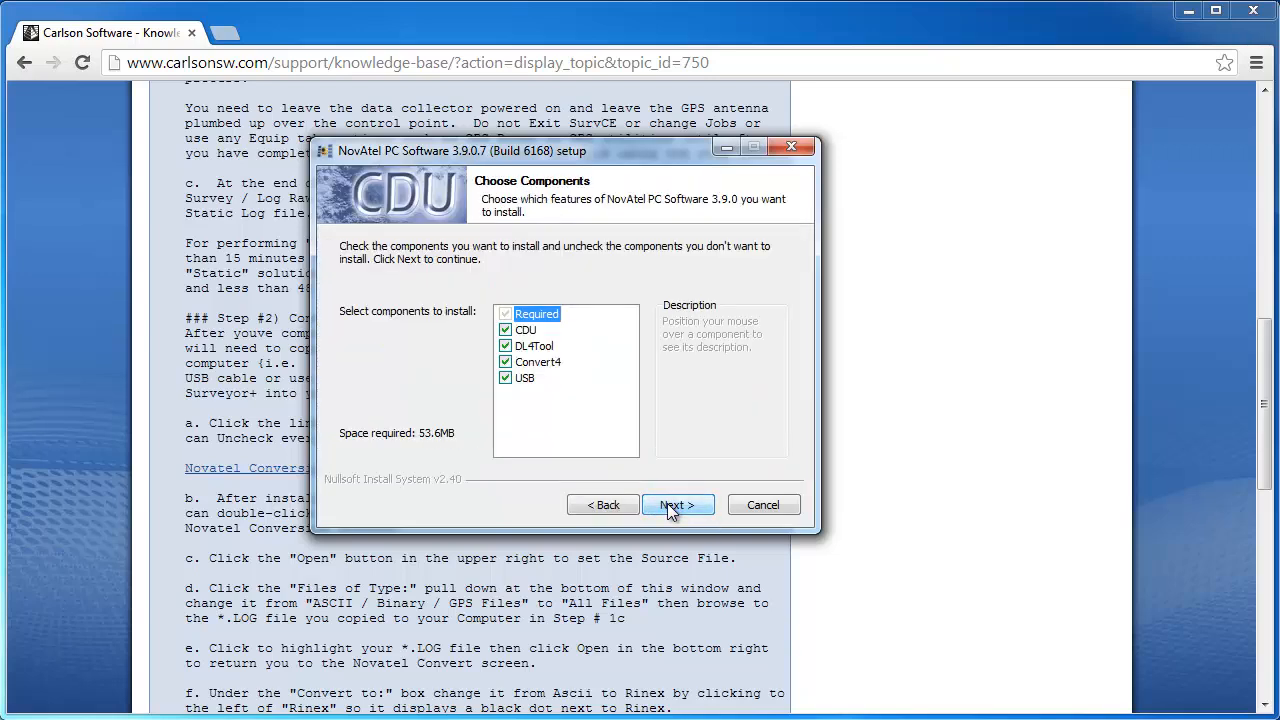
mouse_move(555, 231)
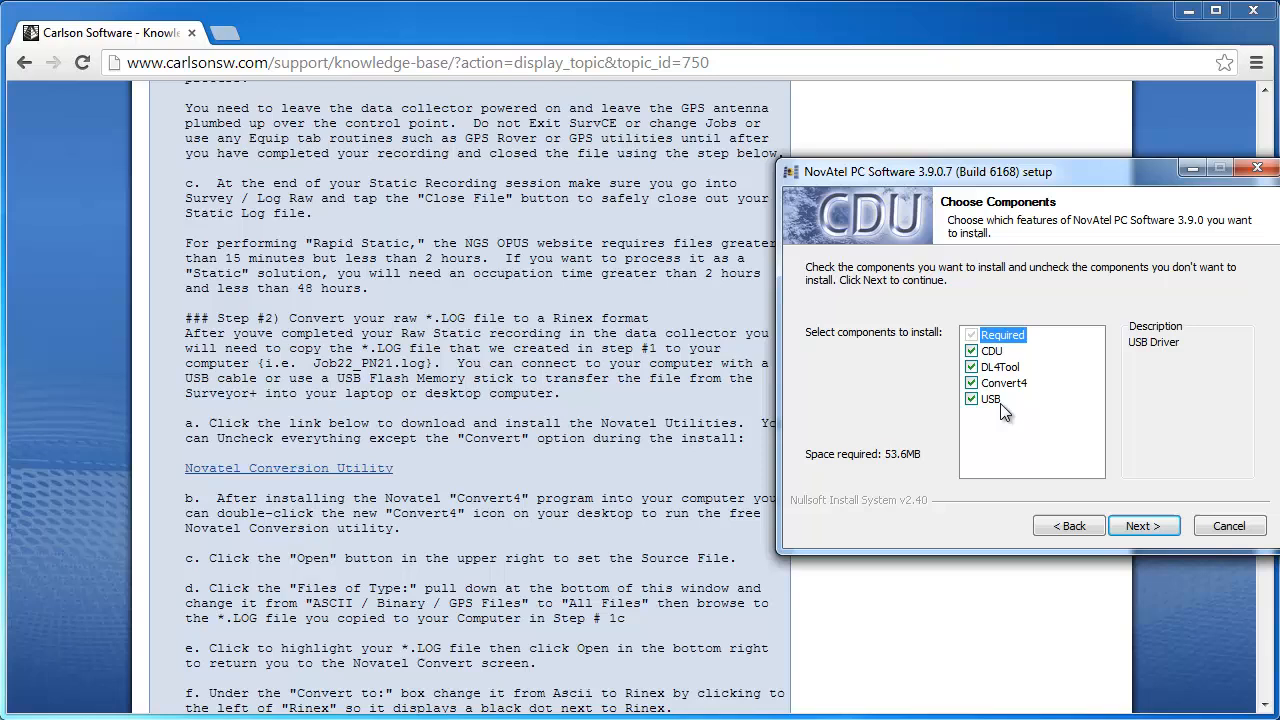
Install only Convert4, excluding USB driver, DL4Tool and CDU, into the default folder.
left_click(973, 399)
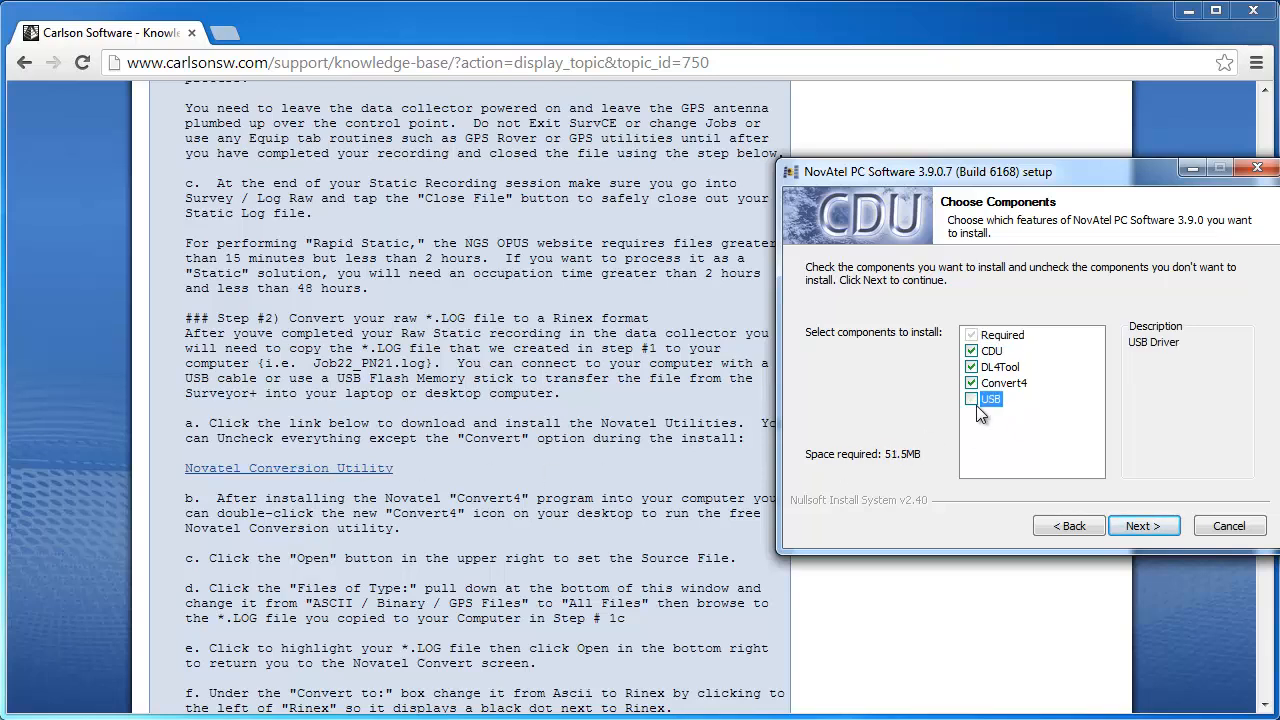
left_click(973, 367)
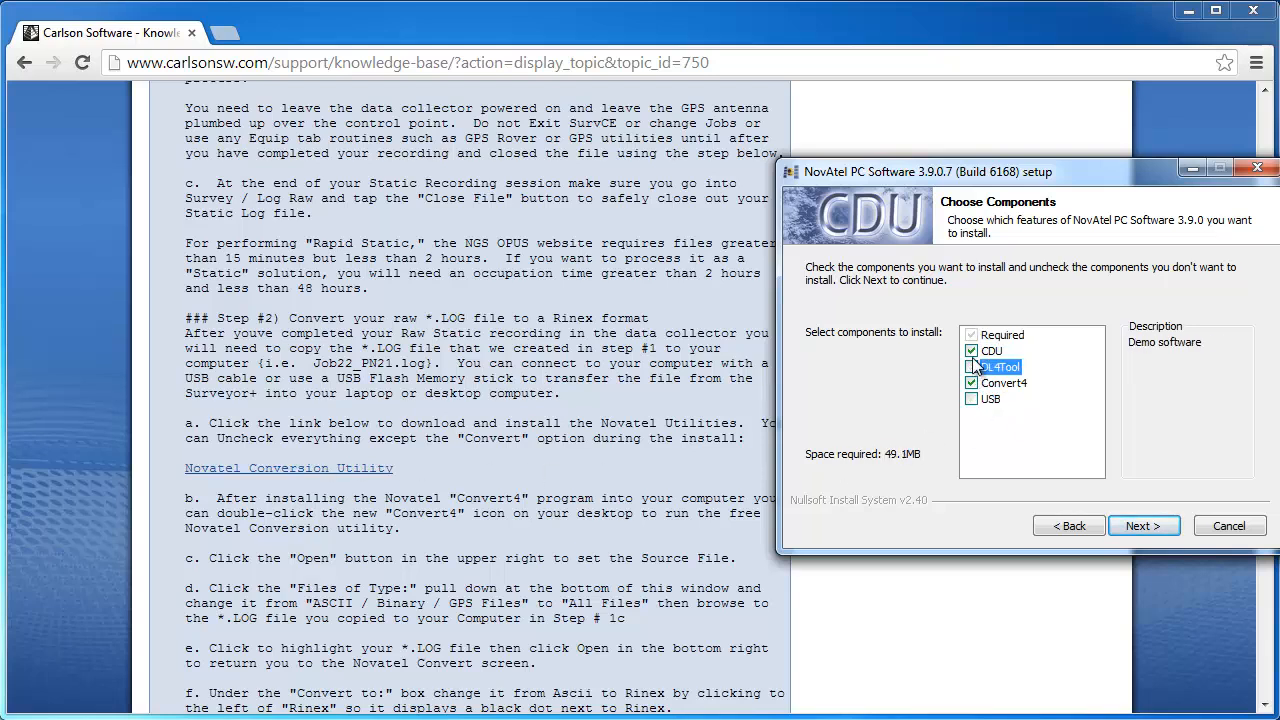
left_click(971, 350)
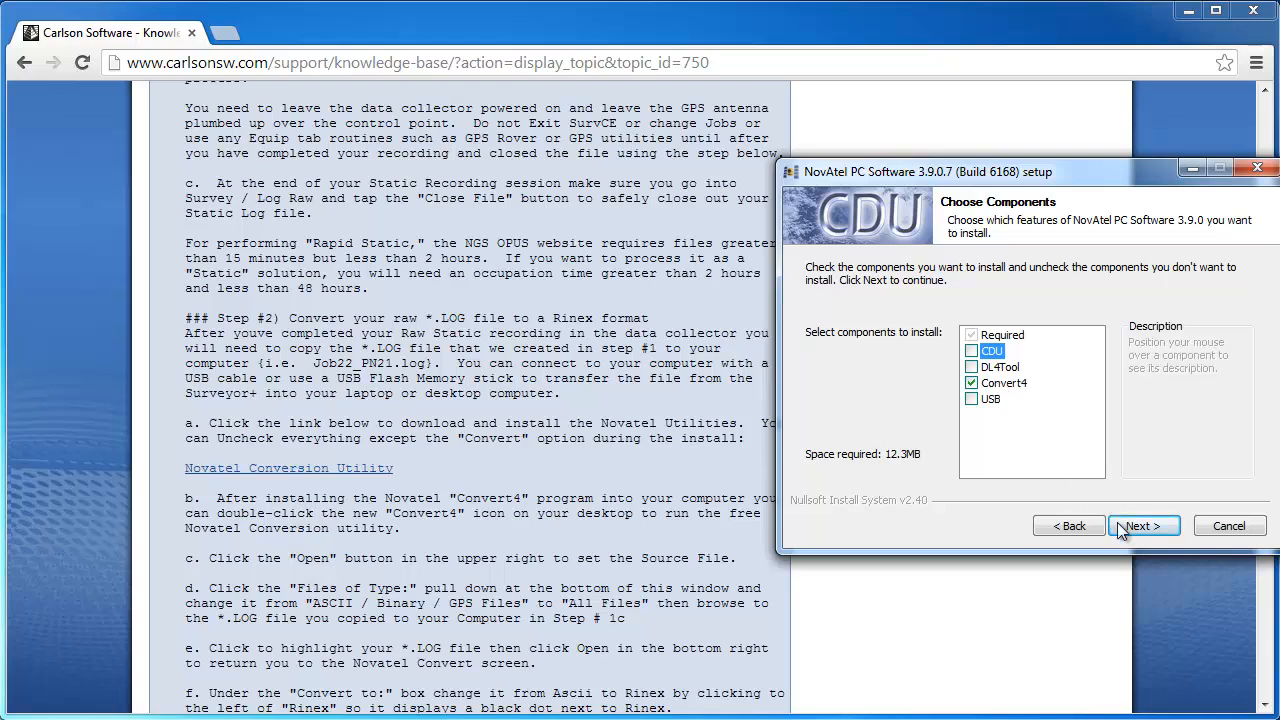
left_click(1143, 525)
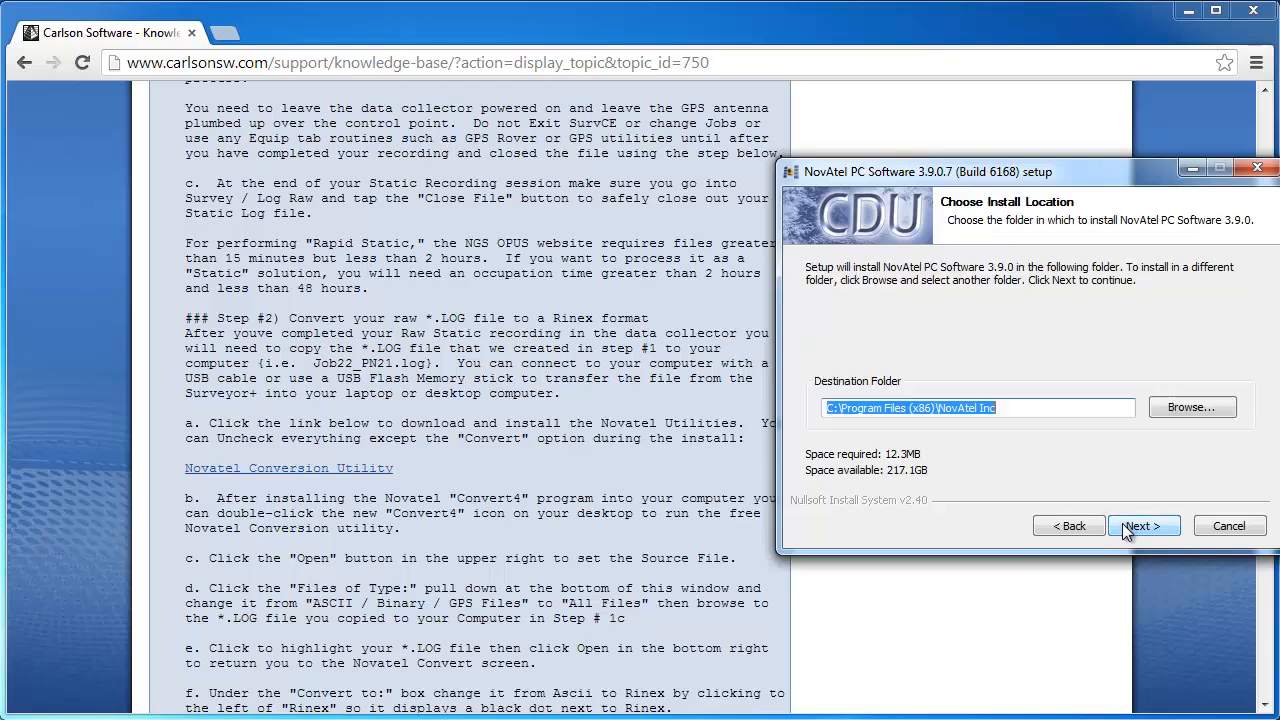
left_click(1144, 525)
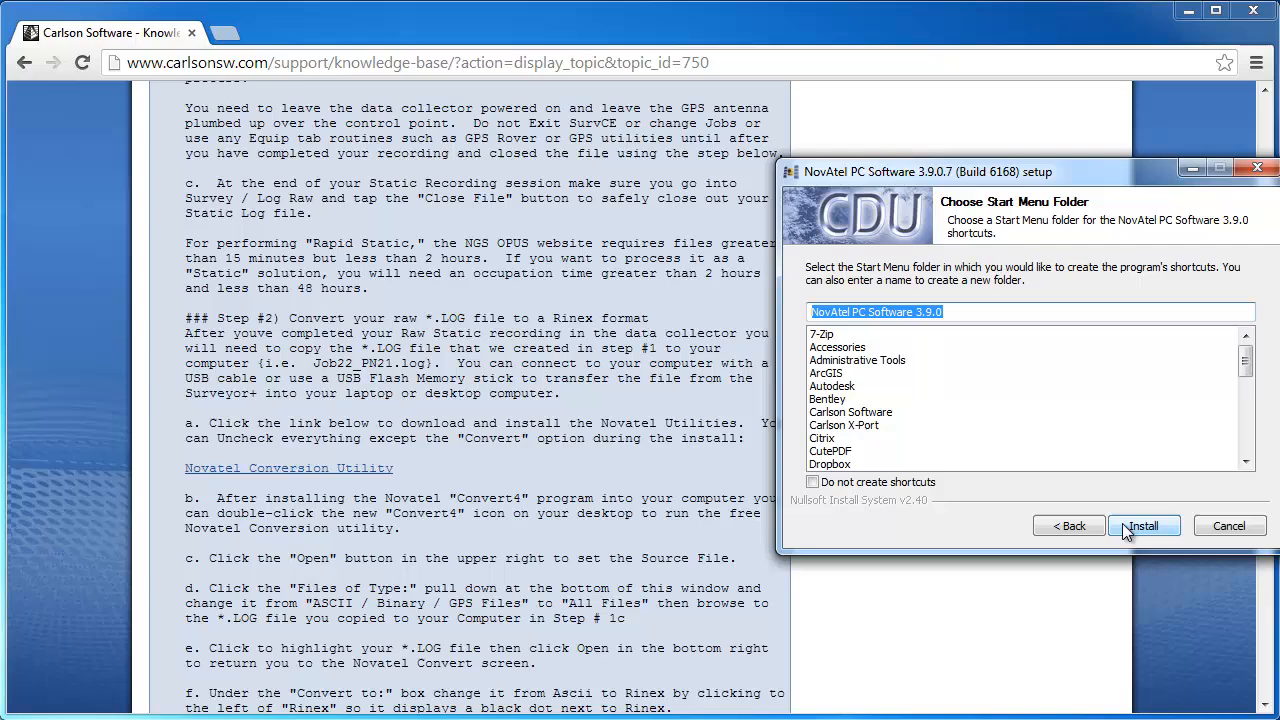
left_click(1144, 525)
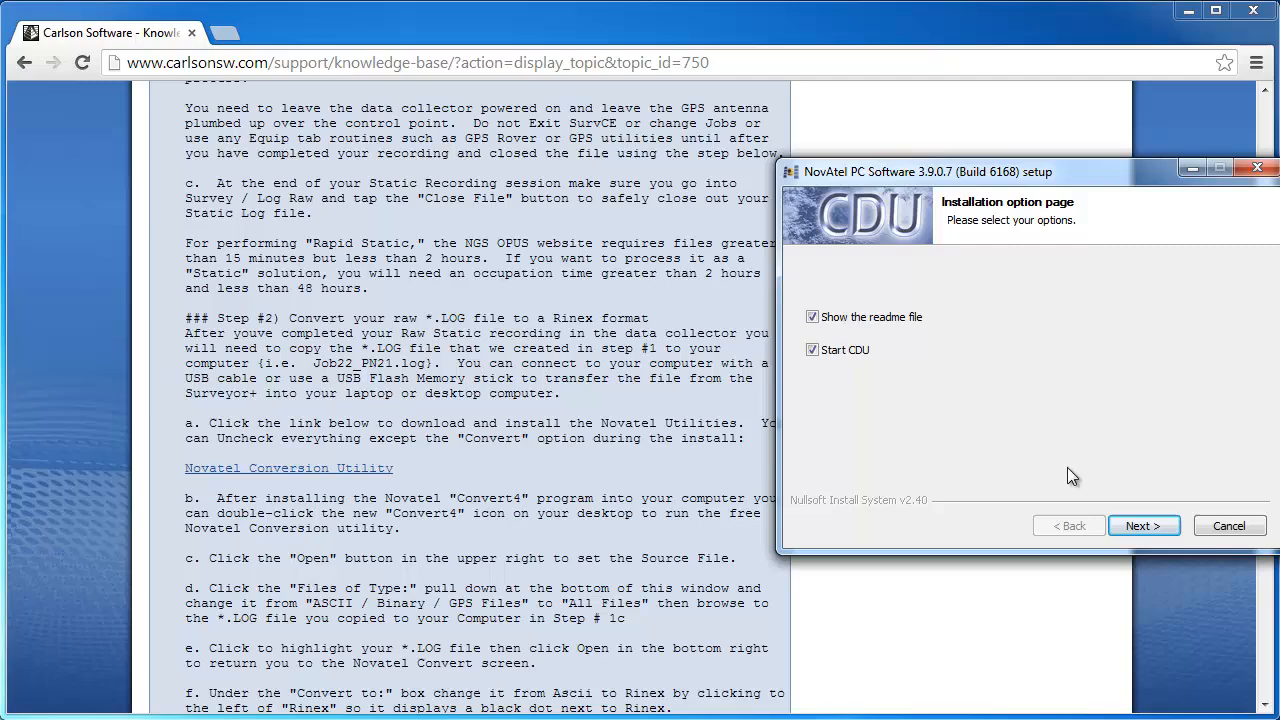
left_click(1144, 525)
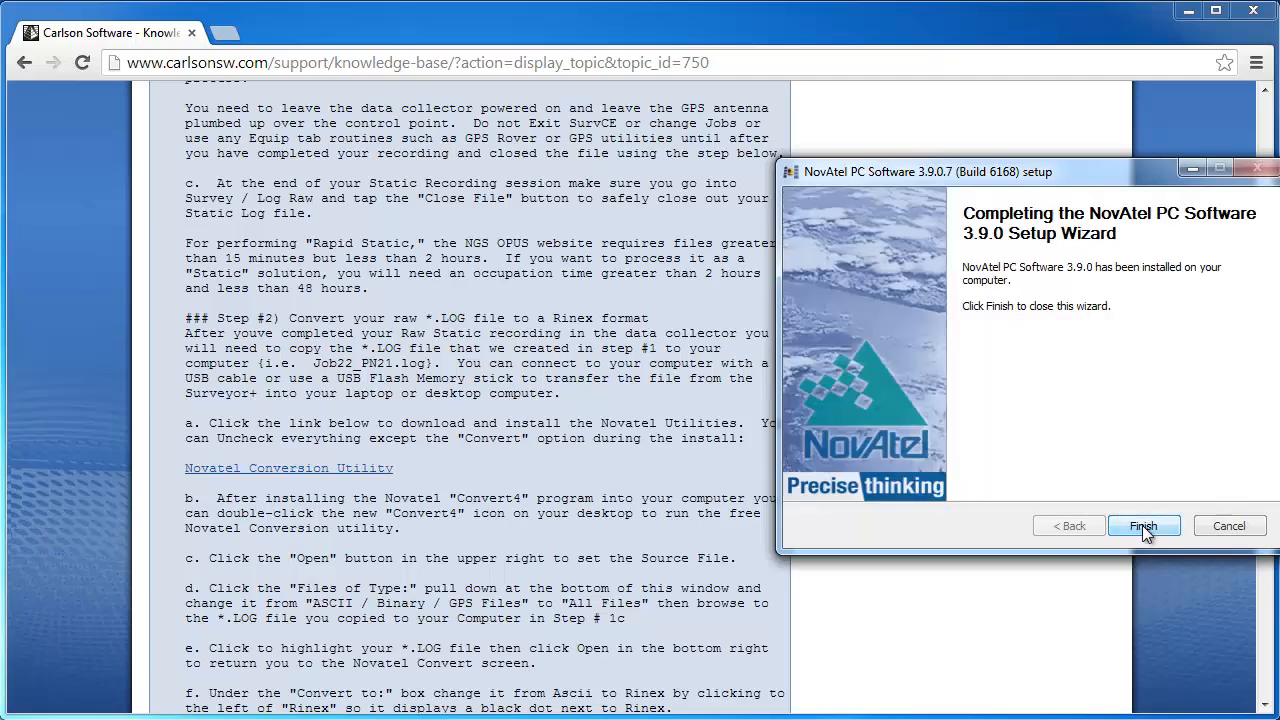
left_click(1144, 525)
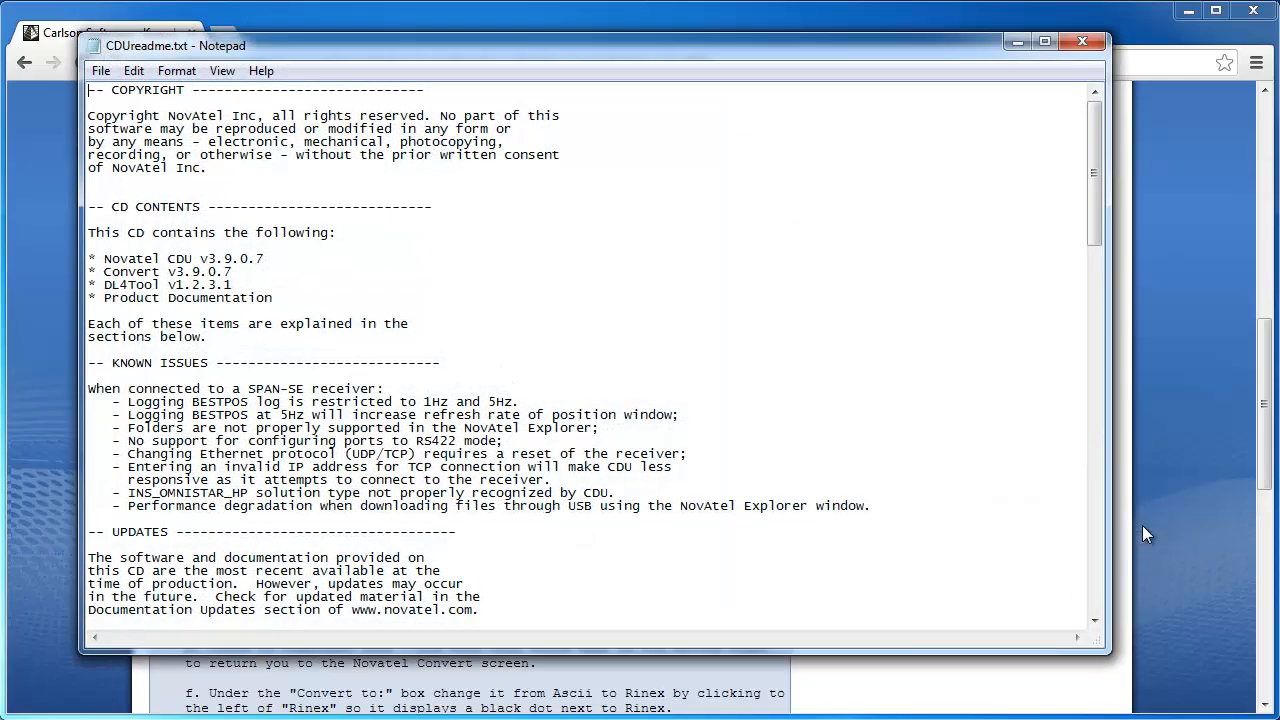
Scroll through the CDUreadme.txt file in Notepad.
scroll("down", 3)
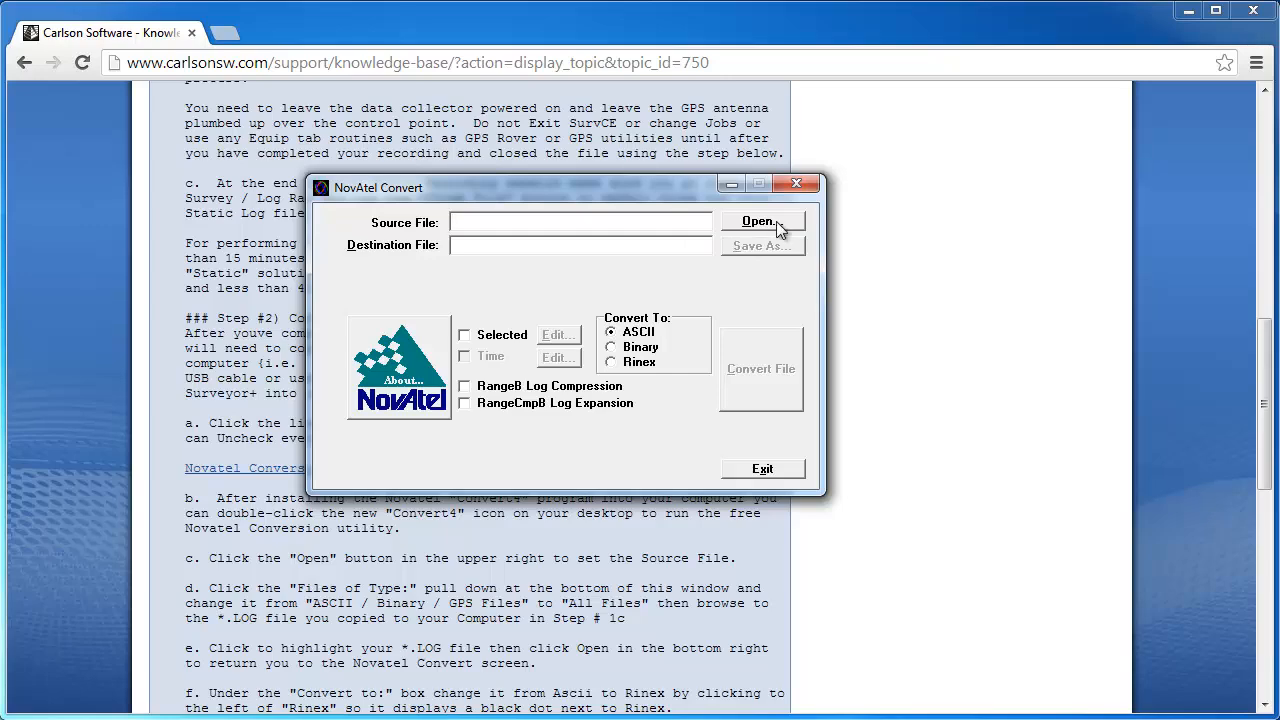
Load P_Ville_1_.log from the Desktop as the source file, filtering by *.log.
left_click(761, 221)
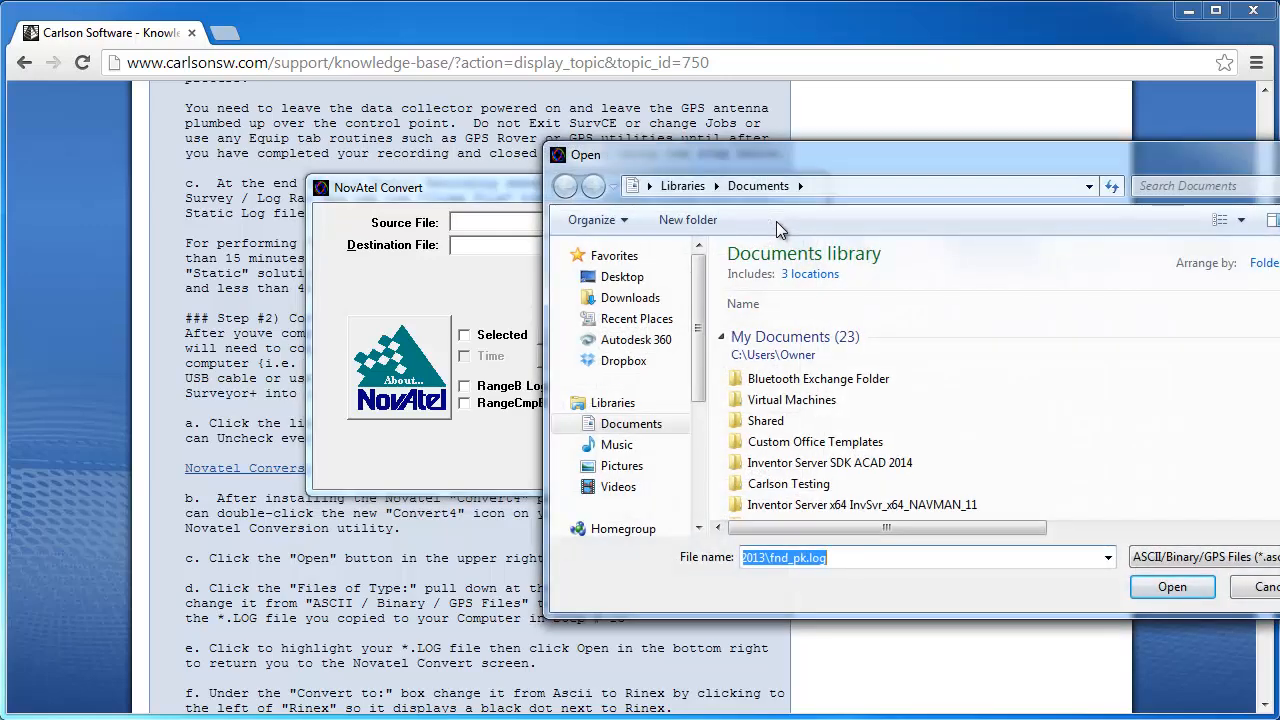
left_click(622, 276)
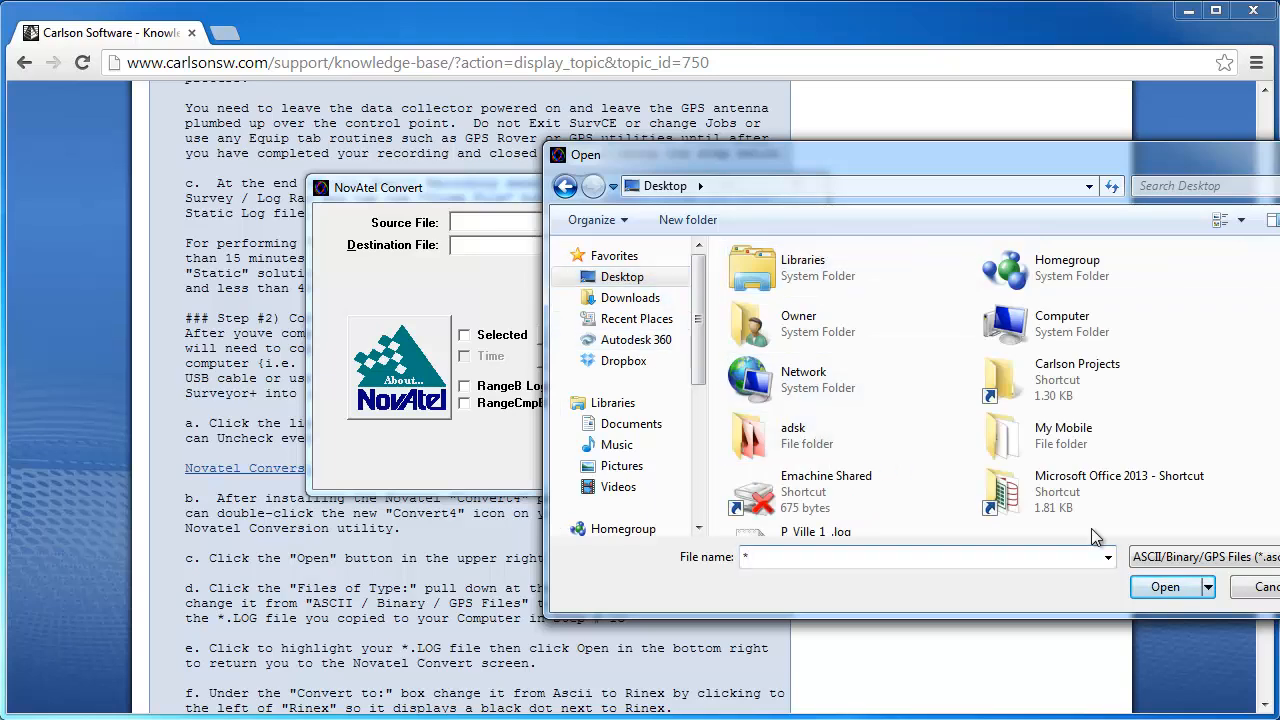
type("*.lo")
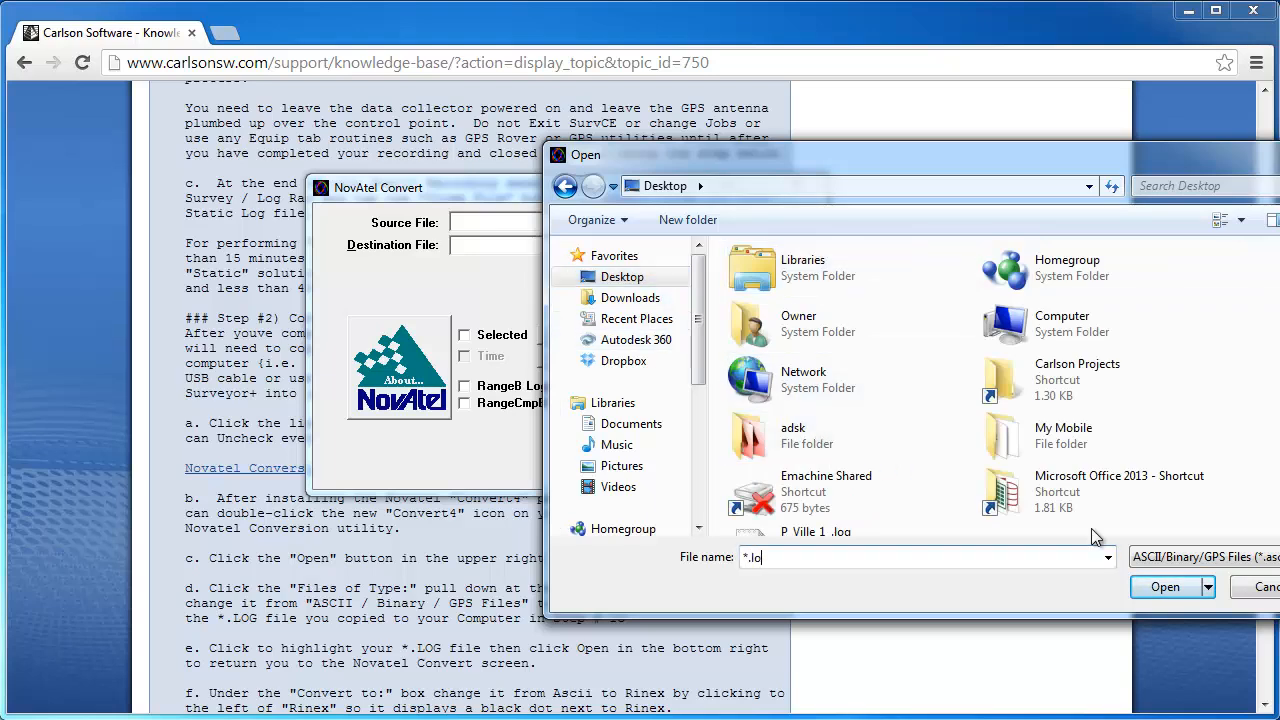
triple_click(755, 558)
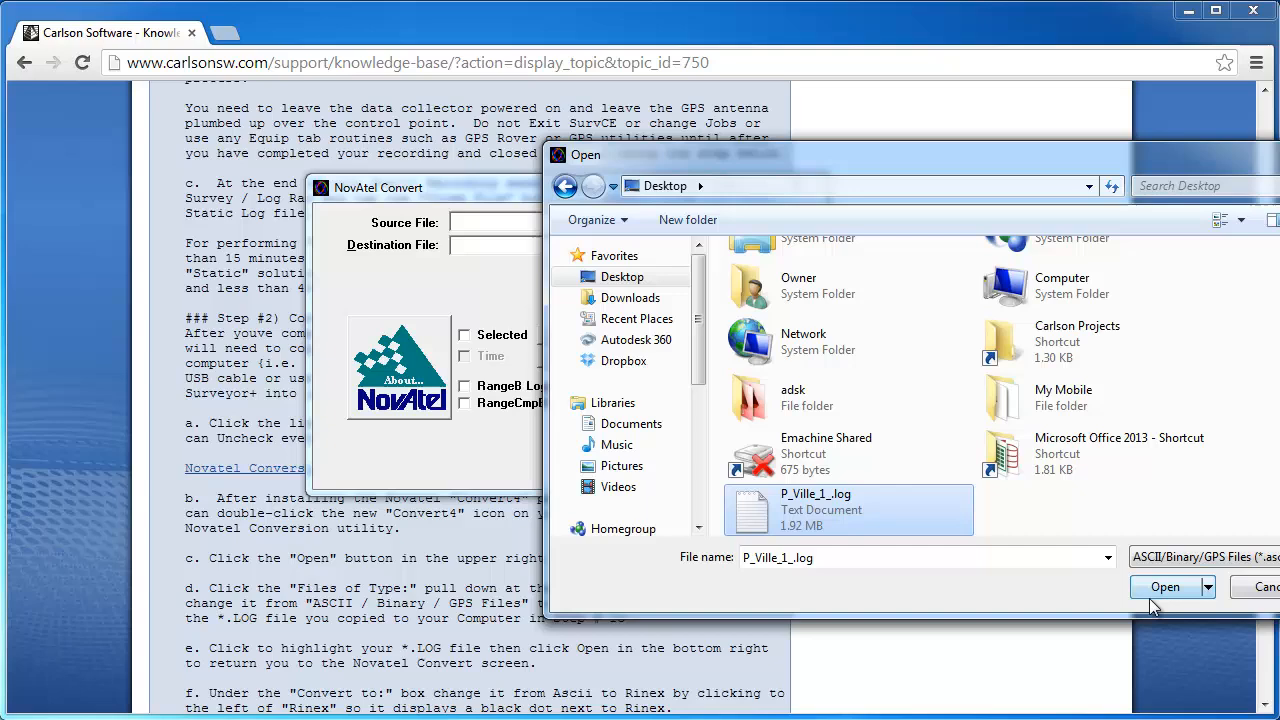
left_click(1165, 587)
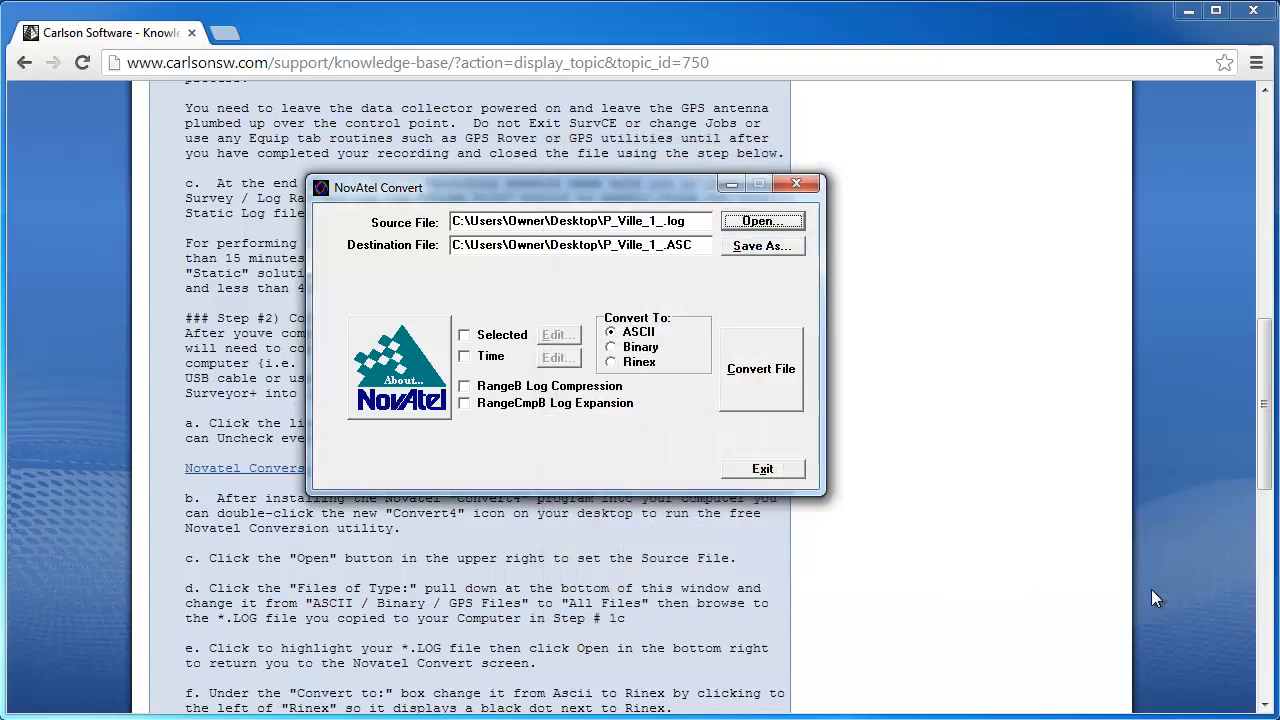
mouse_move(740, 281)
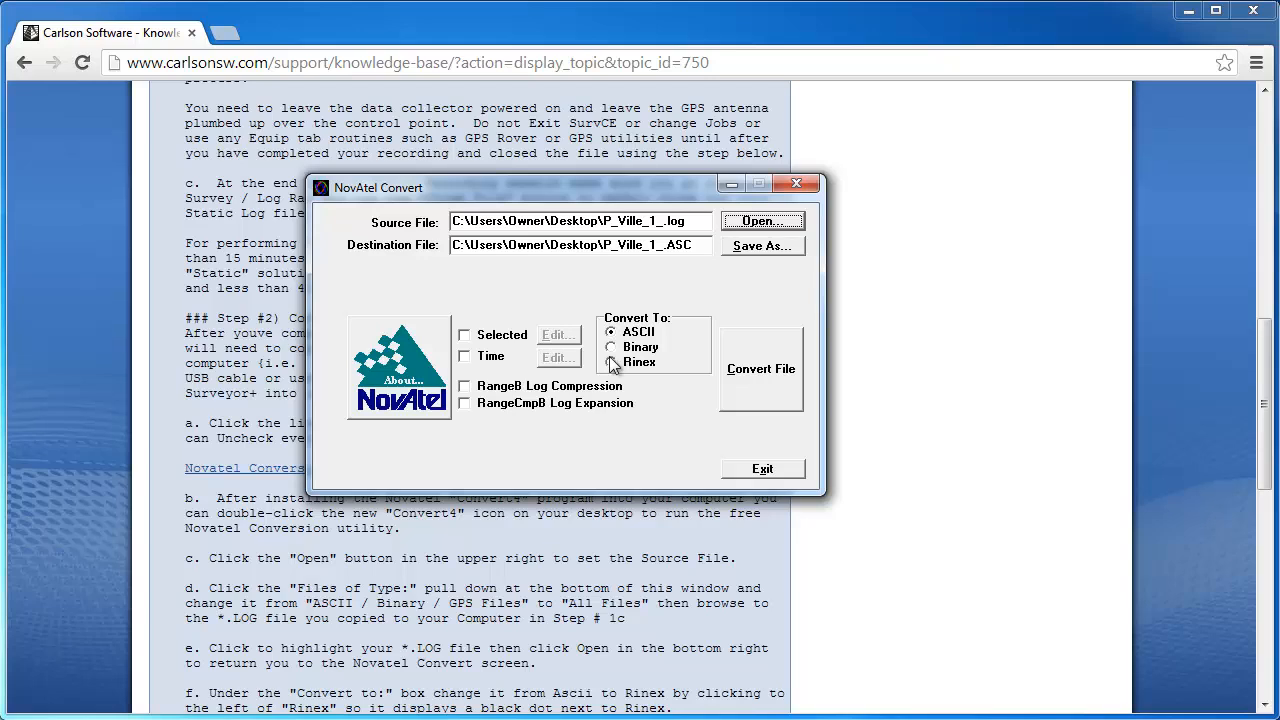
Convert P_Ville_1_.log to RINEX, dismiss the progress report, and exit.
left_click(613, 362)
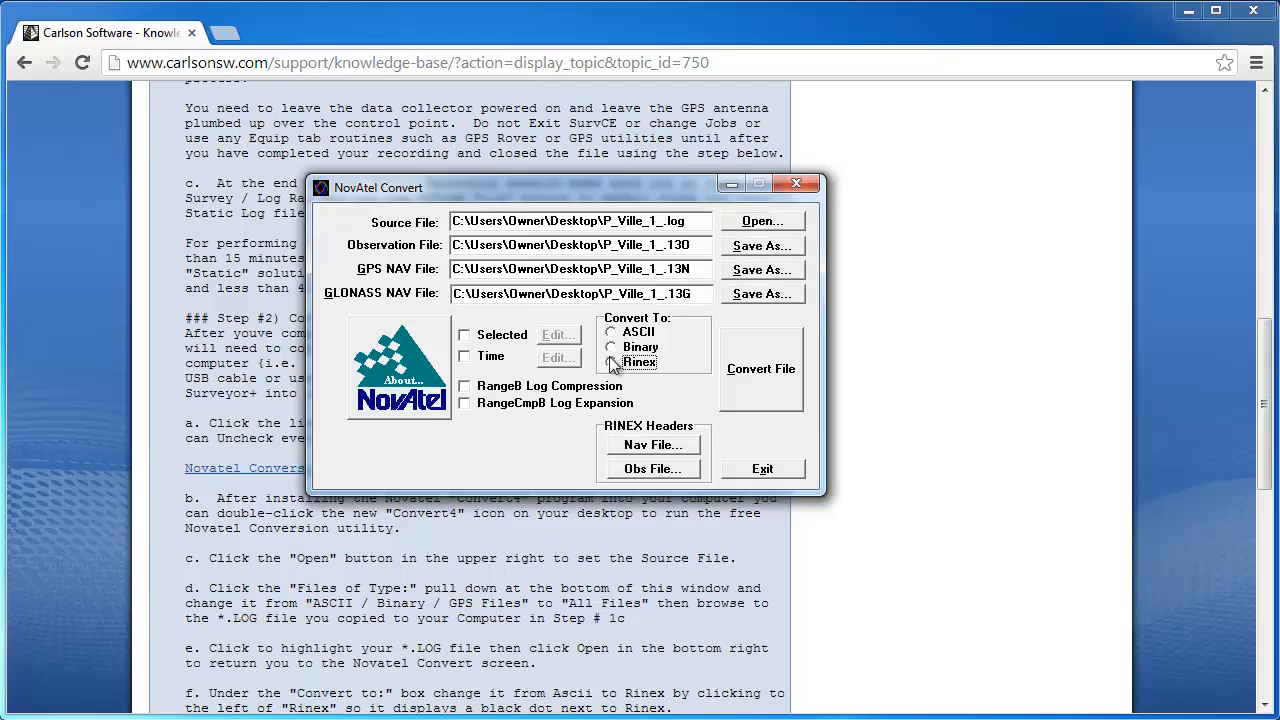
left_click(612, 362)
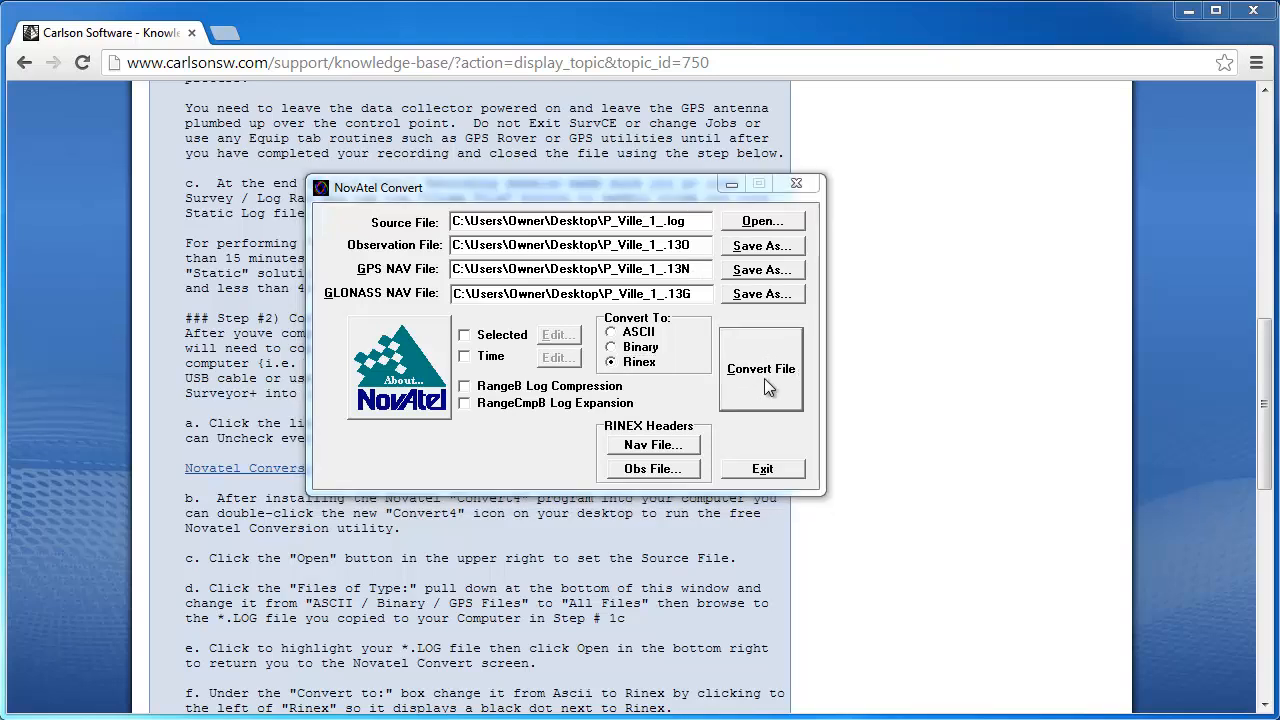
left_click(761, 369)
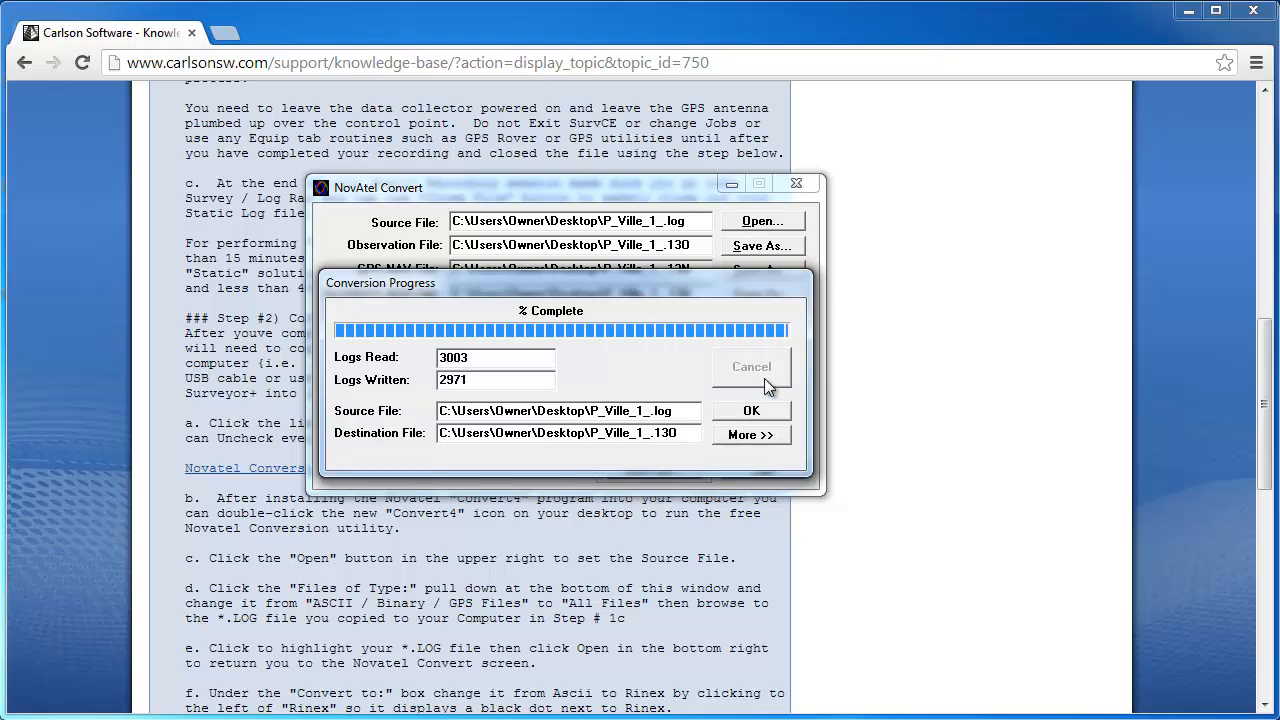
left_click(751, 410)
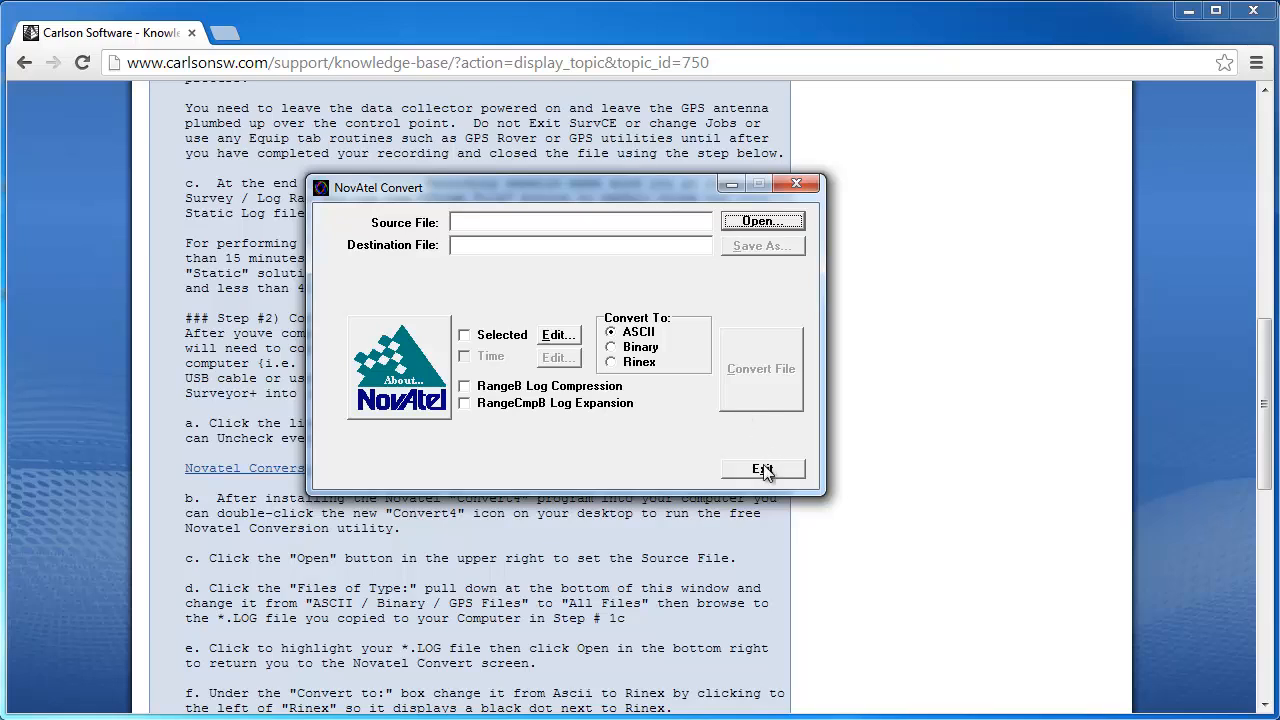
left_click(763, 470)
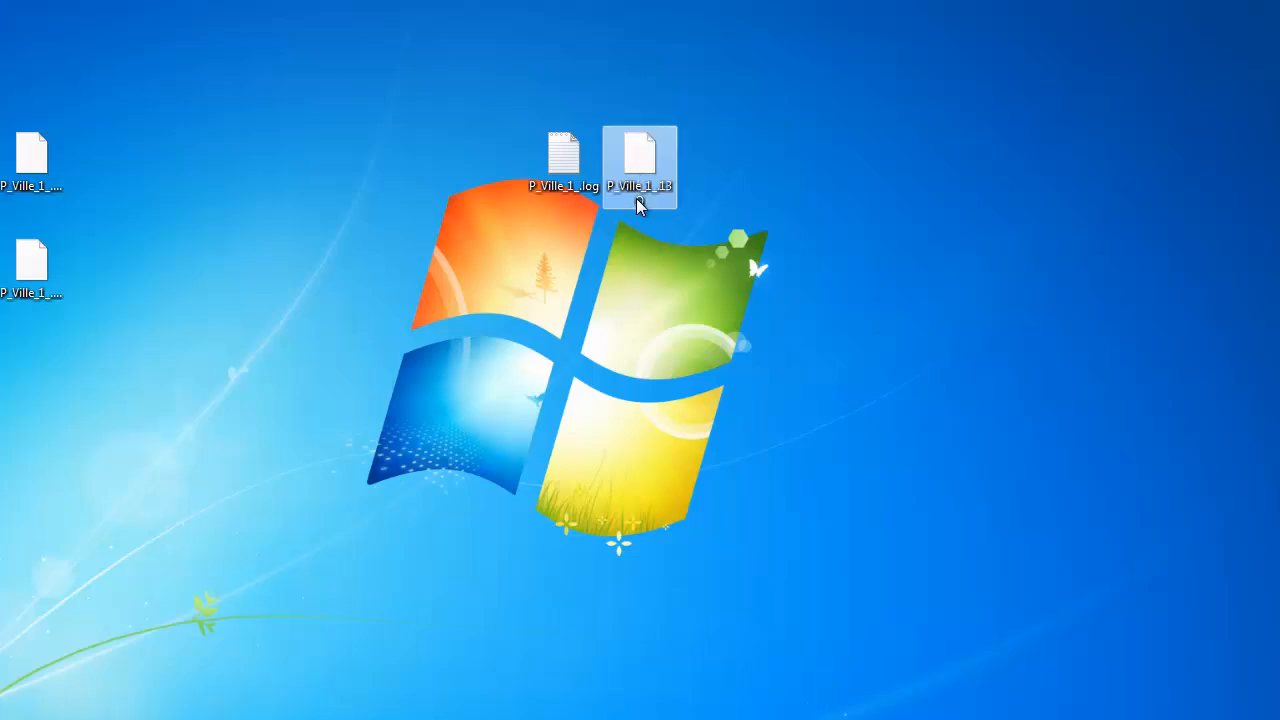
Drag the converted .13O file icon to the left side of the desktop.
left_click_drag(640, 167, 33, 167)
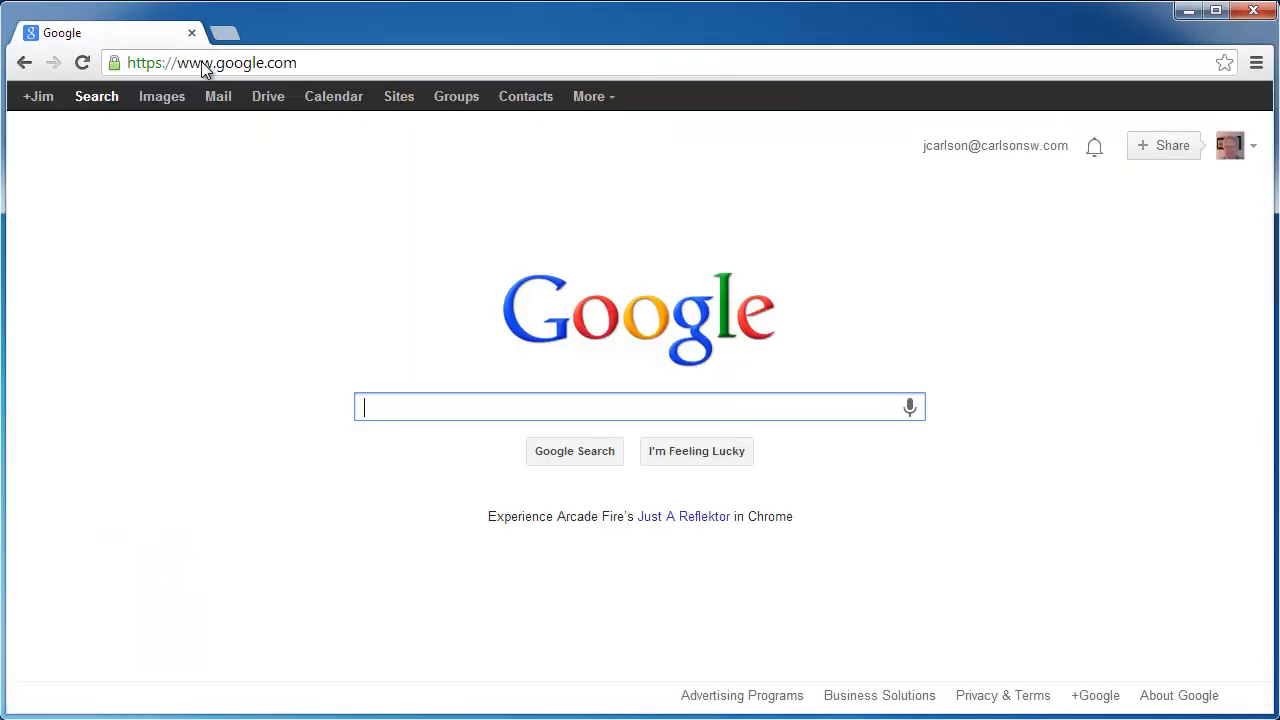
Search 'ngs opus', reach the OPUS upload page, and start choosing a data file.
type("ng")
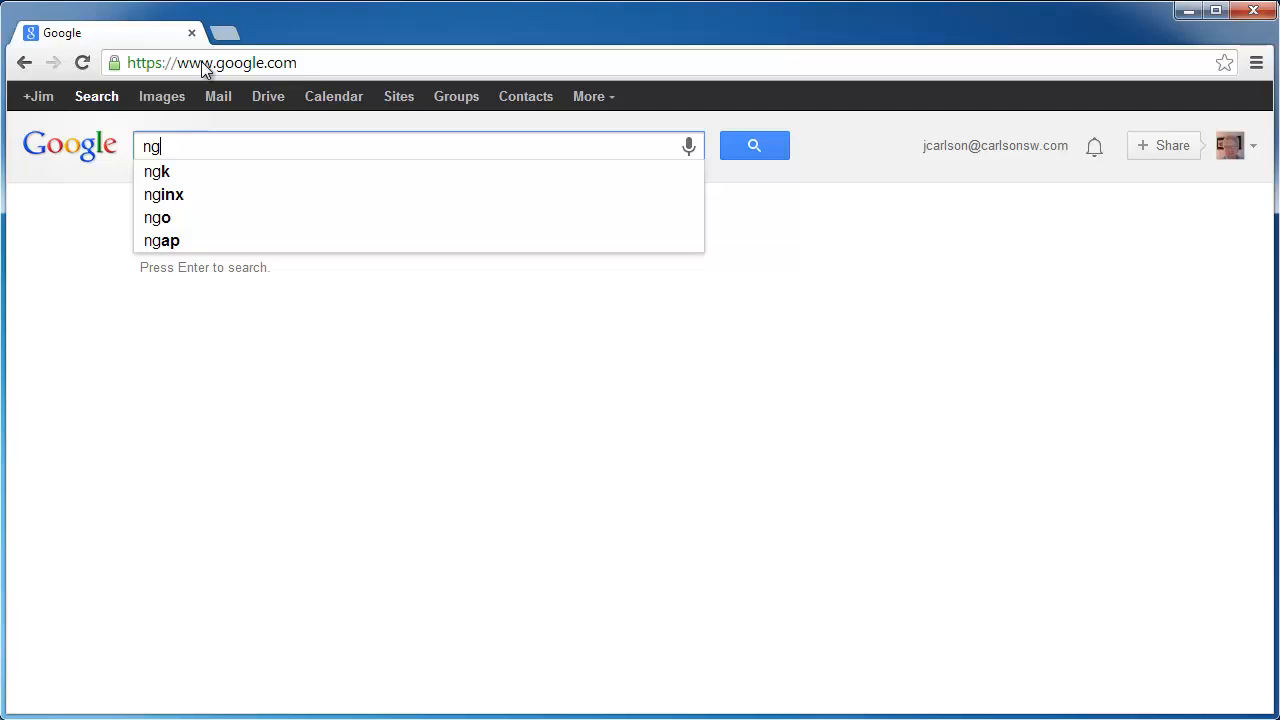
type("ngs opus")
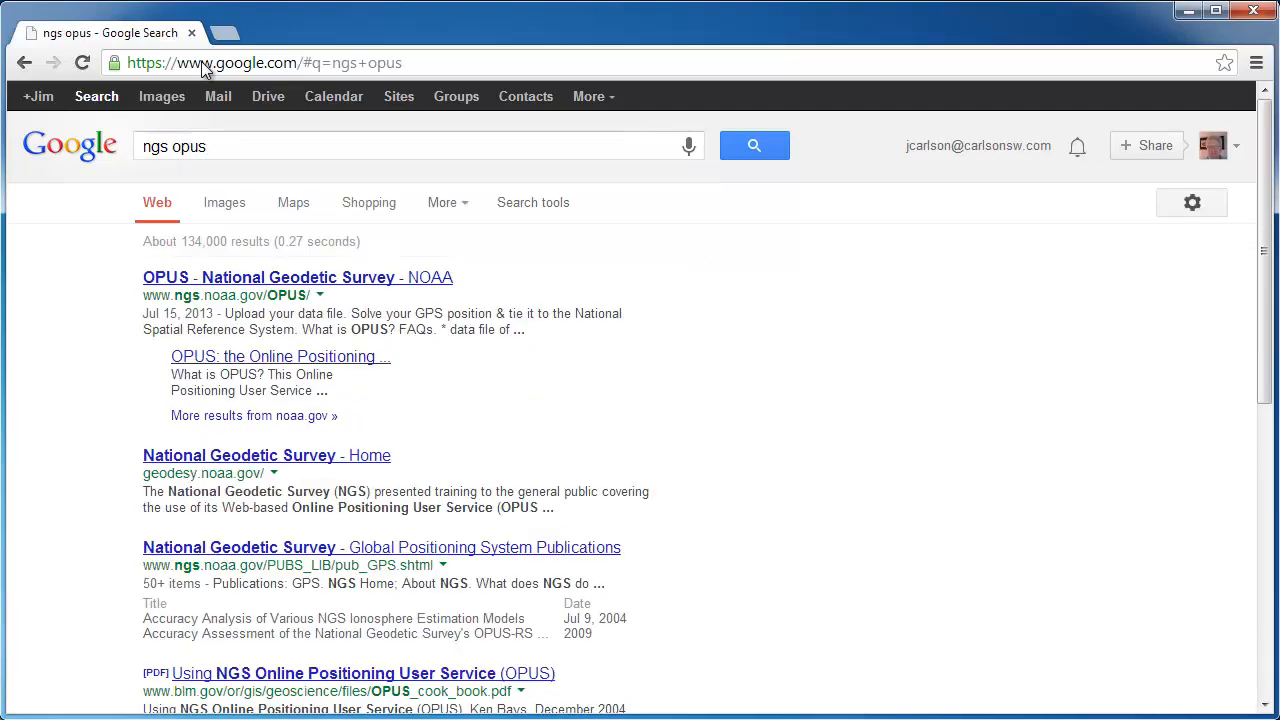
mouse_move(317, 370)
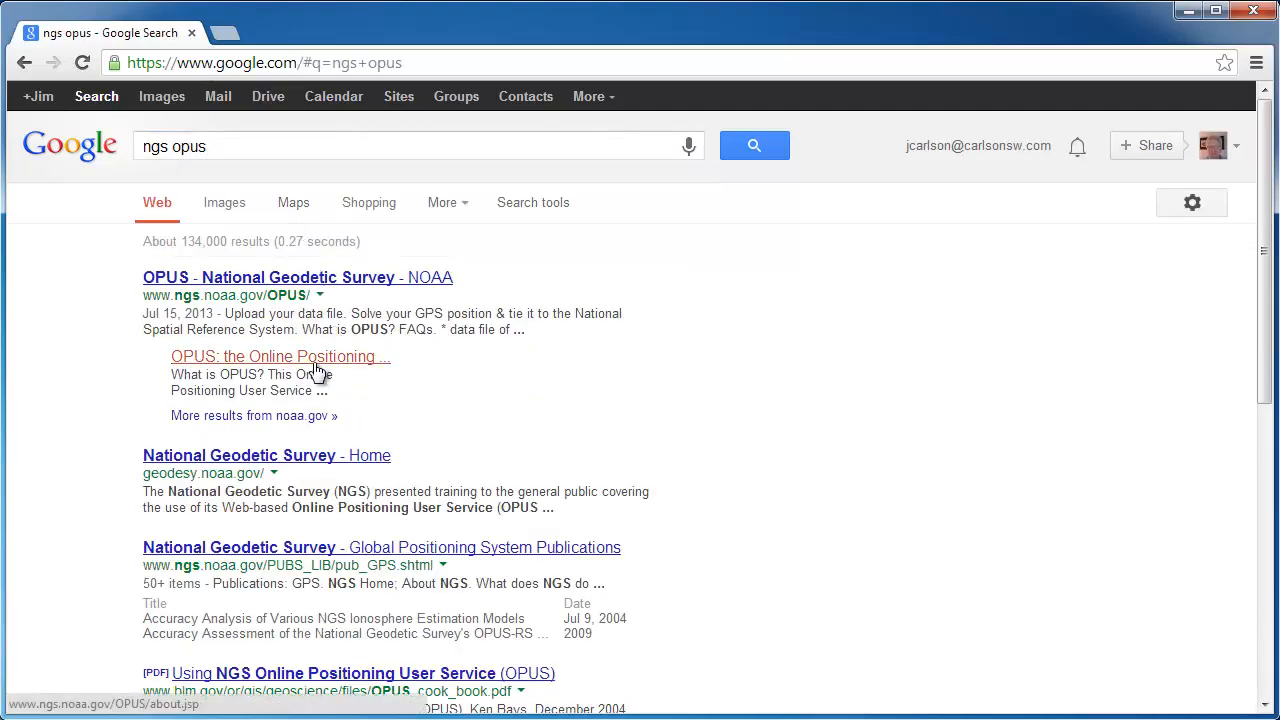
left_click(280, 356)
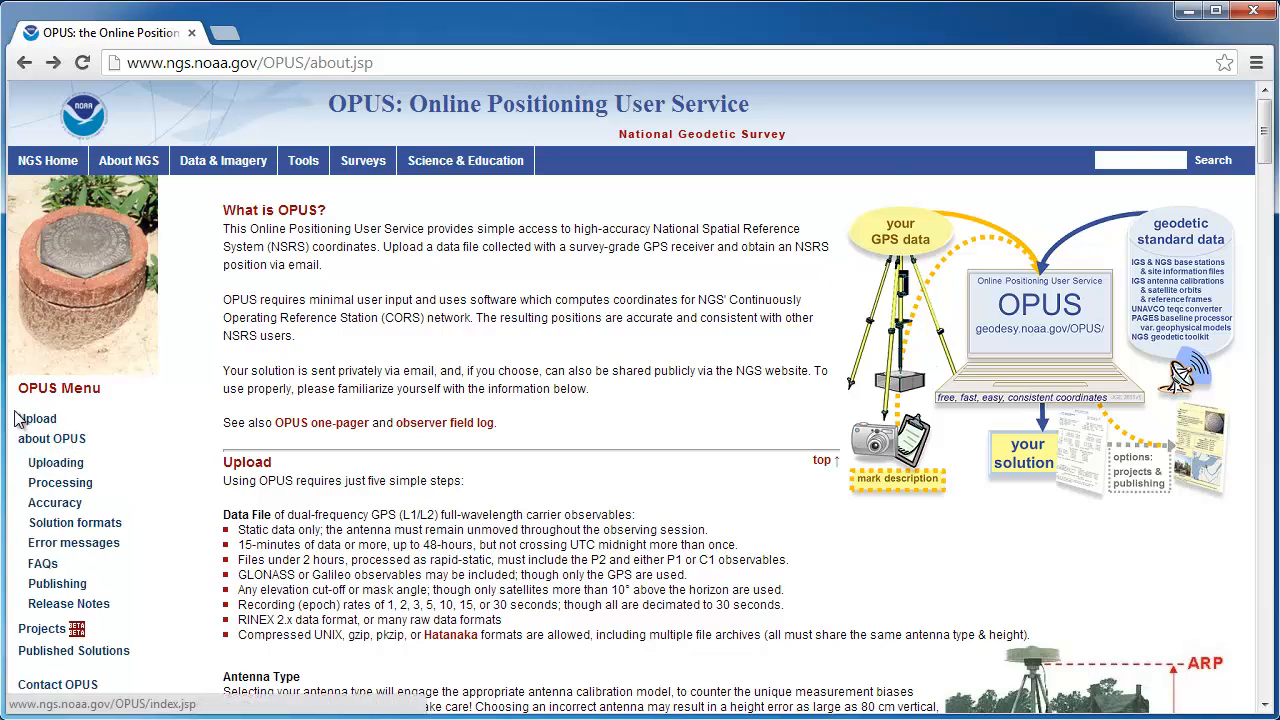
left_click(37, 419)
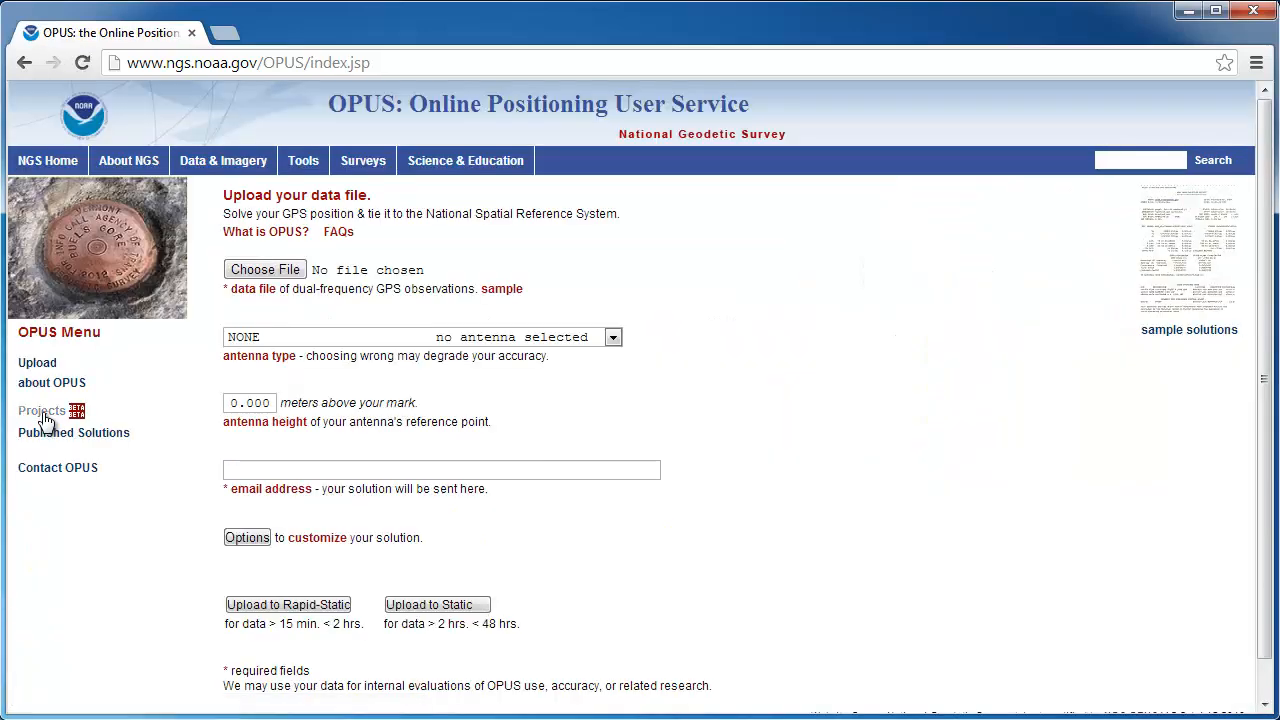
left_click(264, 269)
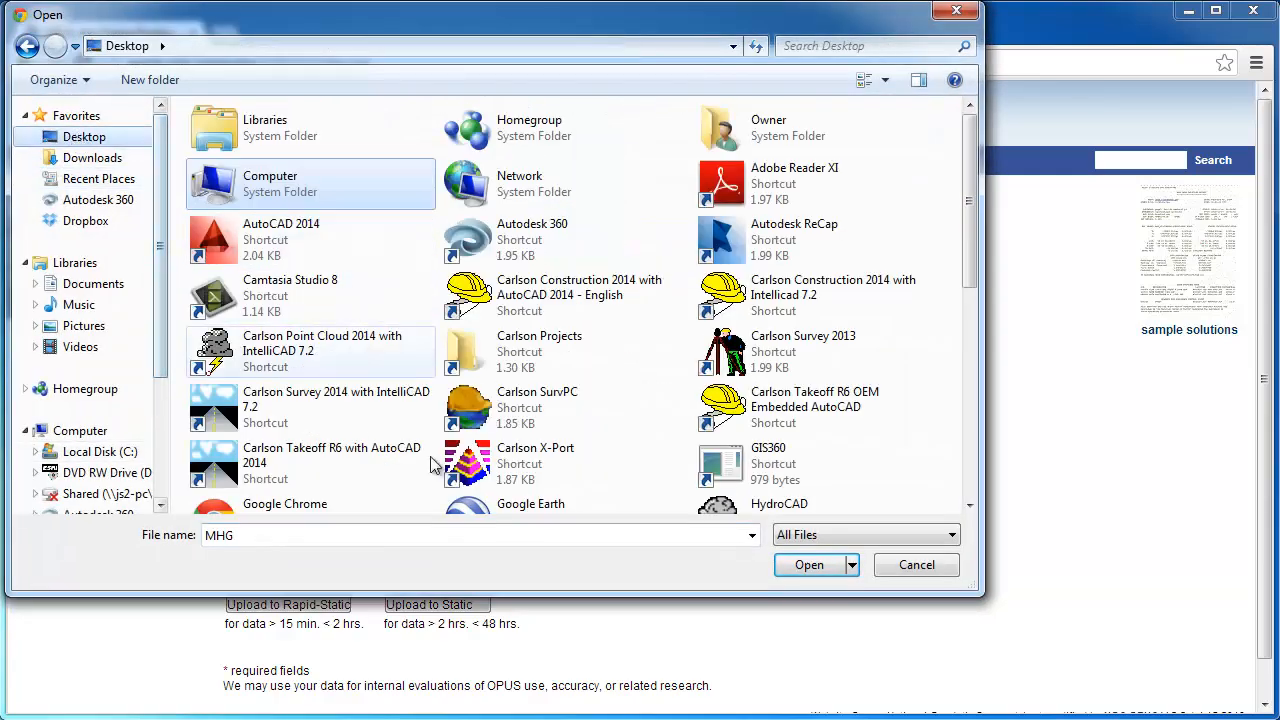
Filter the Open dialog to *.13 files and attach P_Ville_1_.13O as the data file.
triple_click(219, 535)
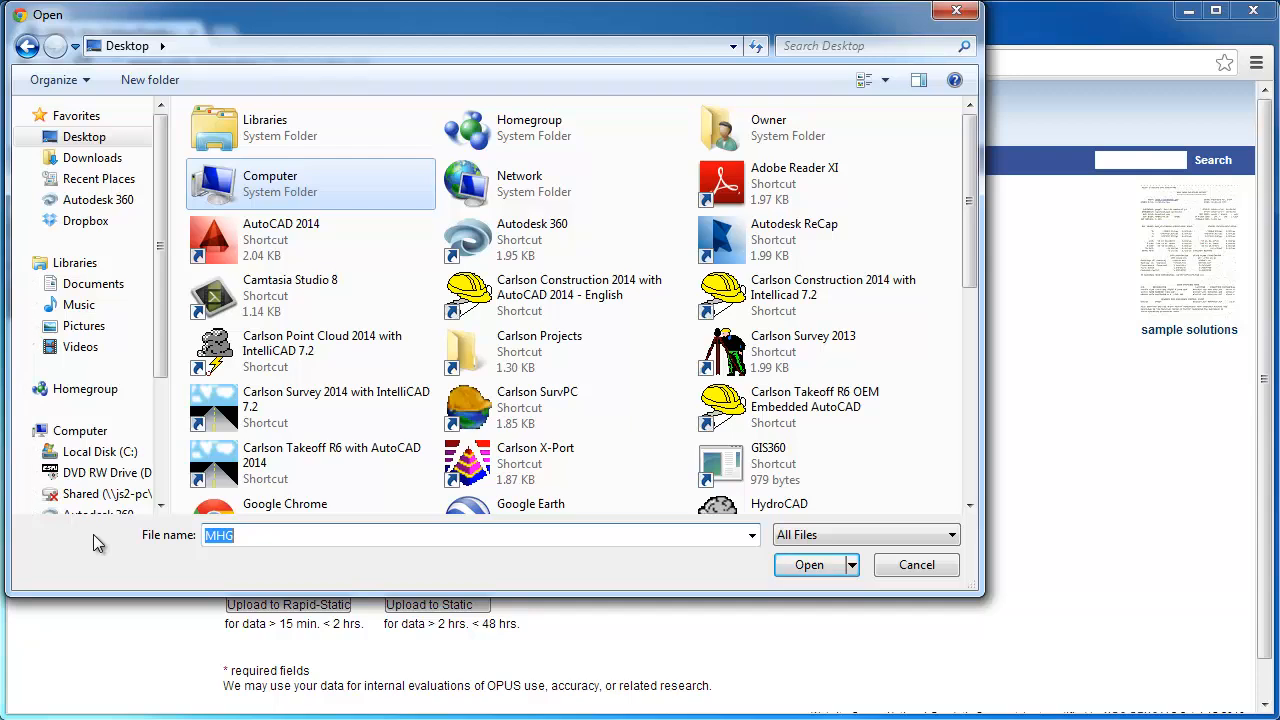
type("*.13o")
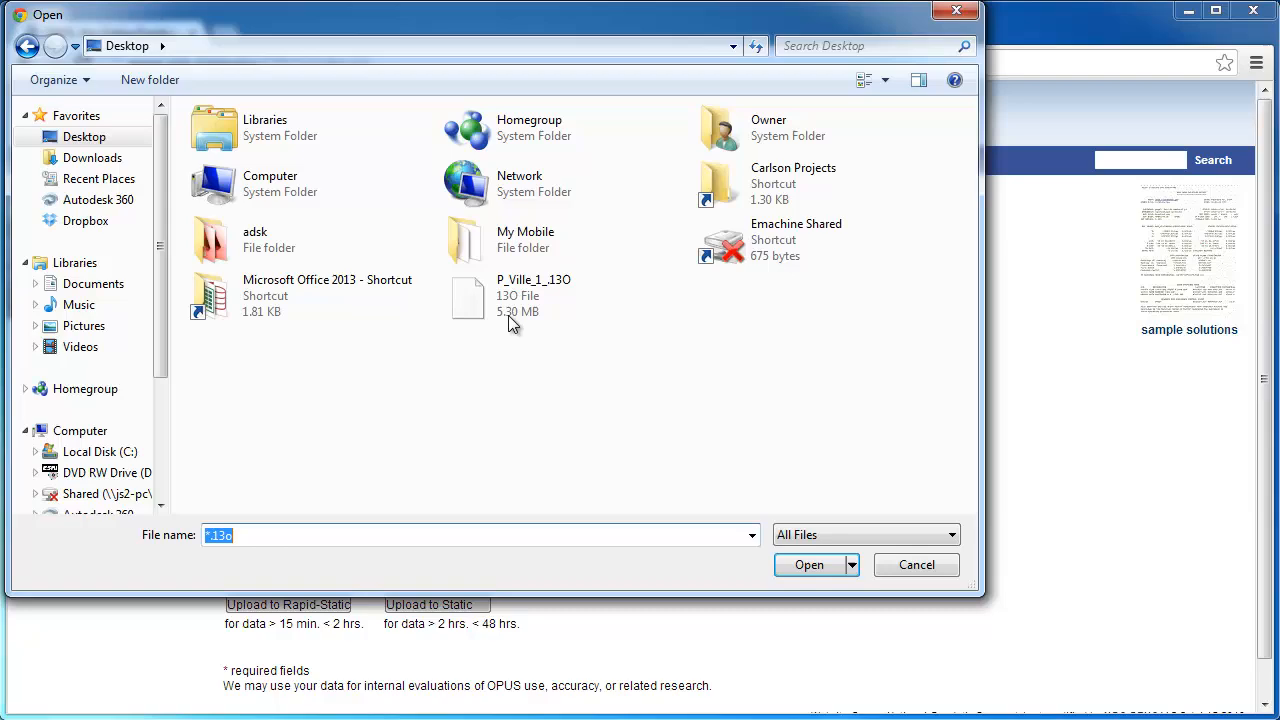
left_click(529, 295)
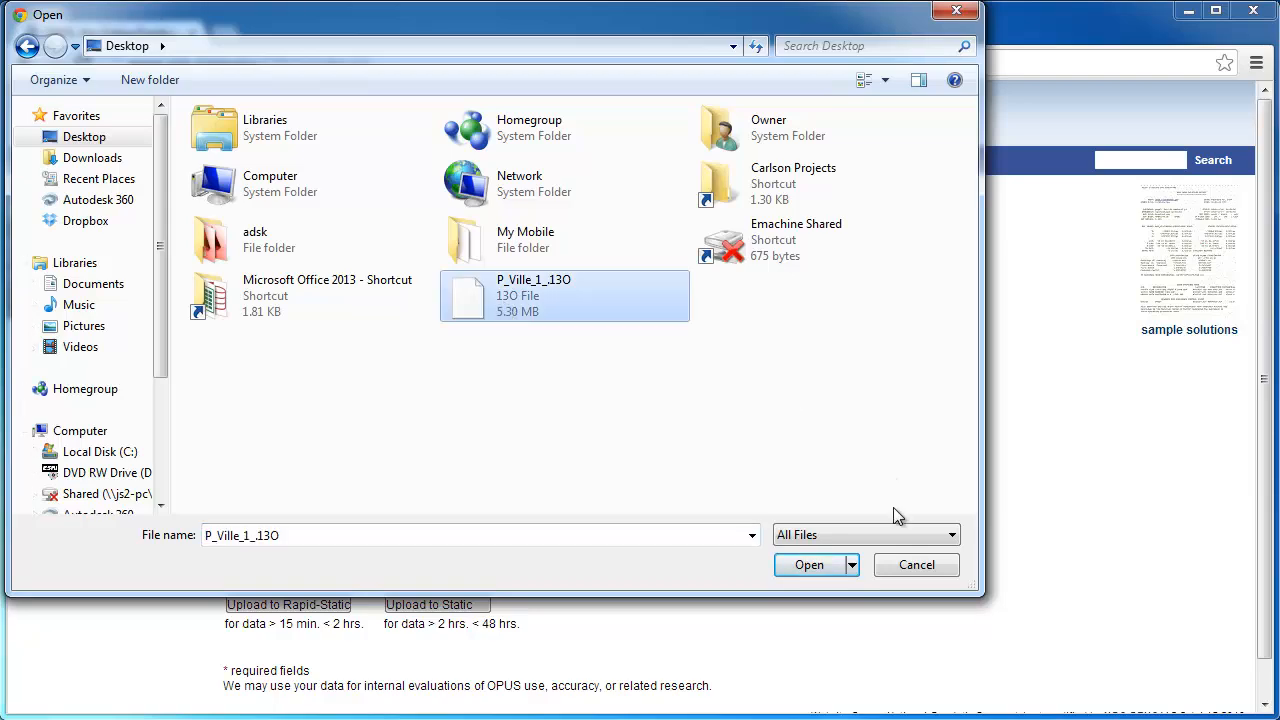
left_click(809, 565)
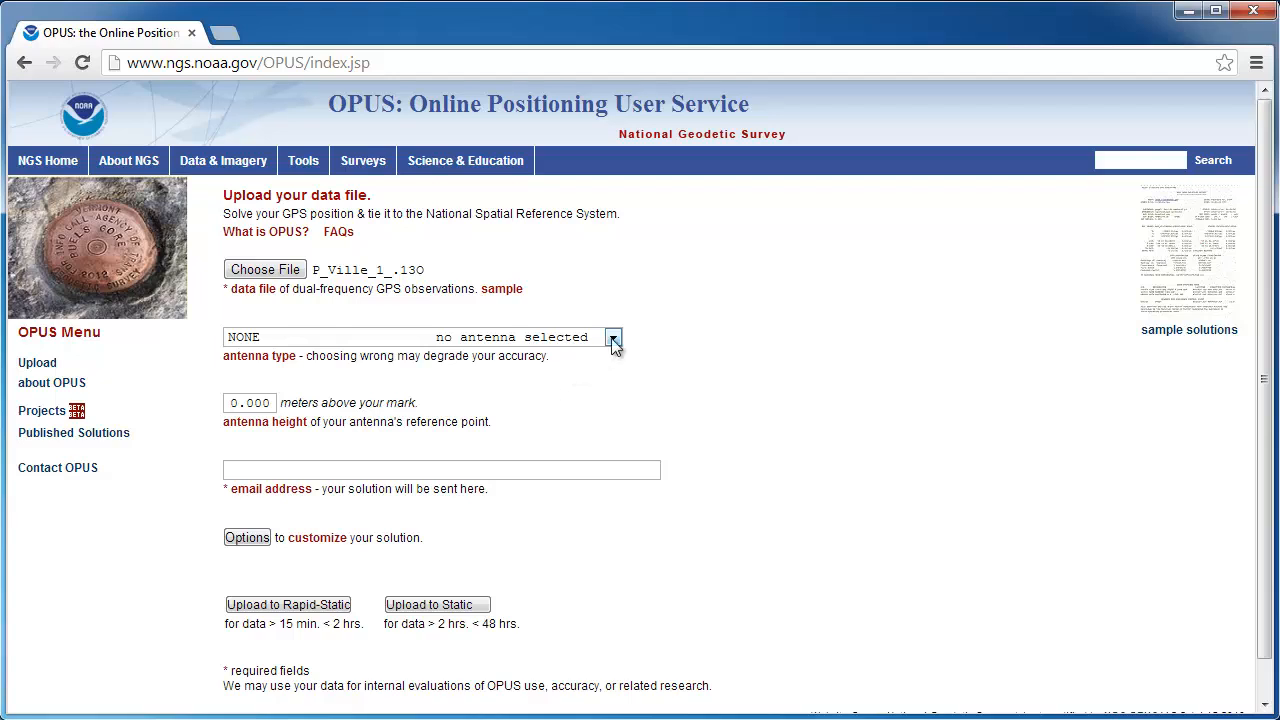
left_click(613, 337)
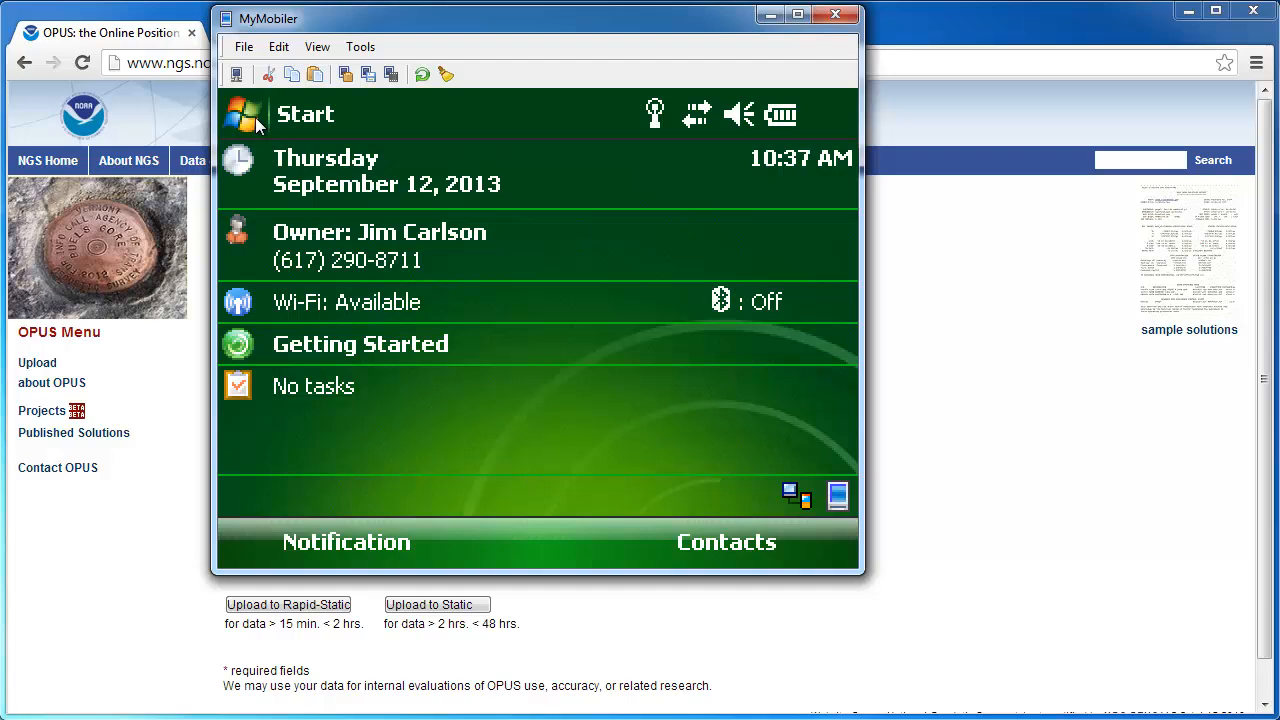
Resume SurvCE's last job, check the GPS Rover antenna type NOV702GG, then minimize MyMobiler.
left_click(243, 113)
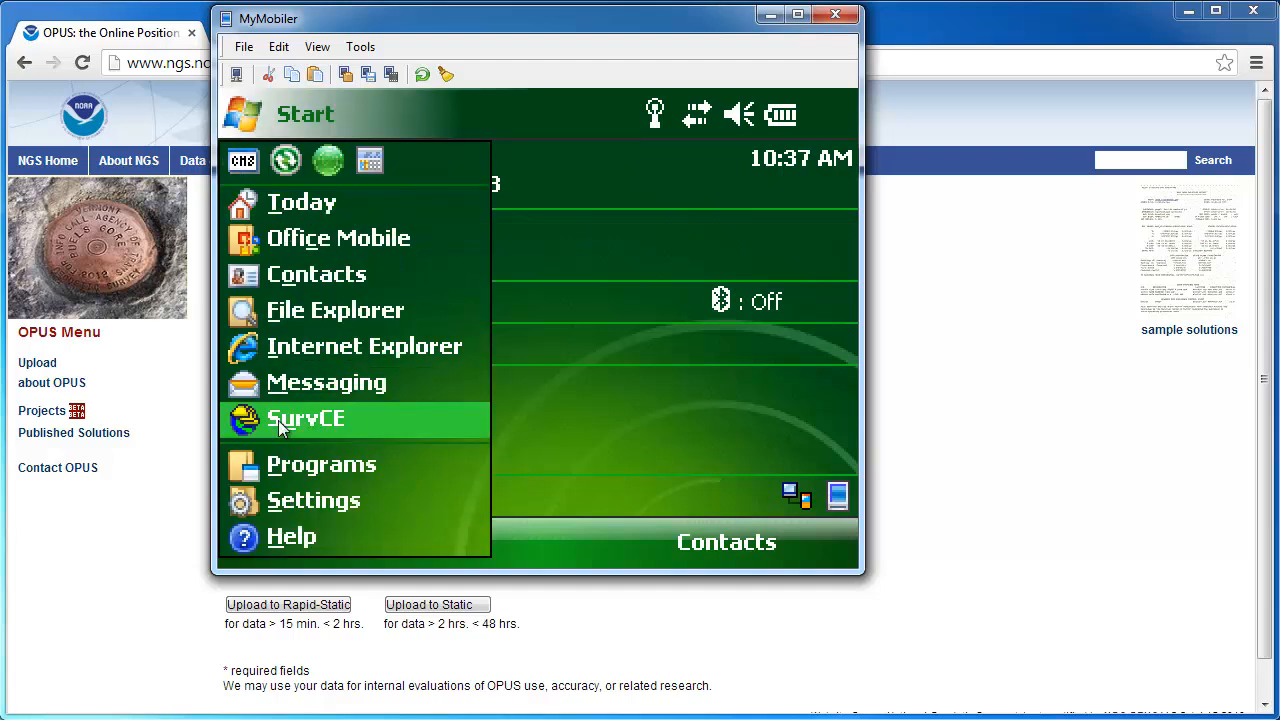
left_click(307, 421)
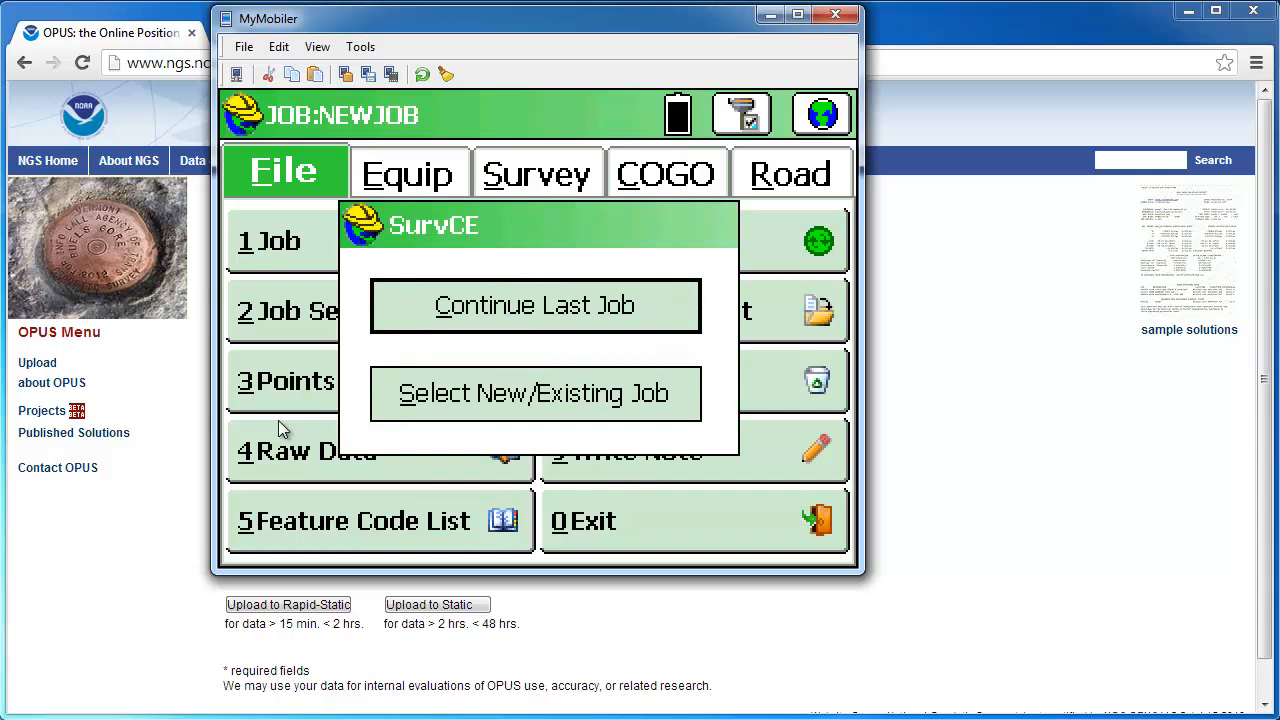
mouse_move(526, 325)
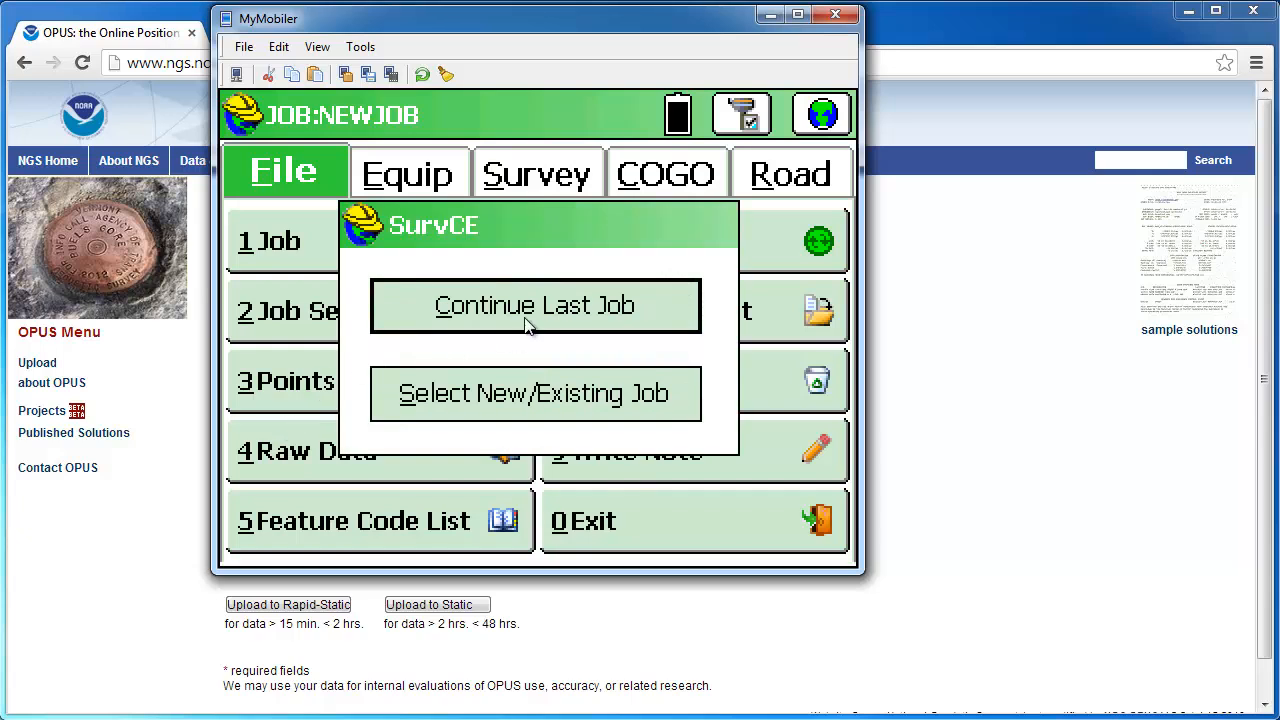
left_click(535, 305)
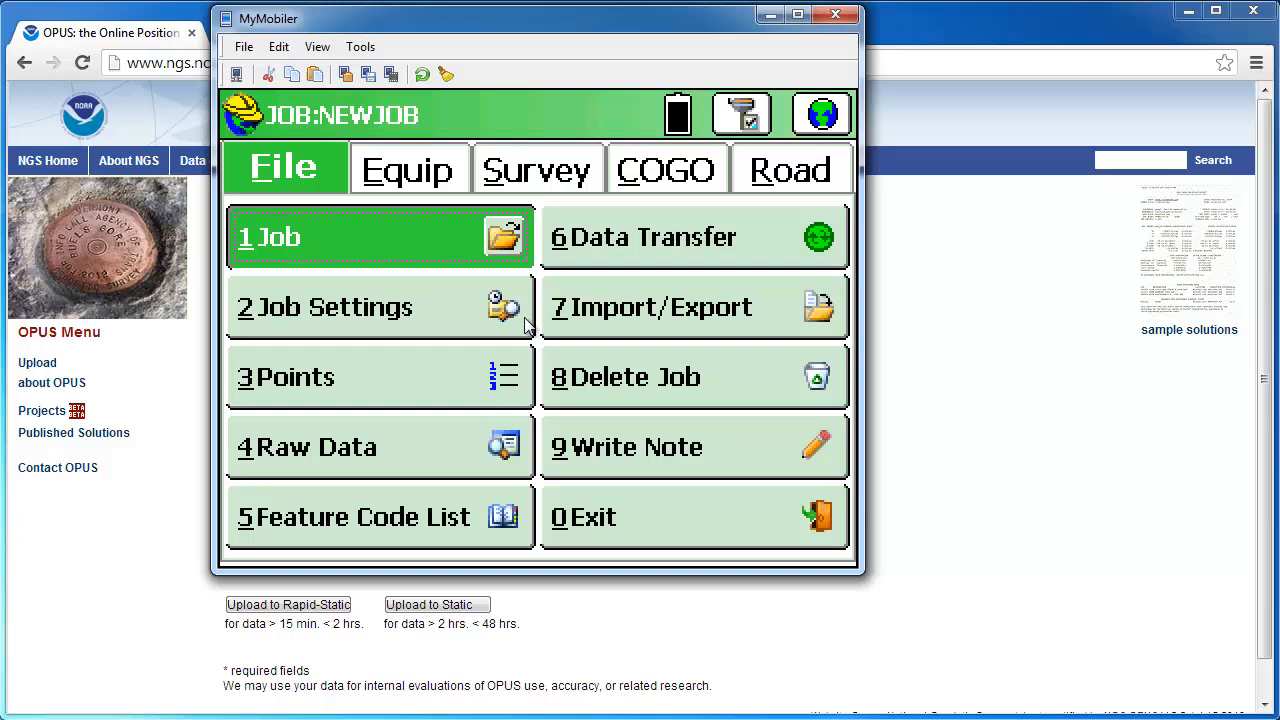
mouse_move(565, 399)
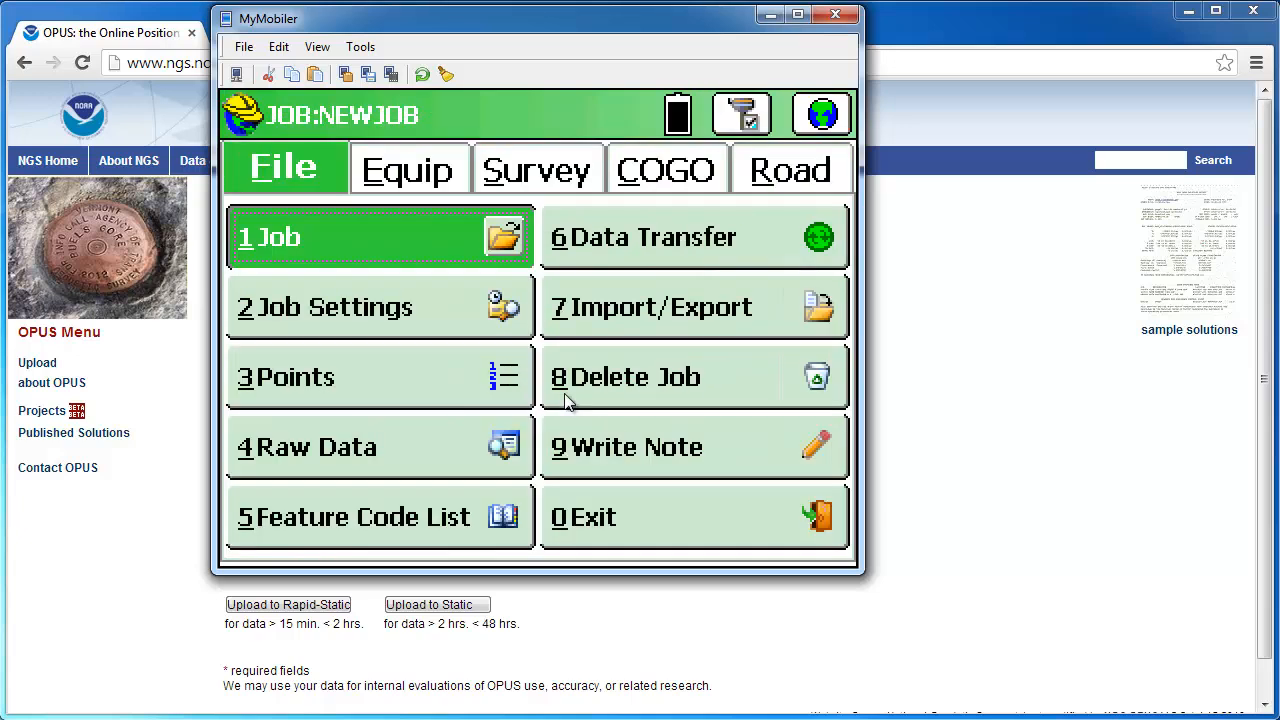
left_click(409, 169)
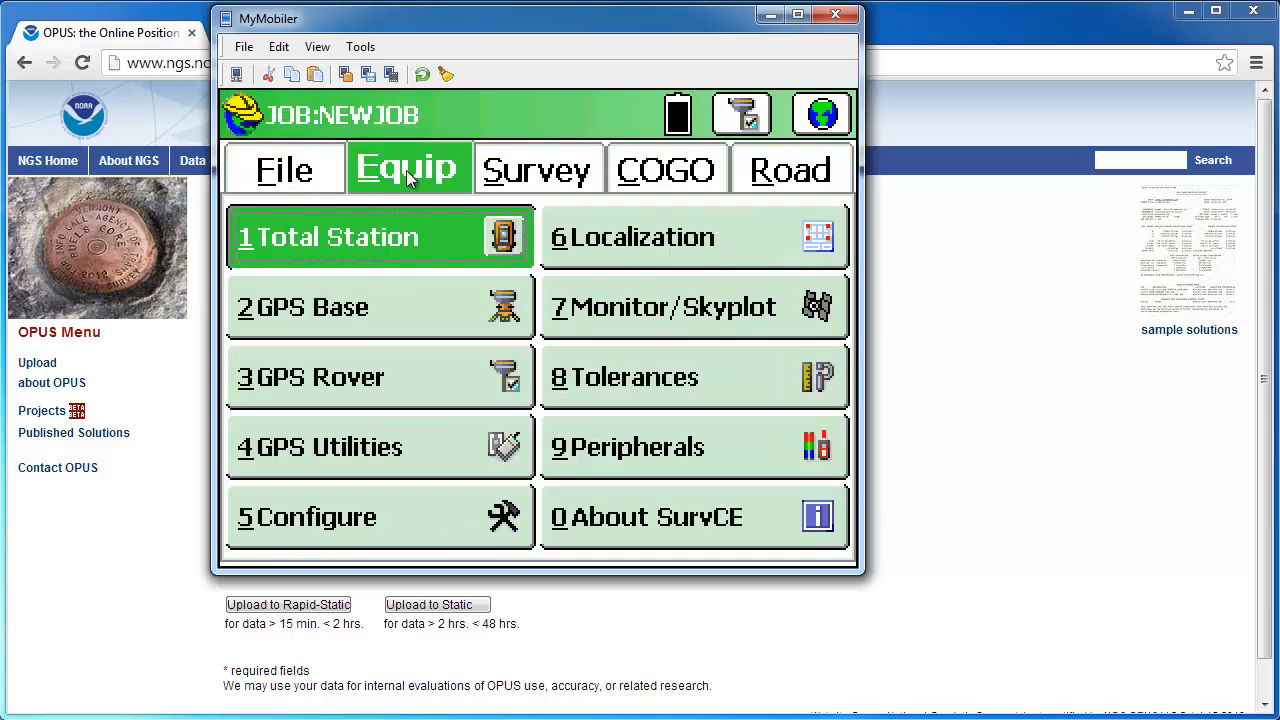
mouse_move(383, 384)
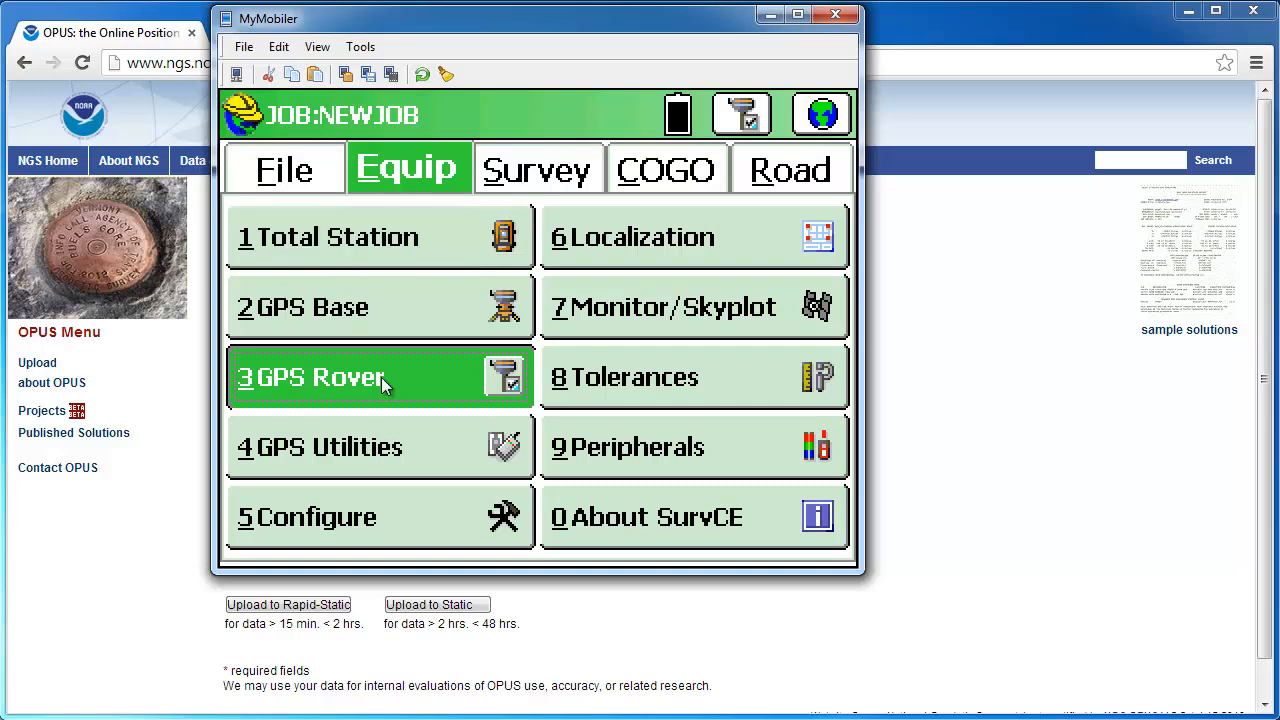
left_click(360, 377)
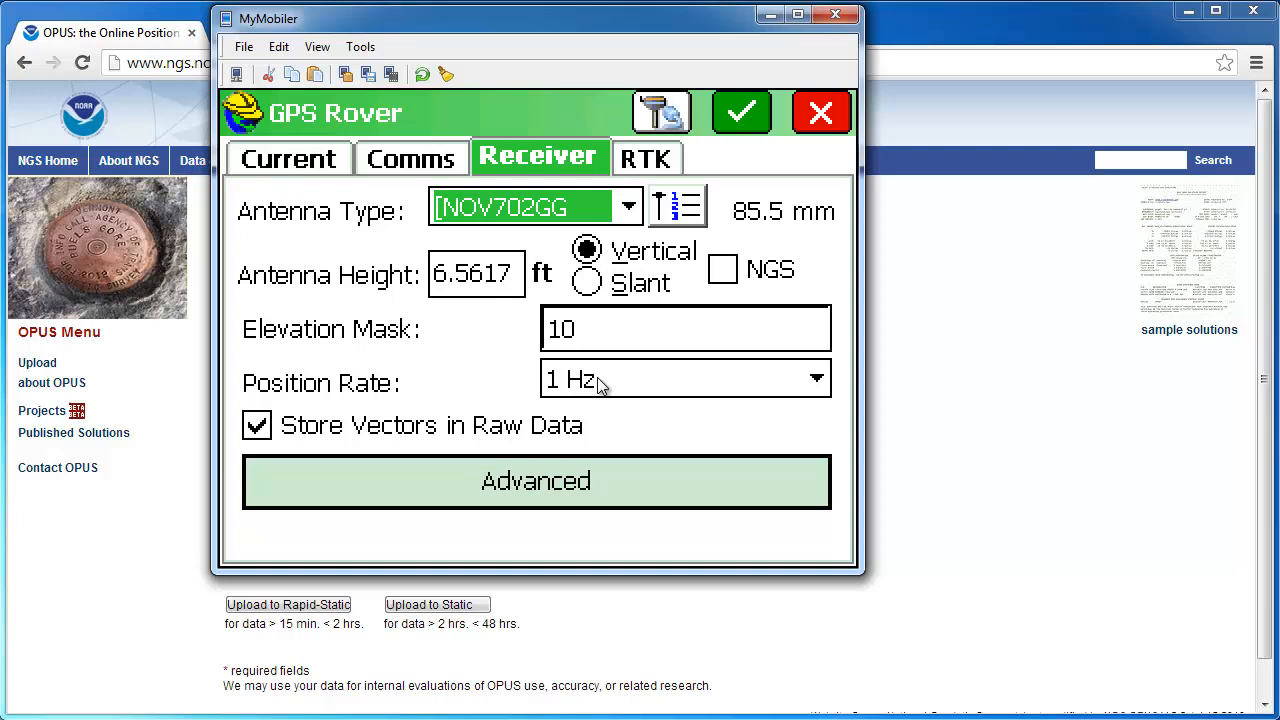
mouse_move(557, 237)
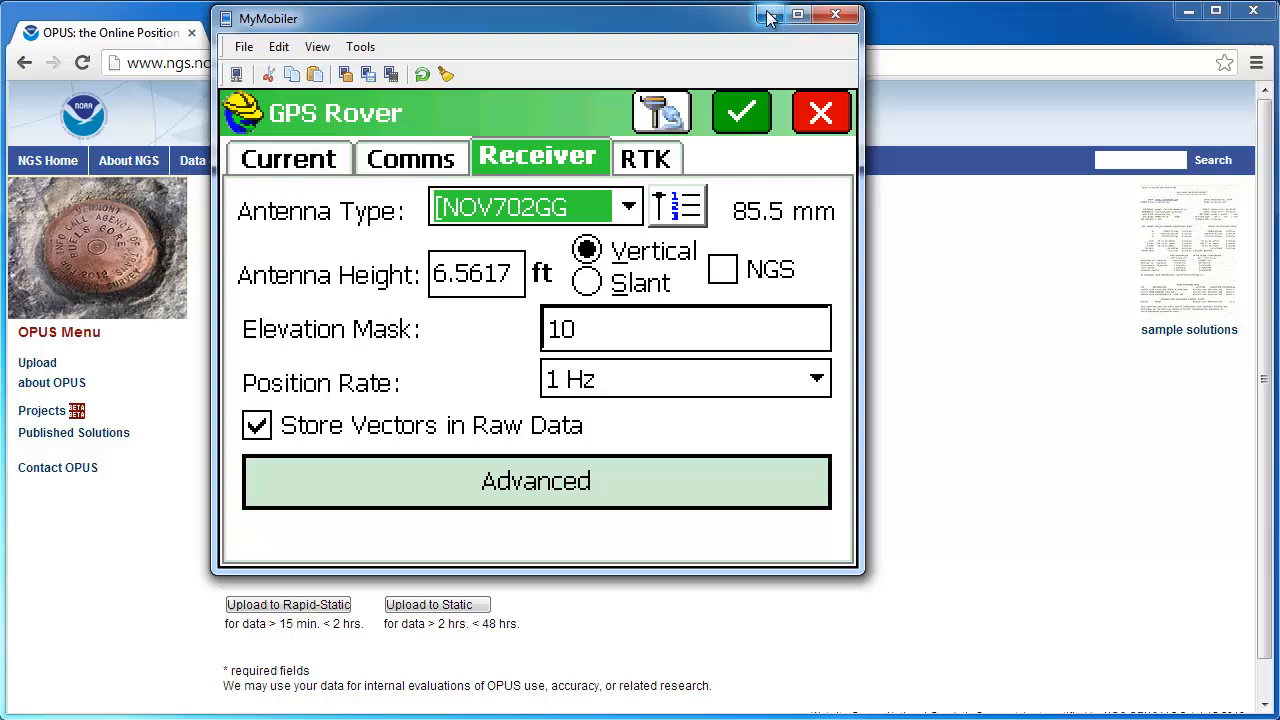
left_click(822, 14)
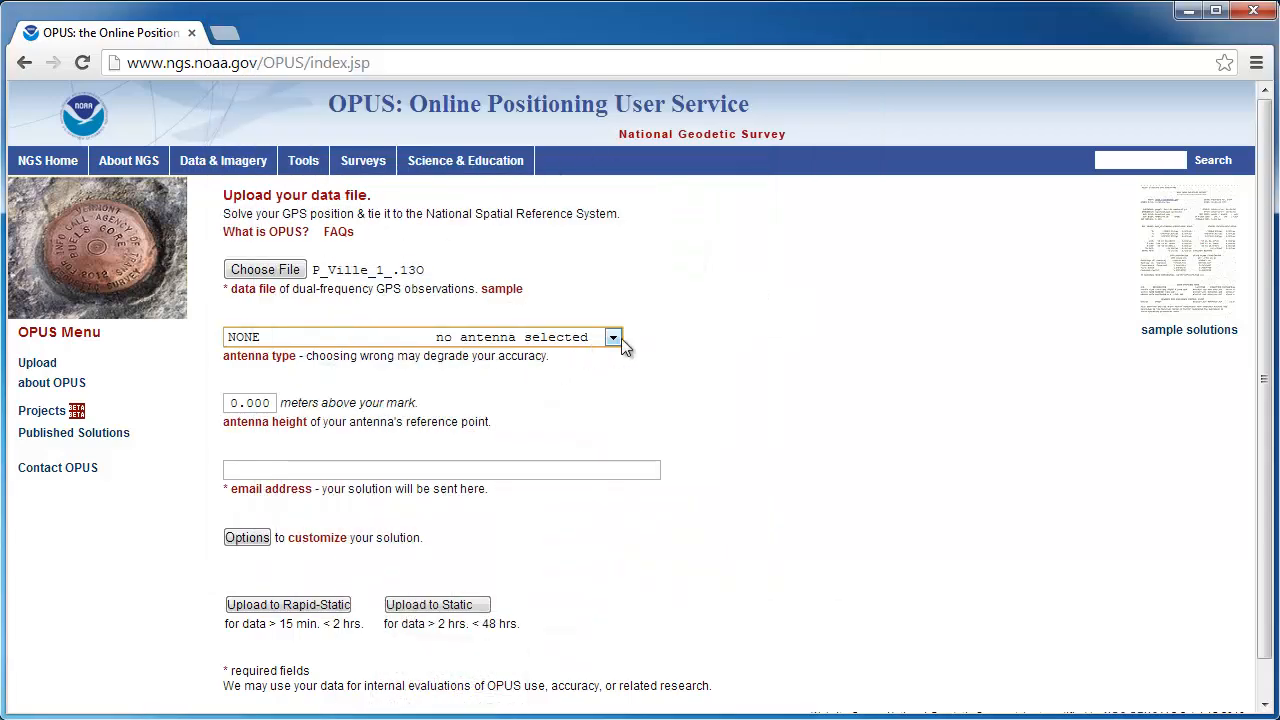
left_click(612, 337)
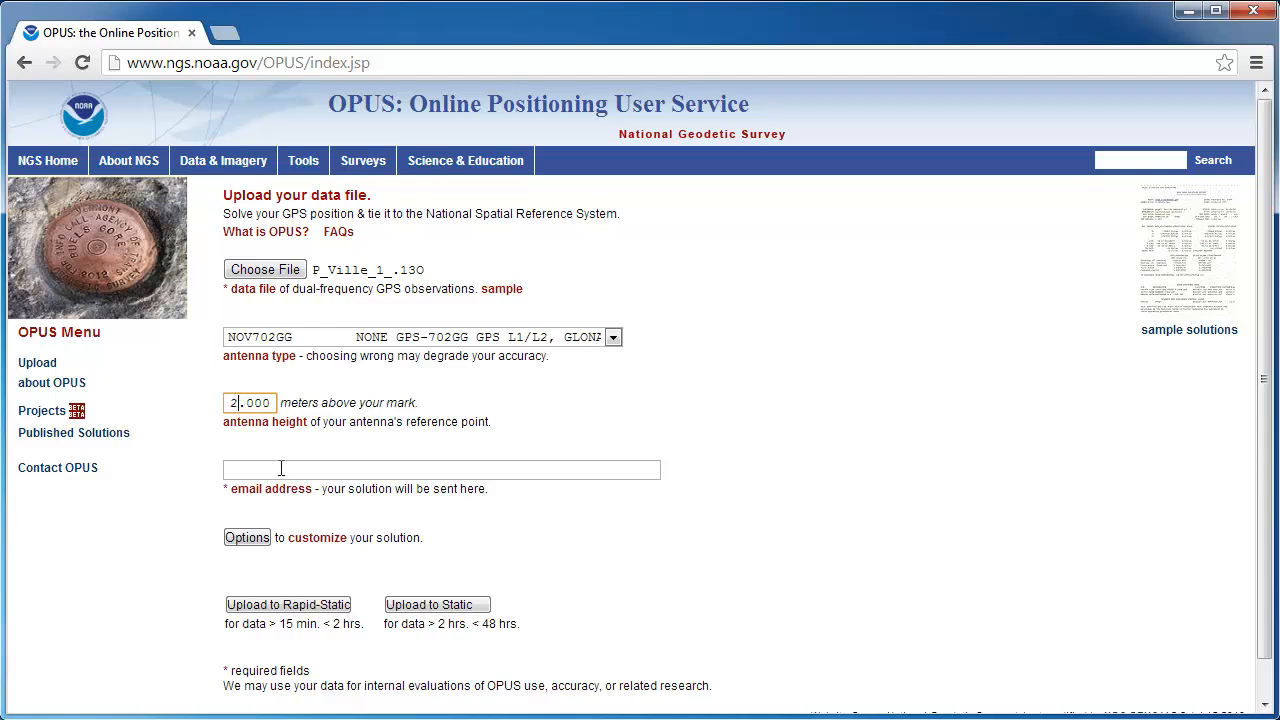
left_click(441, 469)
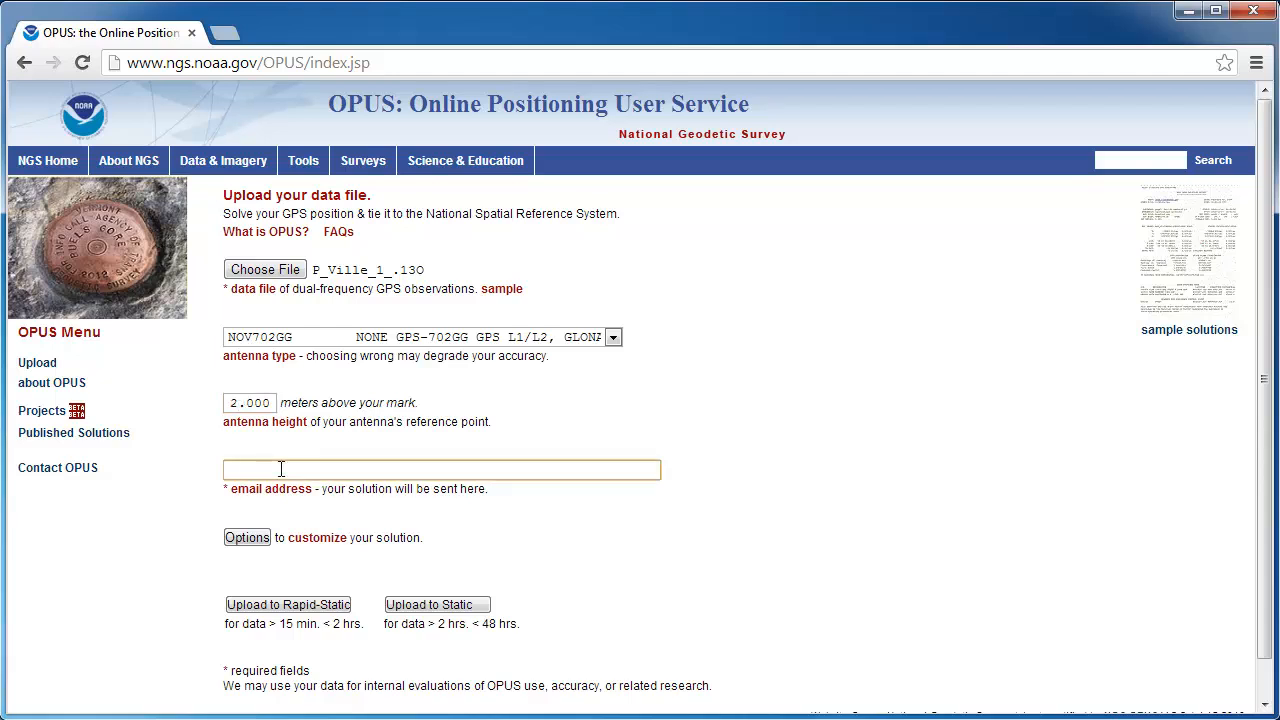
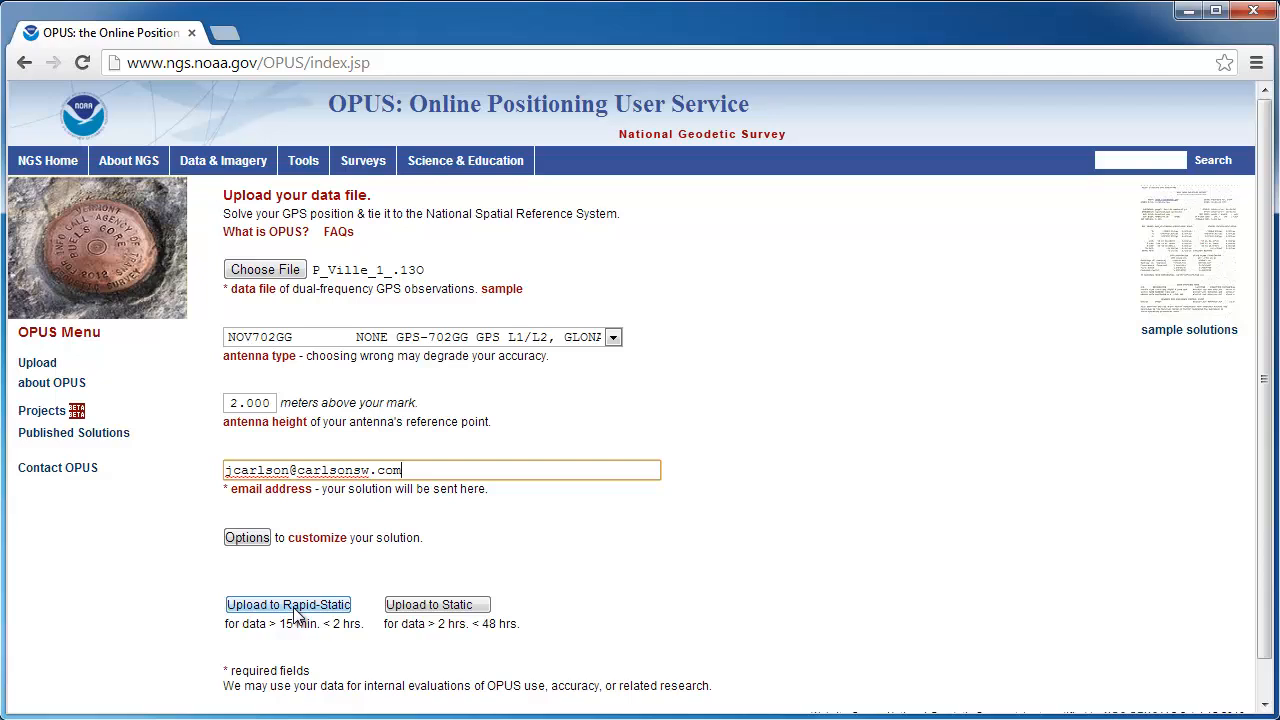
left_click(291, 604)
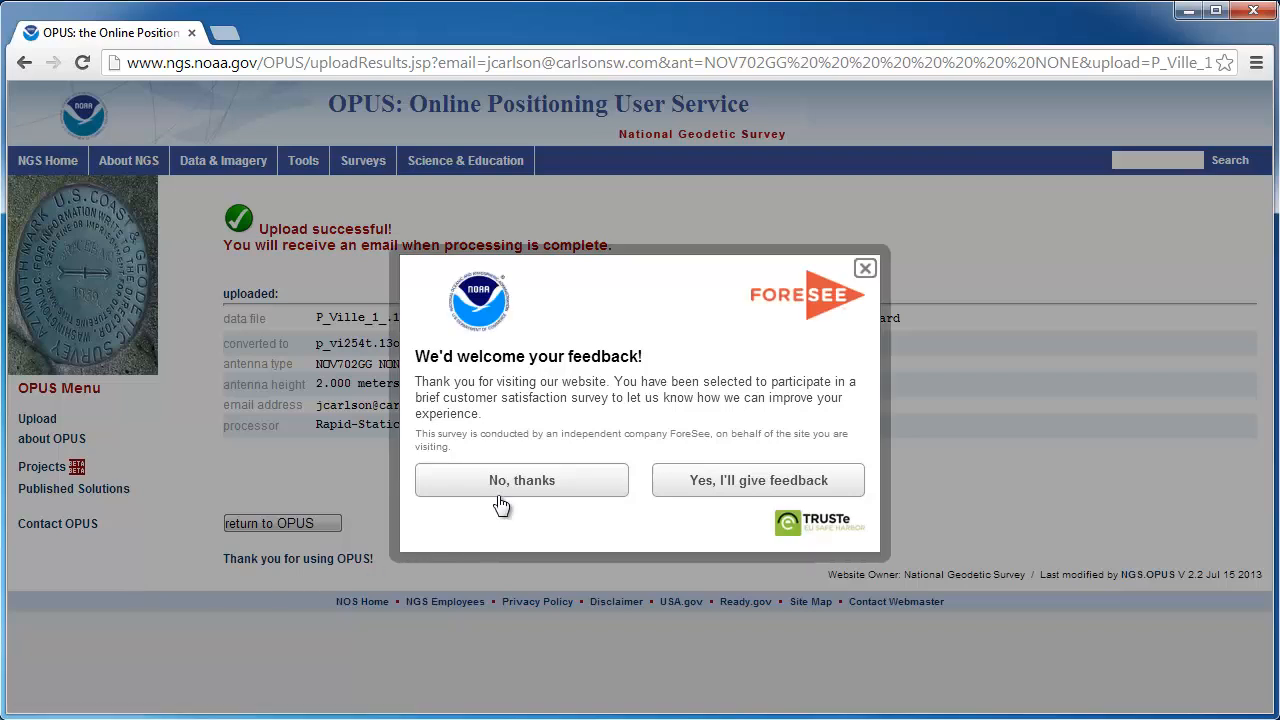
Decline the ForeSee feedback survey with 'No, thanks'.
left_click(521, 480)
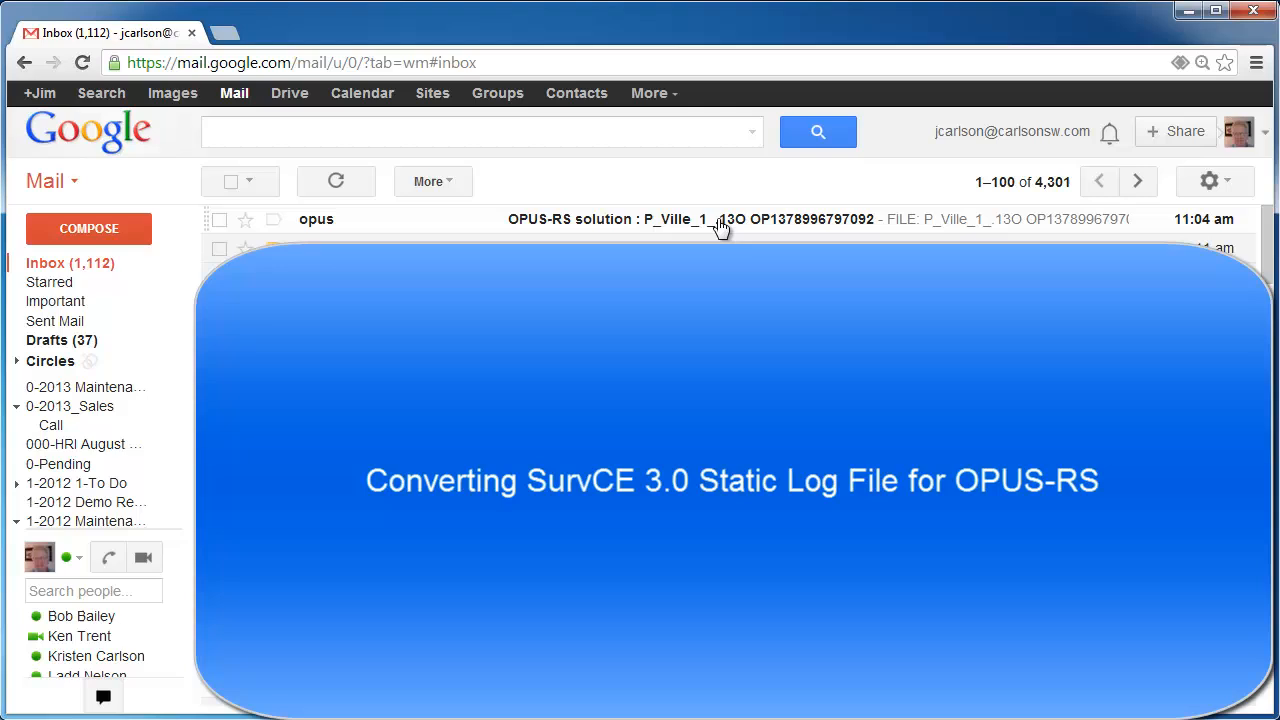
Open the OPUS-RS solution e-mail and scroll to its UTM and State Plane coordinates.
left_click(718, 225)
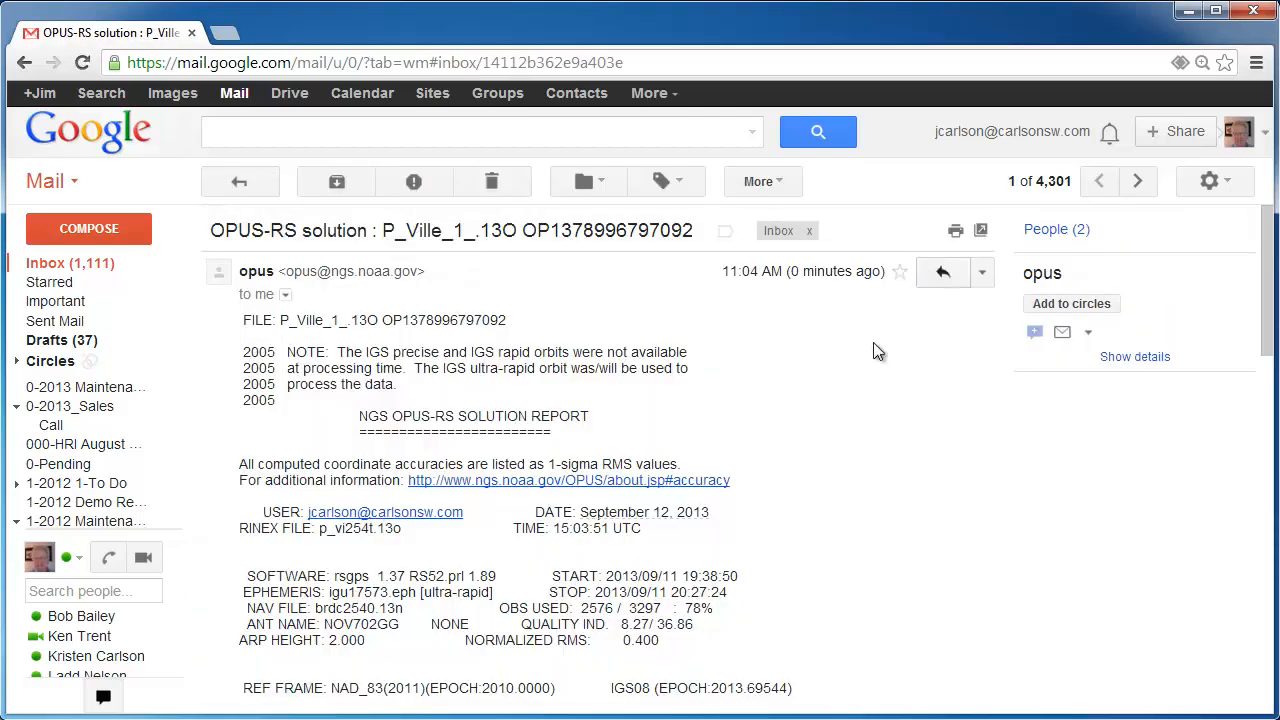
scroll("down", 3)
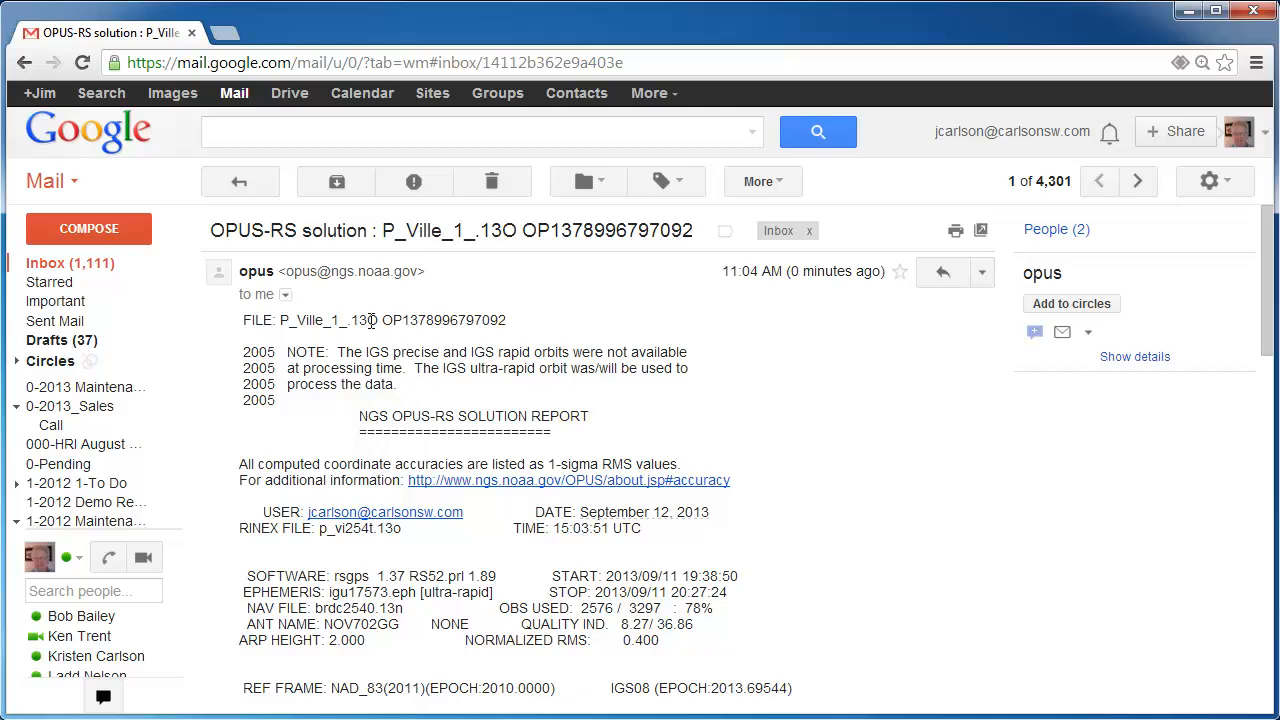
scroll("down", 3)
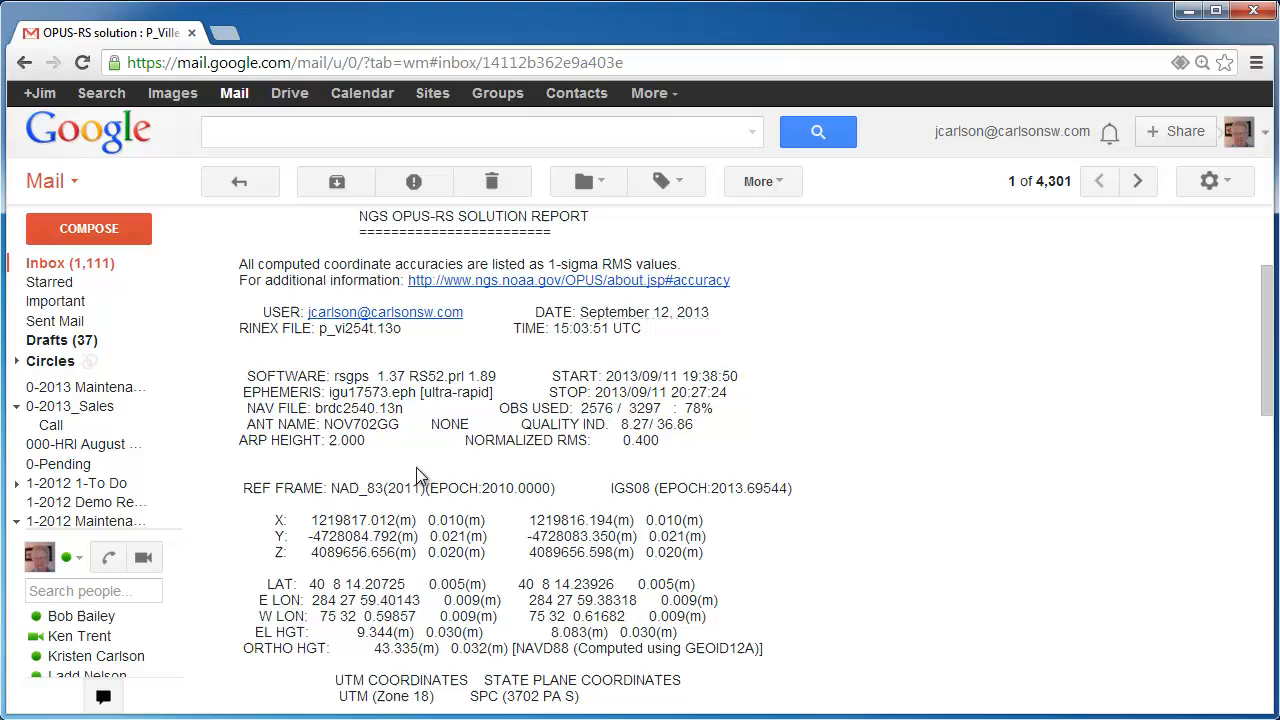
scroll("down", 3)
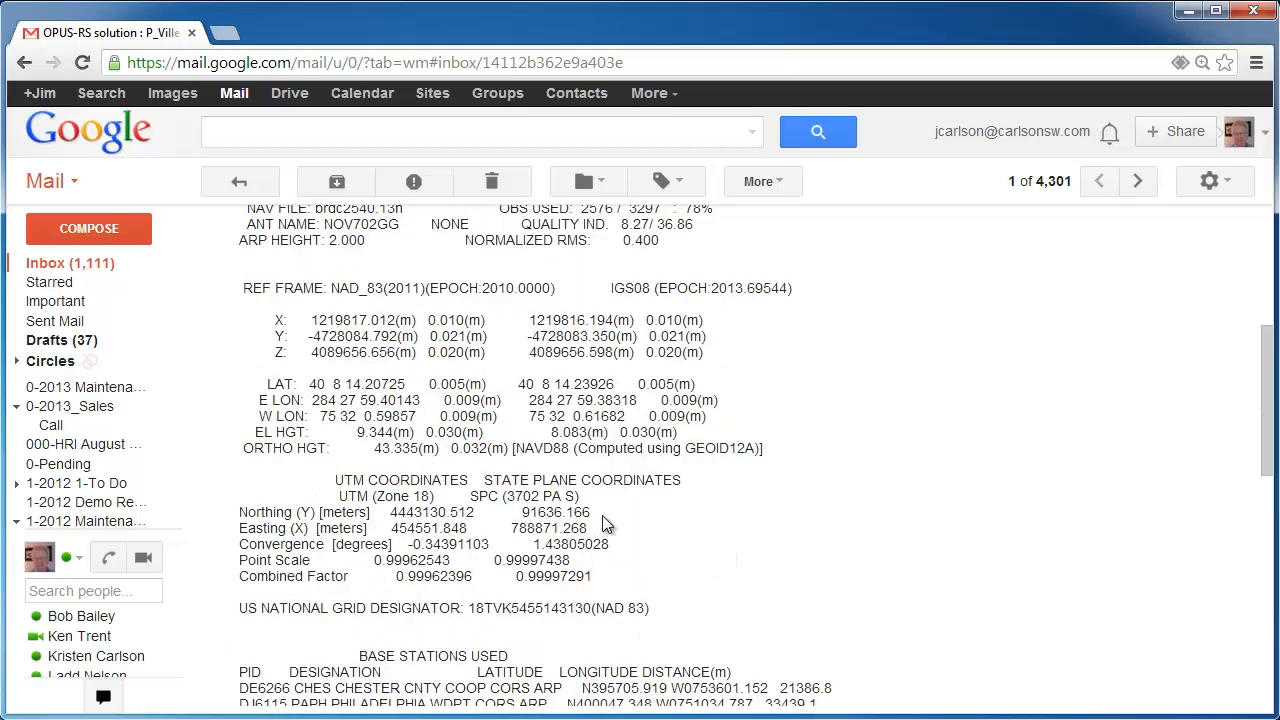
scroll("down", 3)
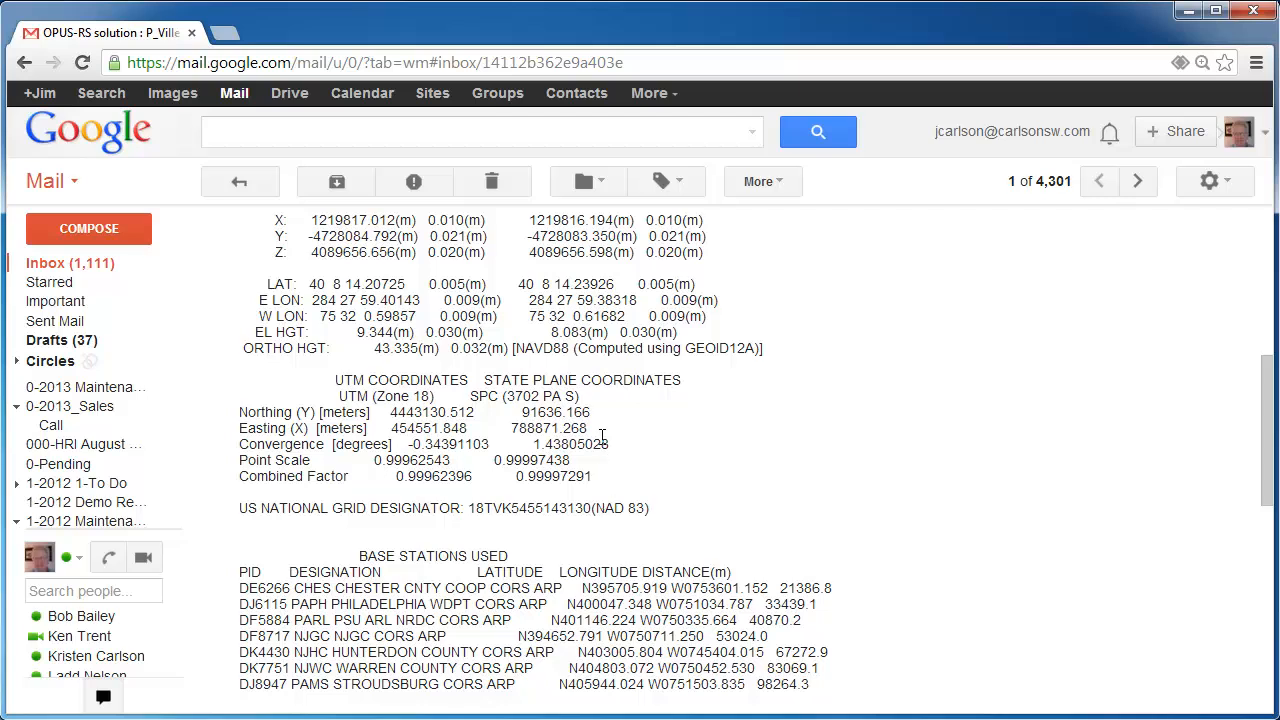
mouse_move(606, 480)
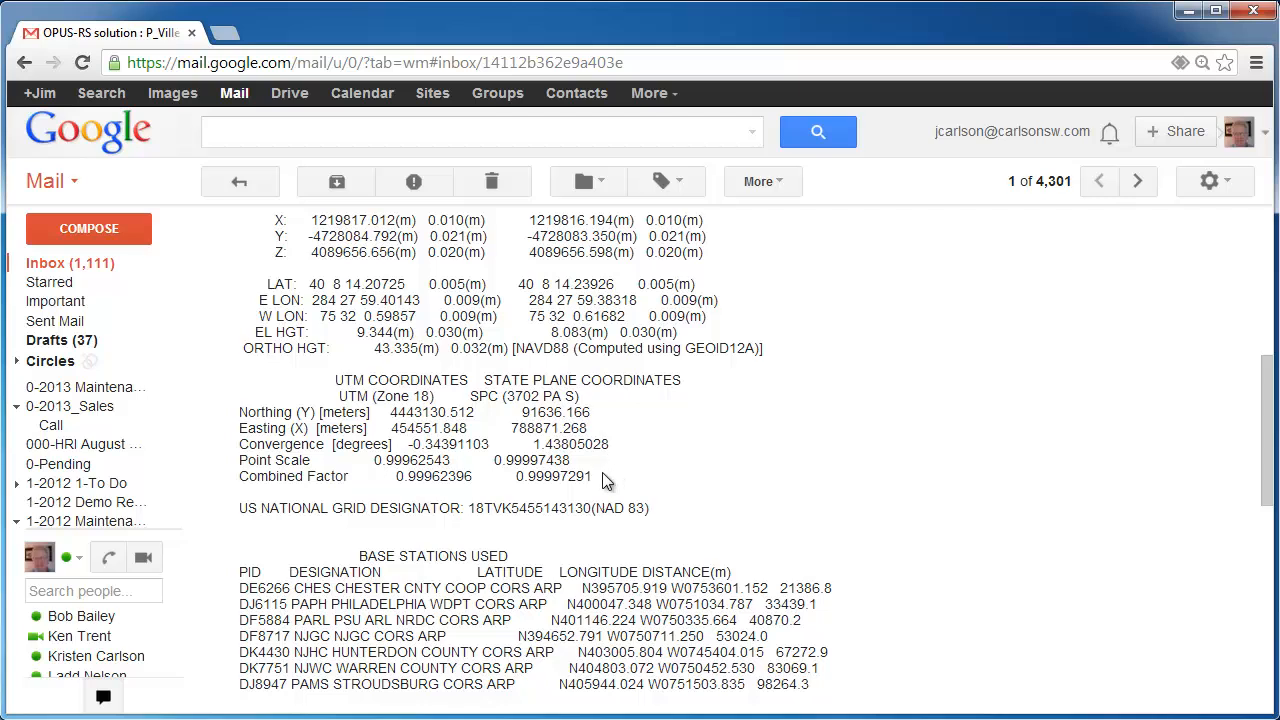
mouse_move(466, 500)
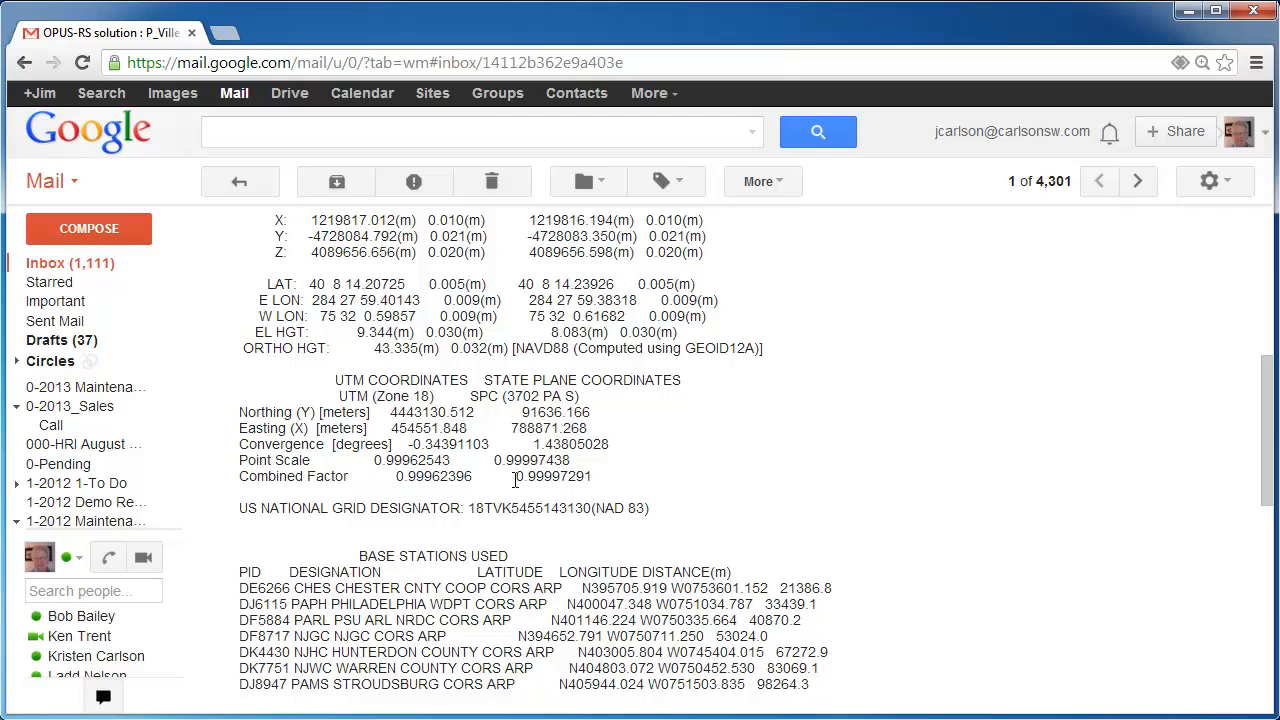
Copy combined factor 0.99997291 into Calculator and take its reciprocal, 1.000027090733888.
double_click(550, 475)
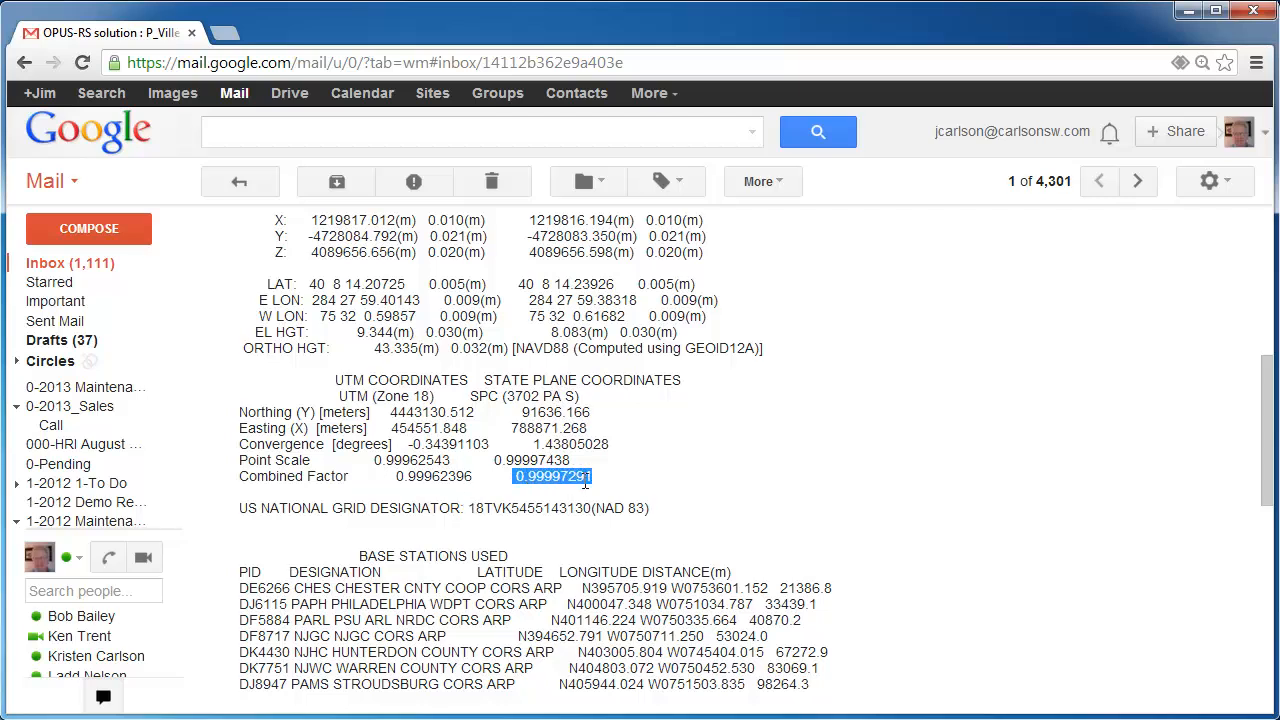
mouse_move(623, 501)
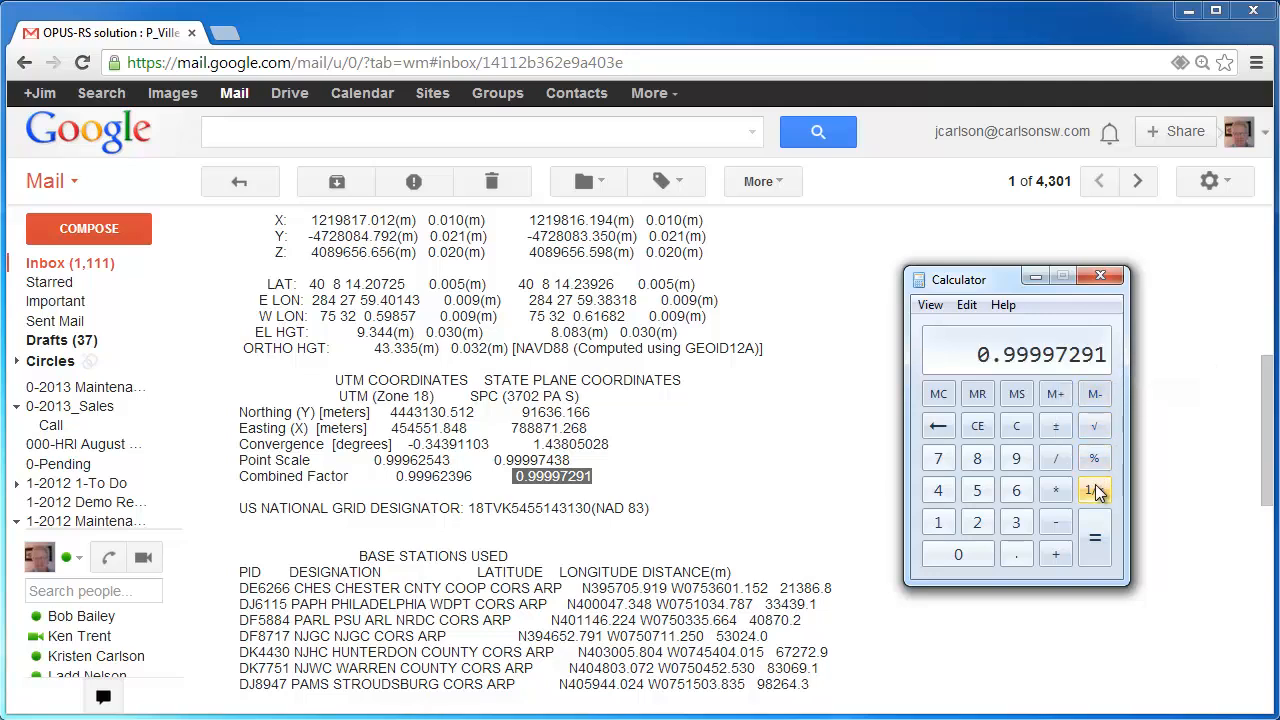
left_click(1095, 489)
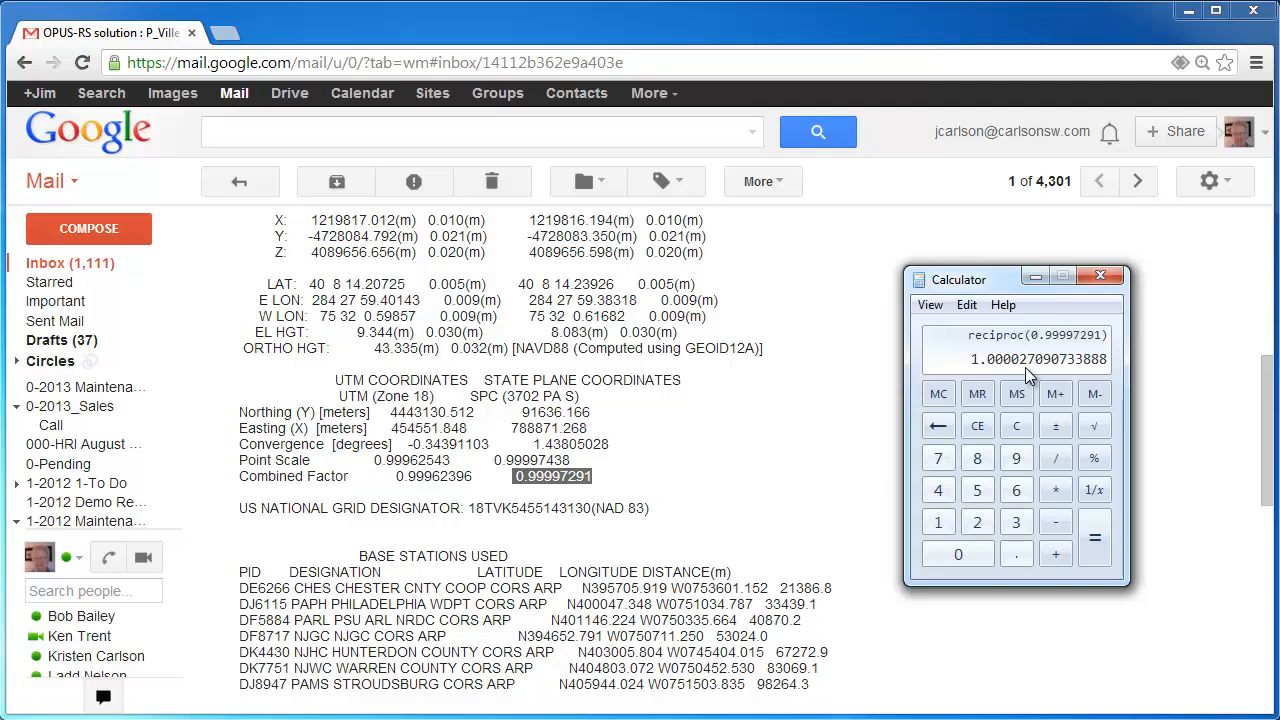
mouse_move(665, 483)
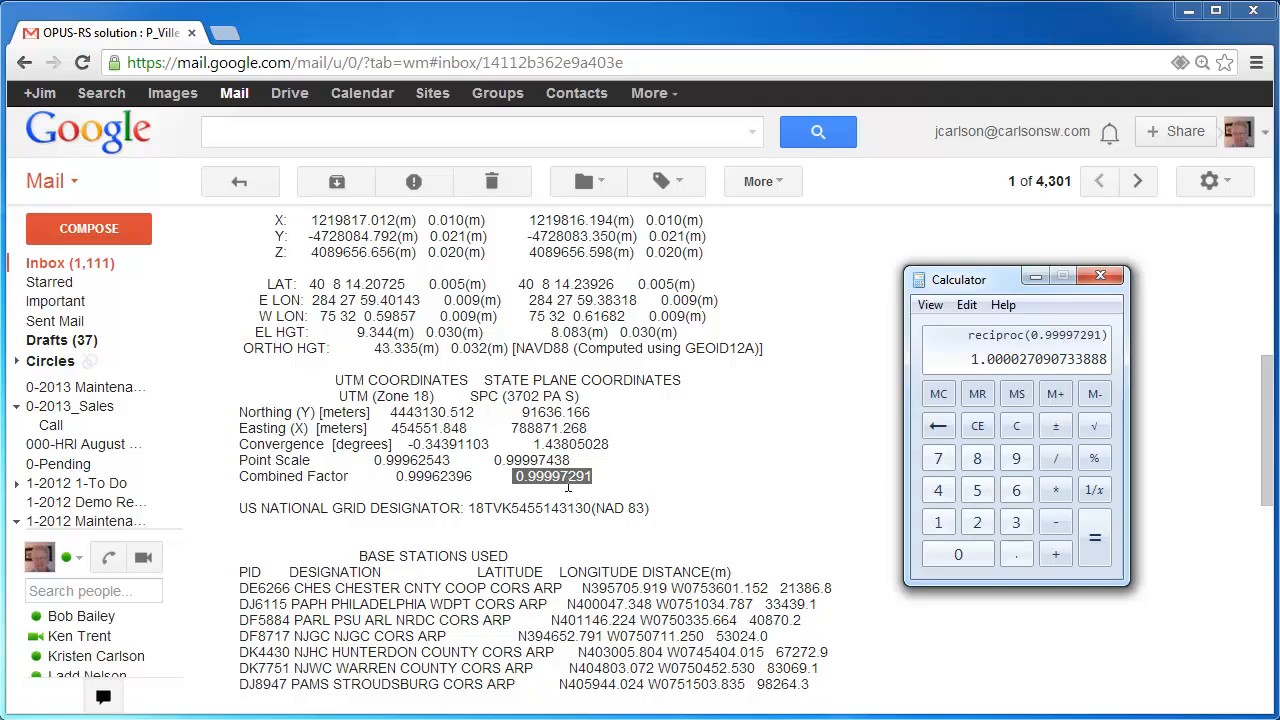
mouse_move(578, 500)
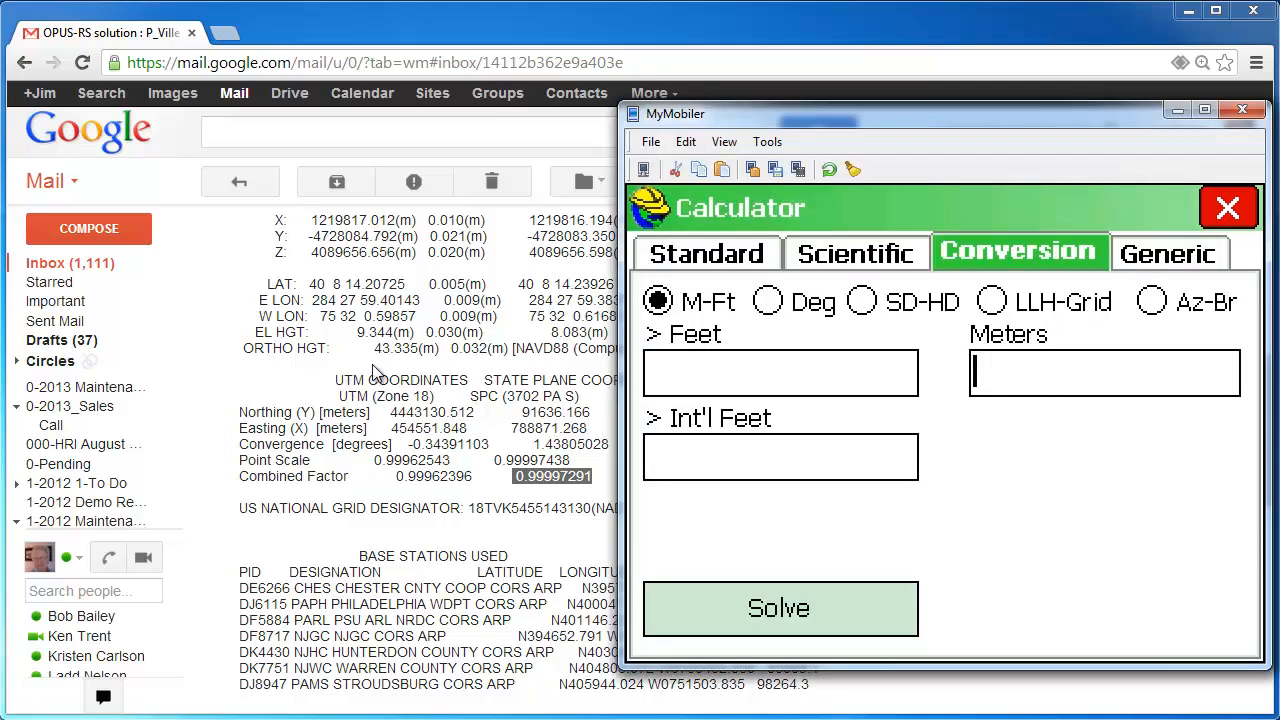
mouse_move(392, 376)
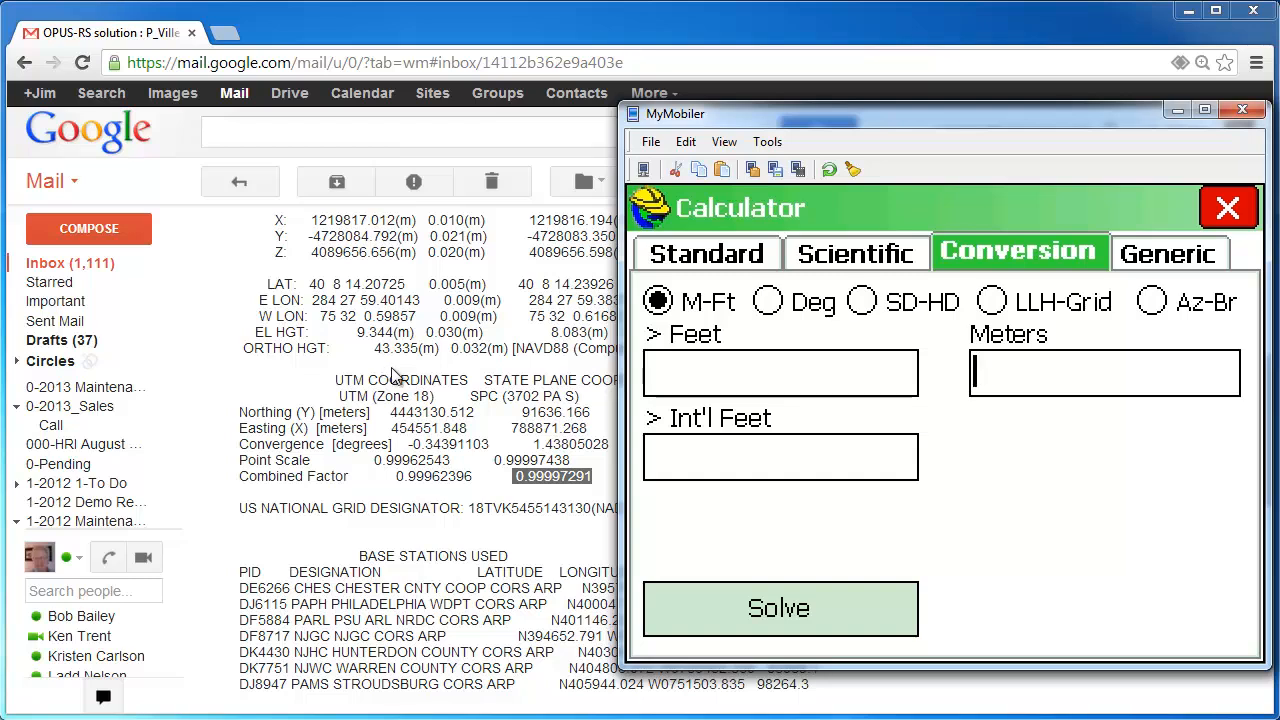
Convert the 43.335 m orthometric height to 142.174912 ft in SurvCE's calculator.
type("43.335")
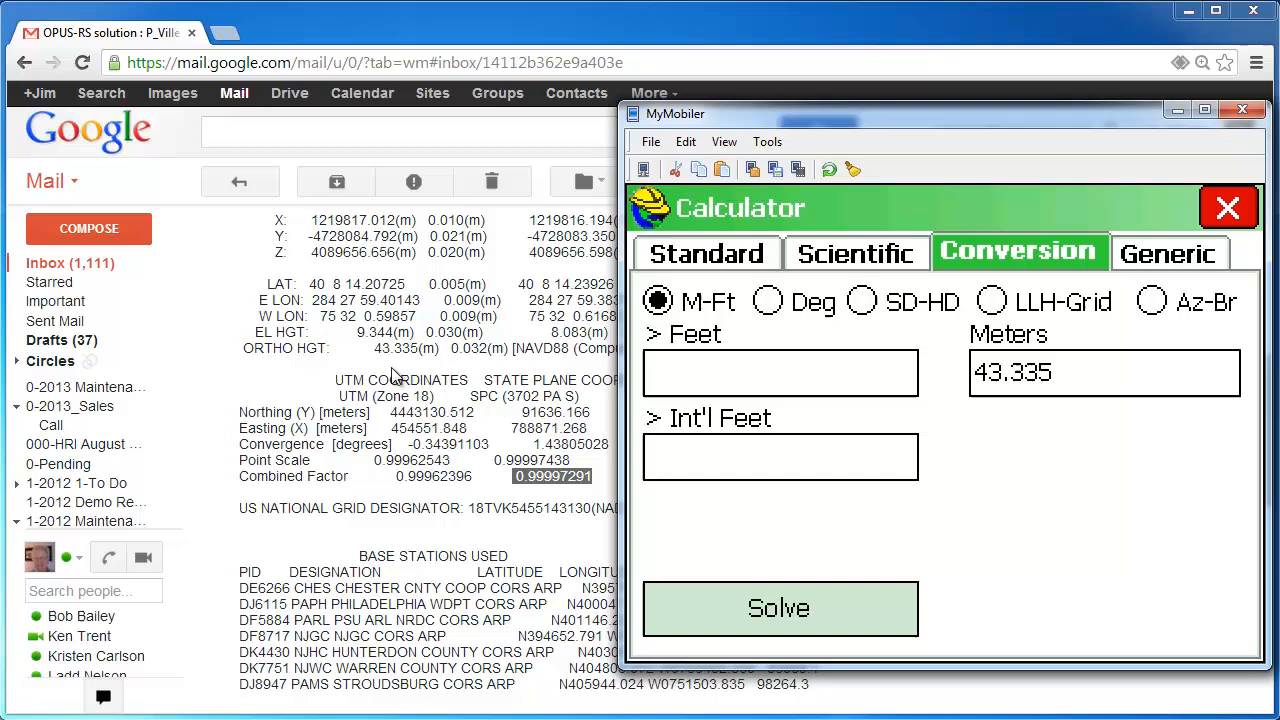
left_click(779, 609)
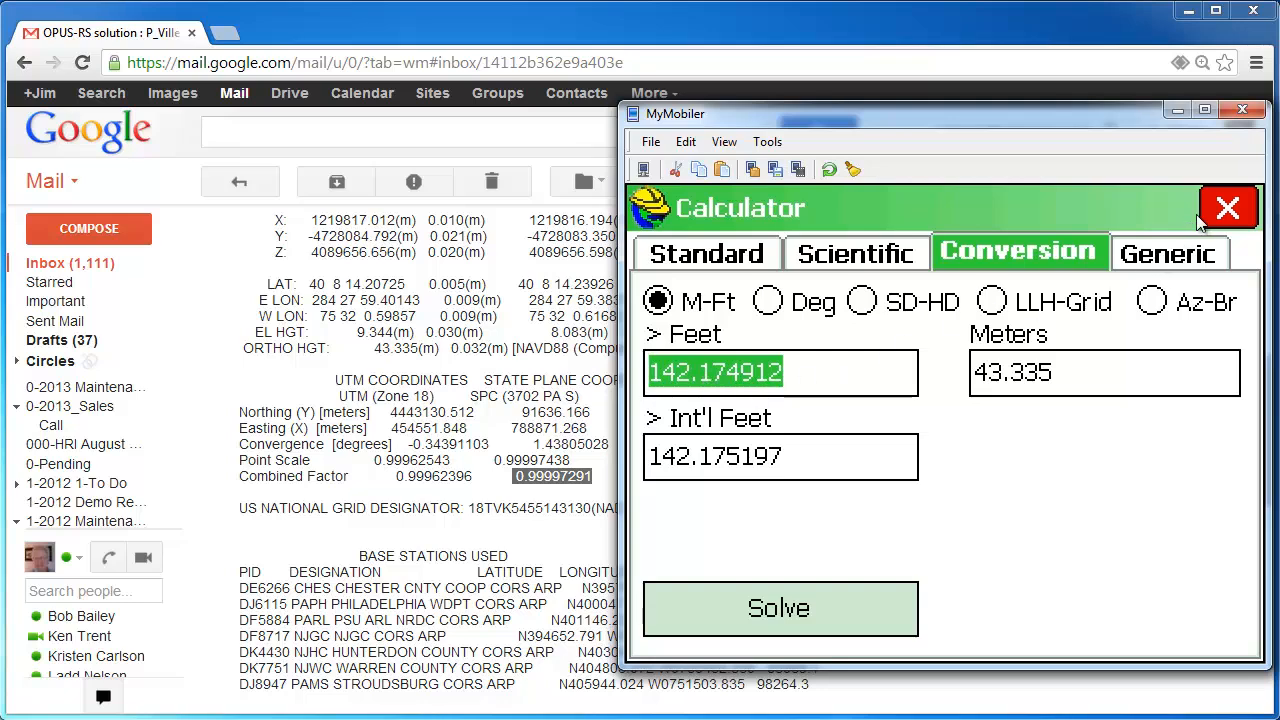
left_click(1229, 208)
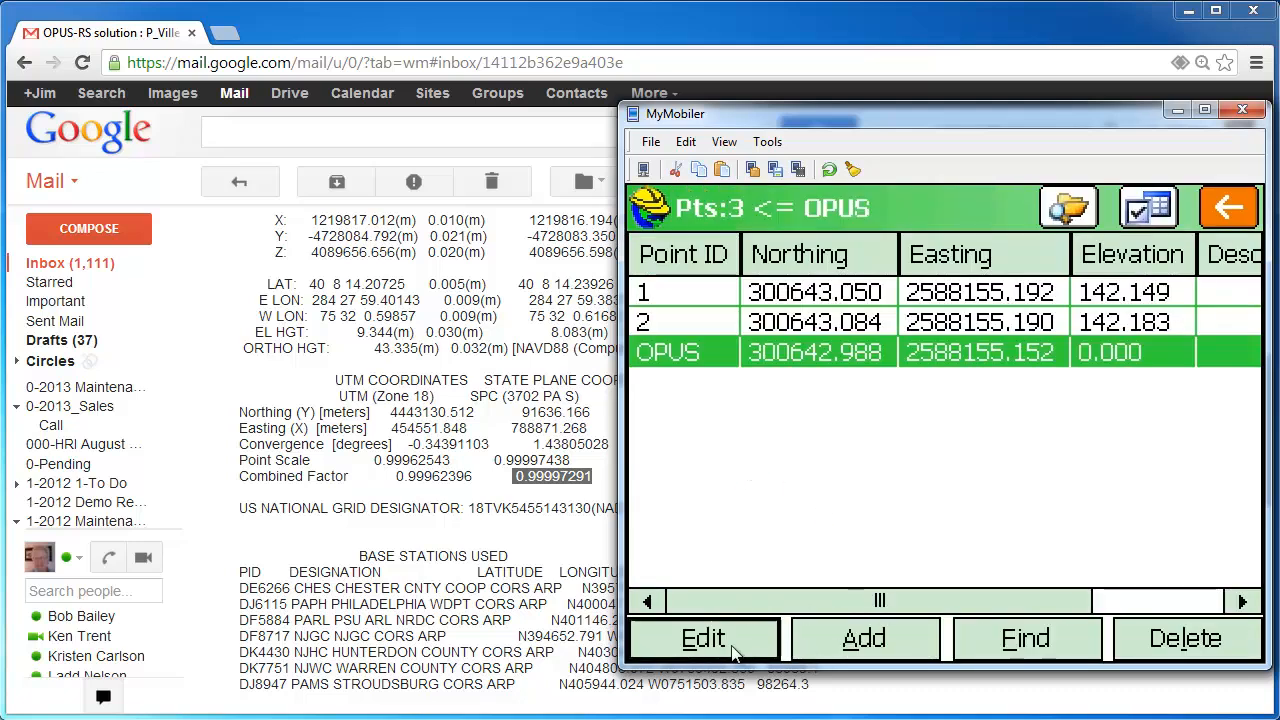
Edit the OPUS point and save its elevation as 142.174912 ft.
left_click(705, 638)
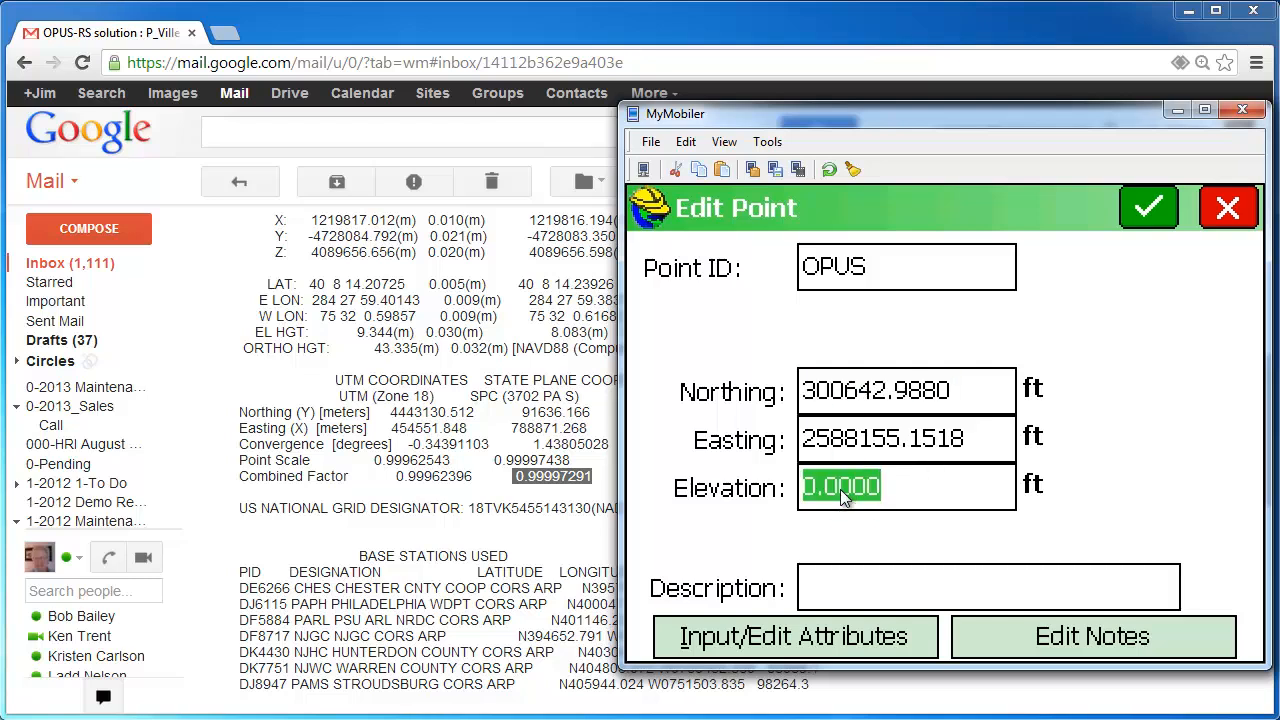
type("142.174912")
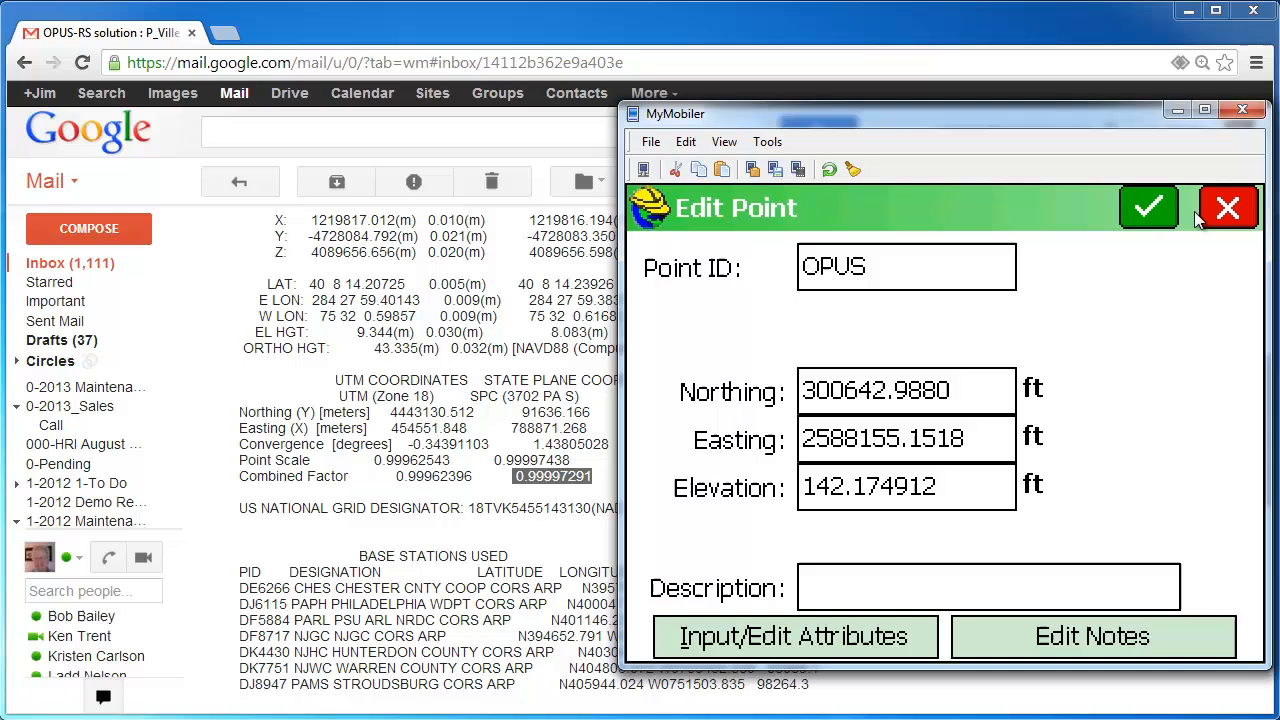
left_click(1148, 208)
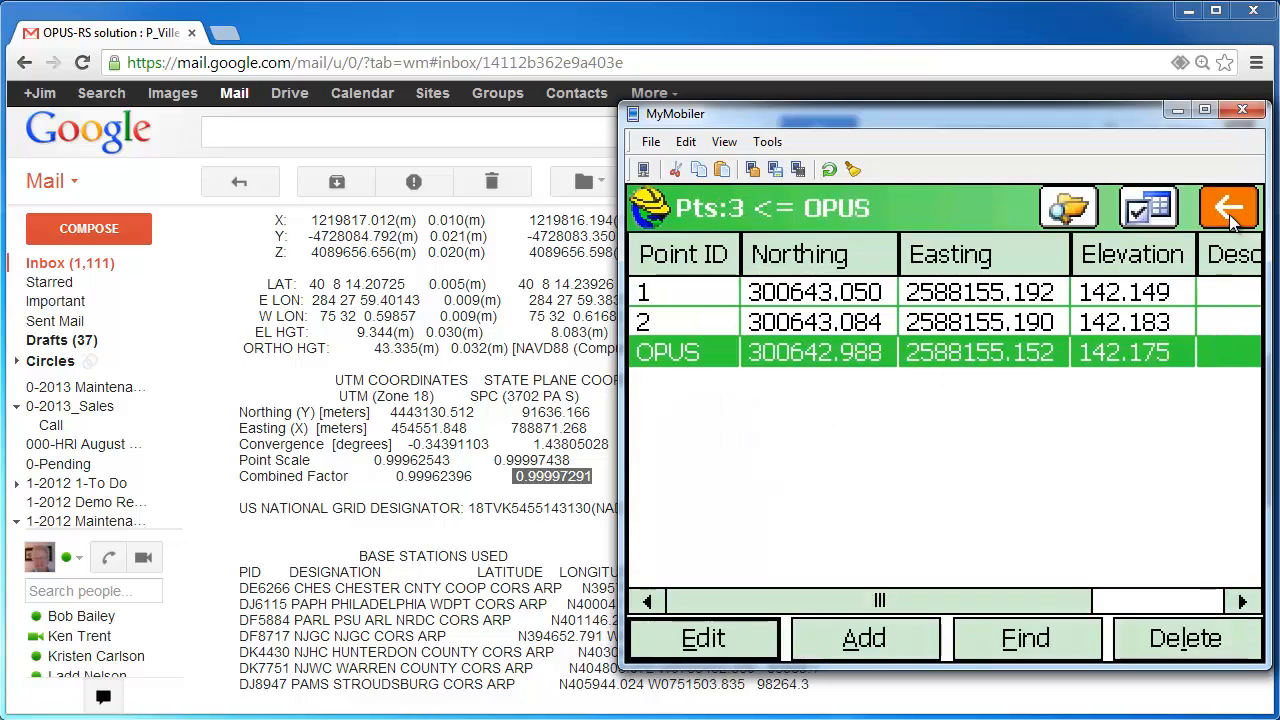
Run a 3D COGO inverse from OPUS to point 1: azimuth 32°40'33", 0.074 ft.
left_click(1230, 208)
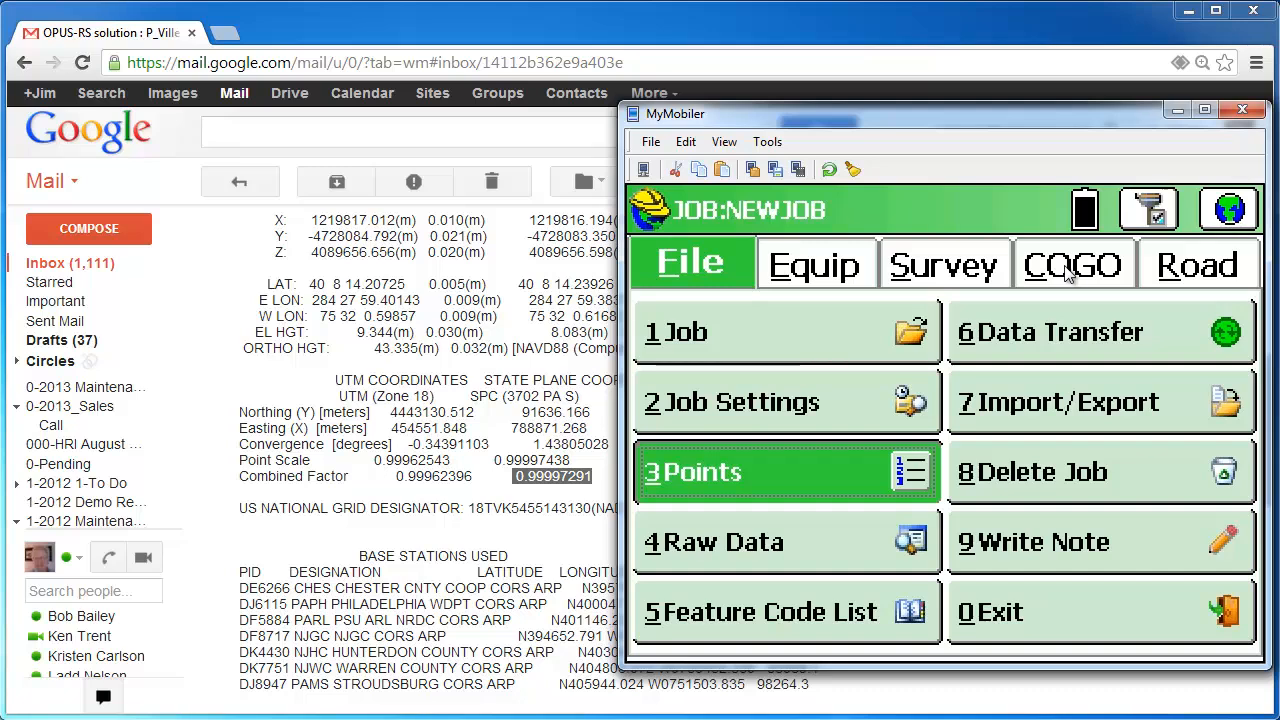
left_click(1074, 263)
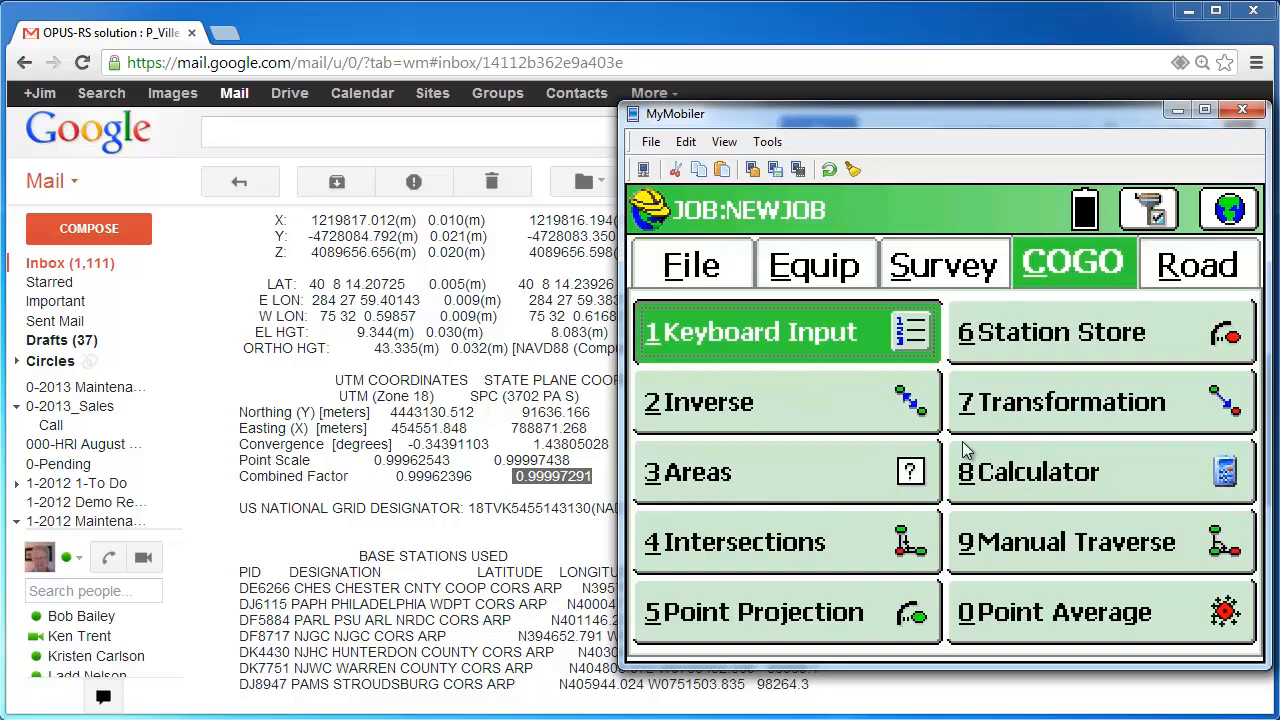
left_click(697, 402)
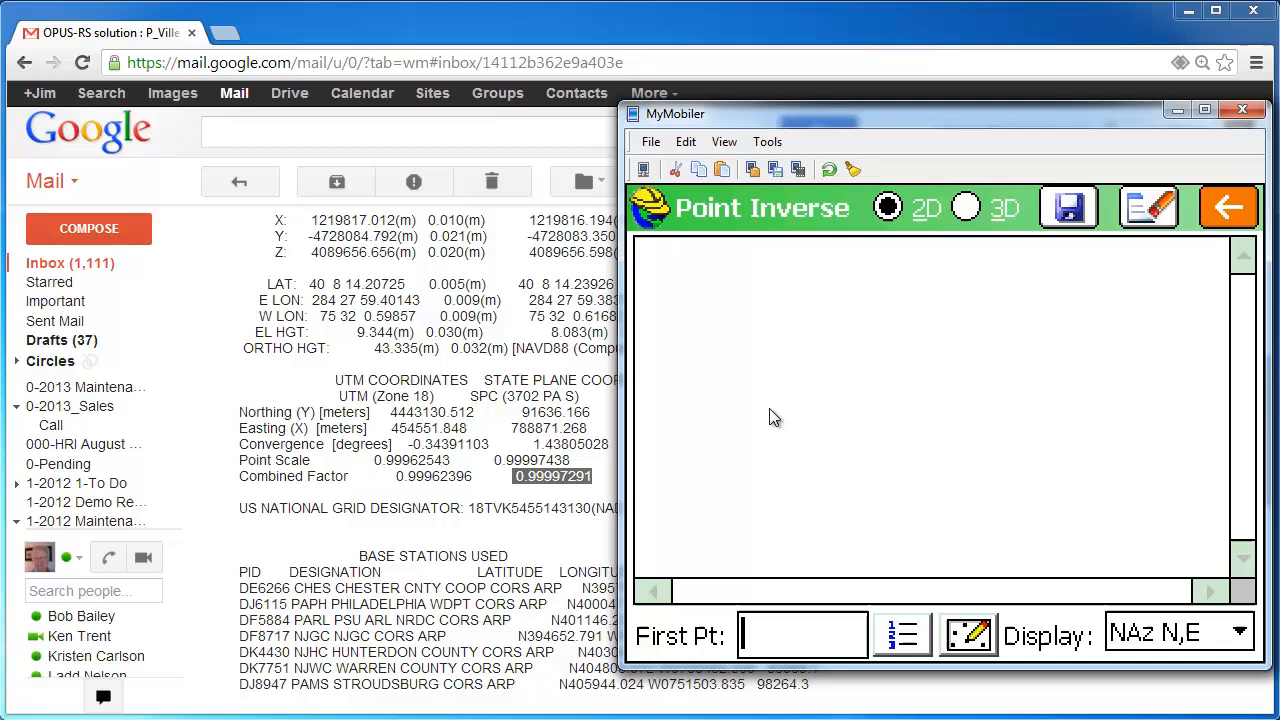
type("0")
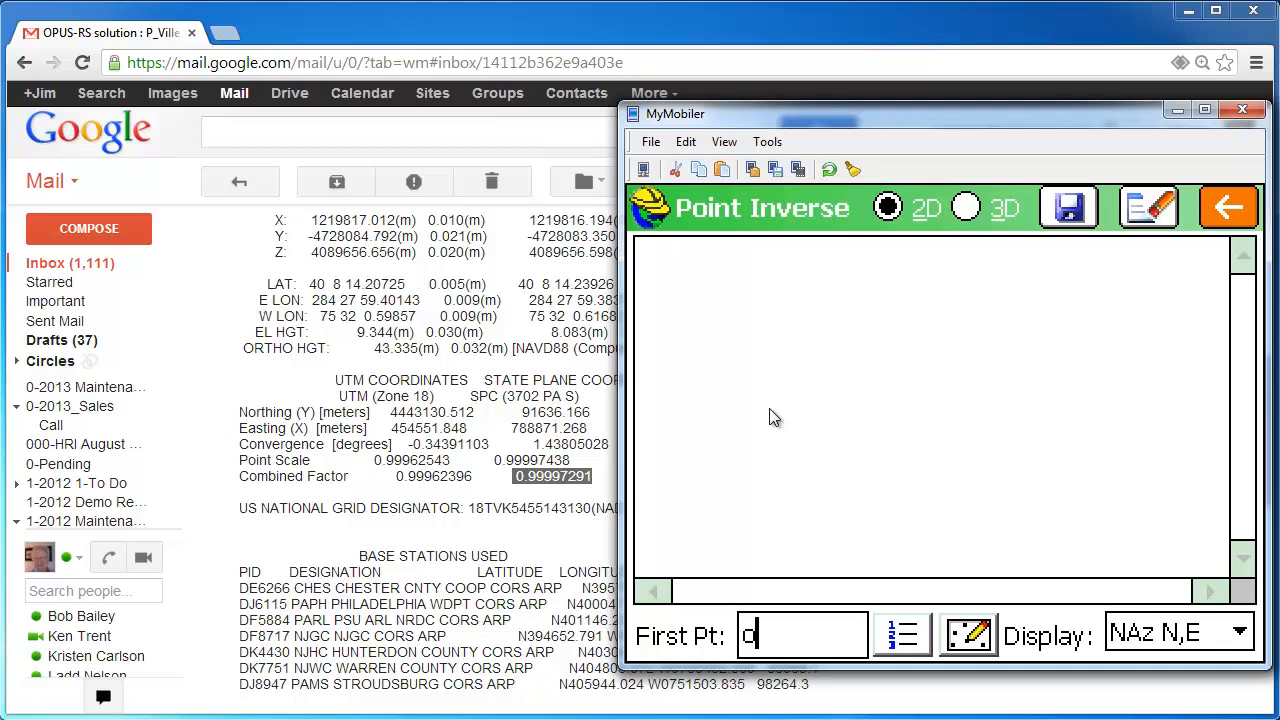
key("Return")
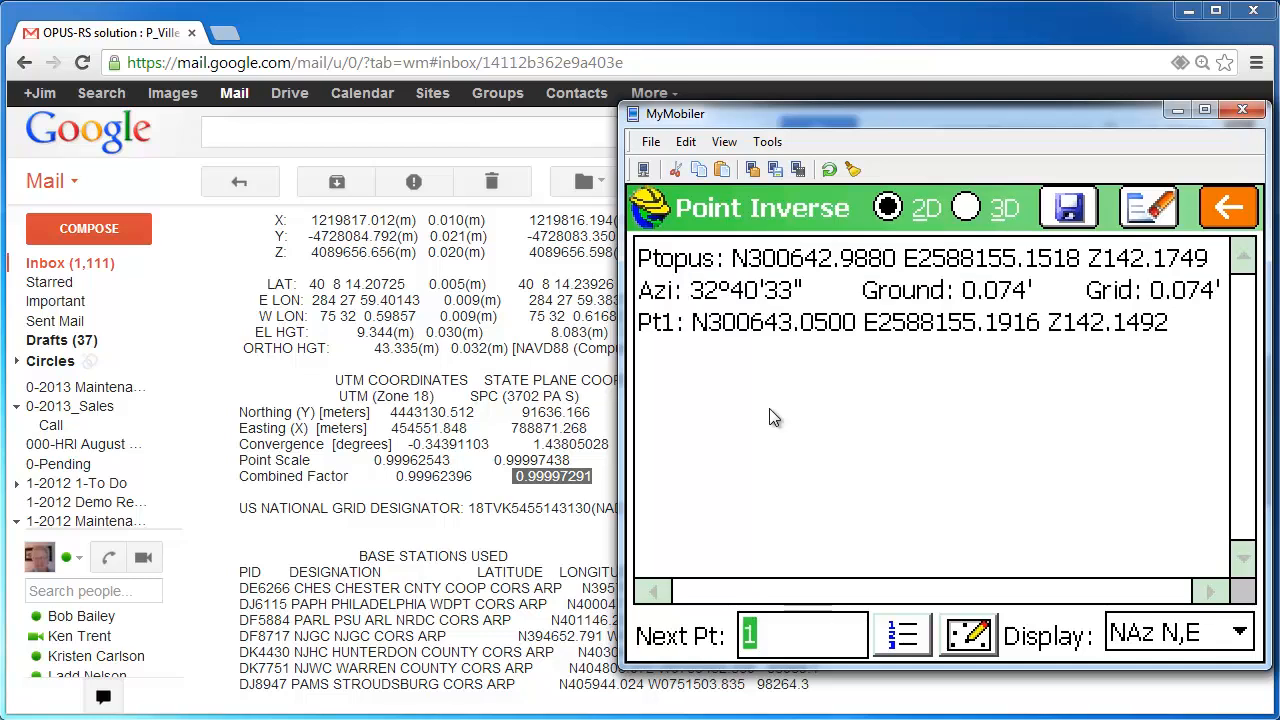
mouse_move(1007, 318)
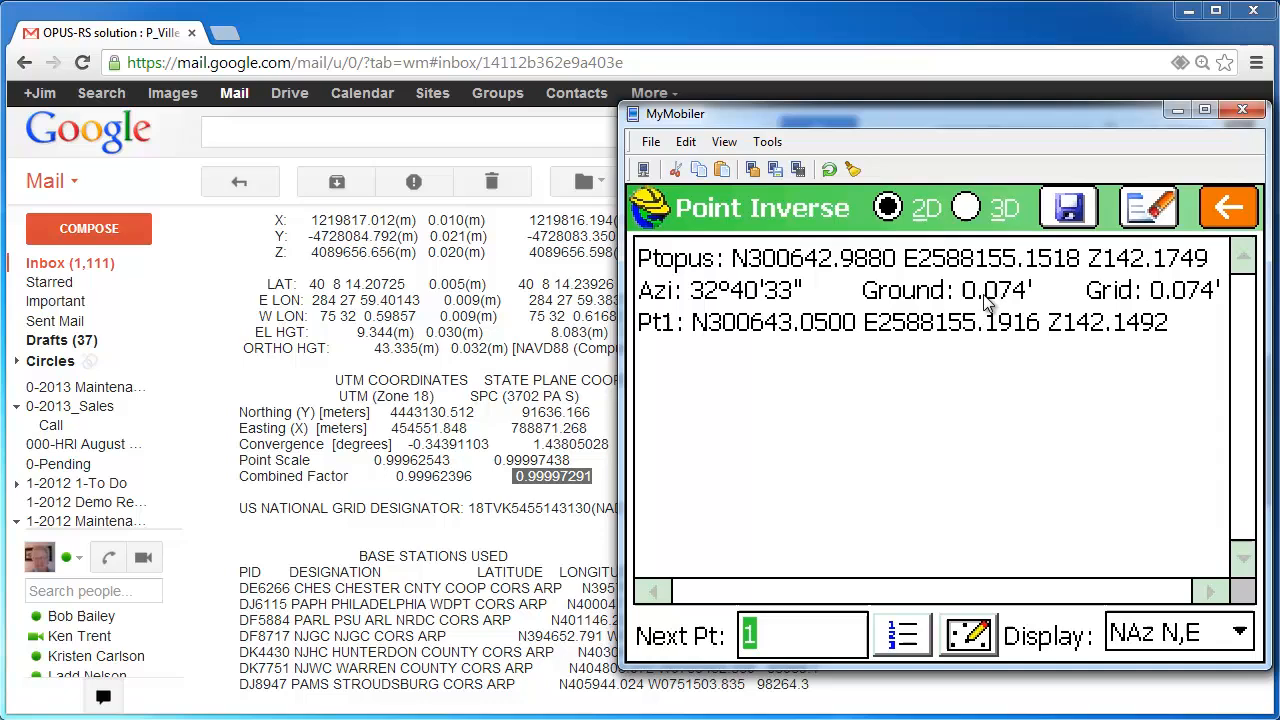
mouse_move(1145, 310)
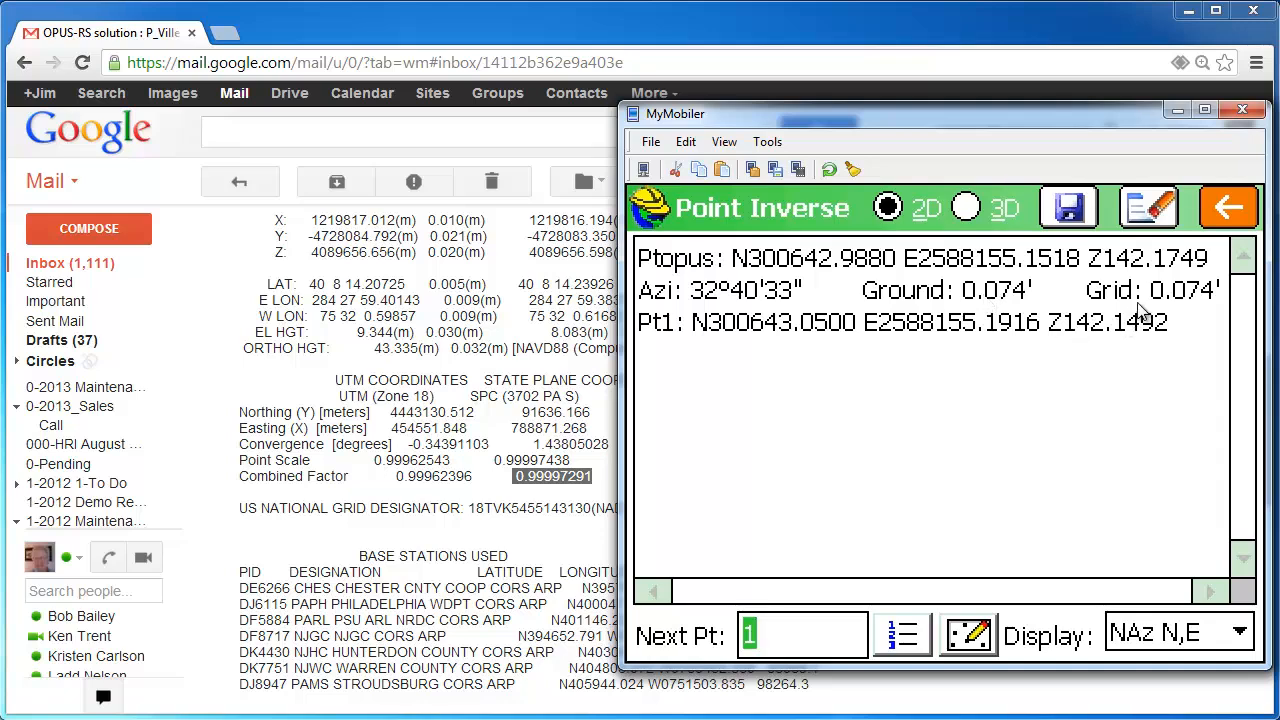
left_click(964, 208)
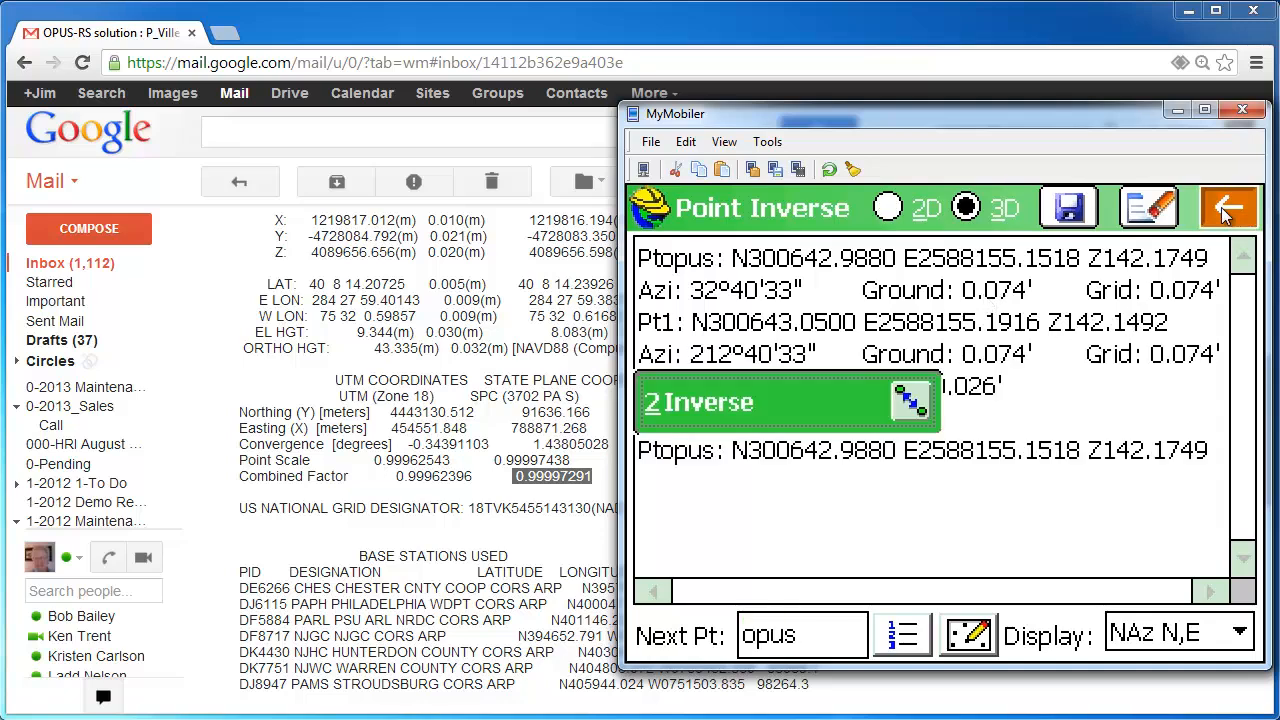
left_click(1227, 208)
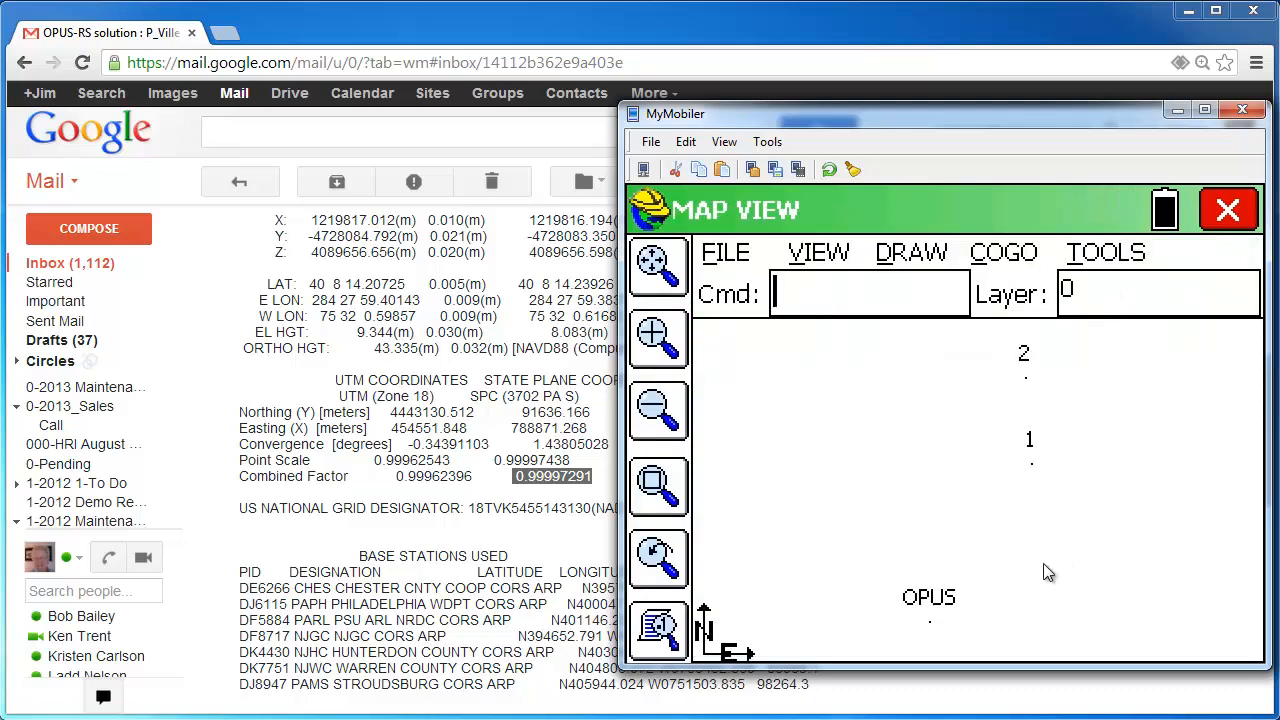
mouse_move(1016, 373)
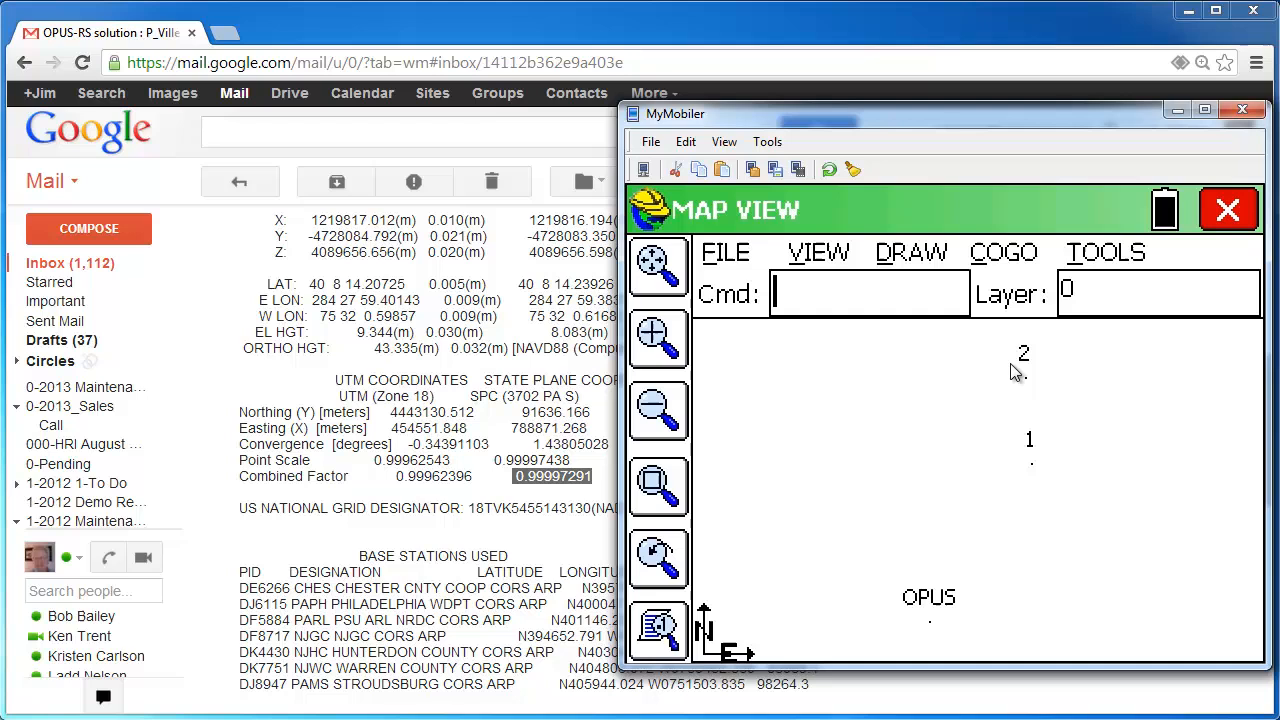
mouse_move(1025, 380)
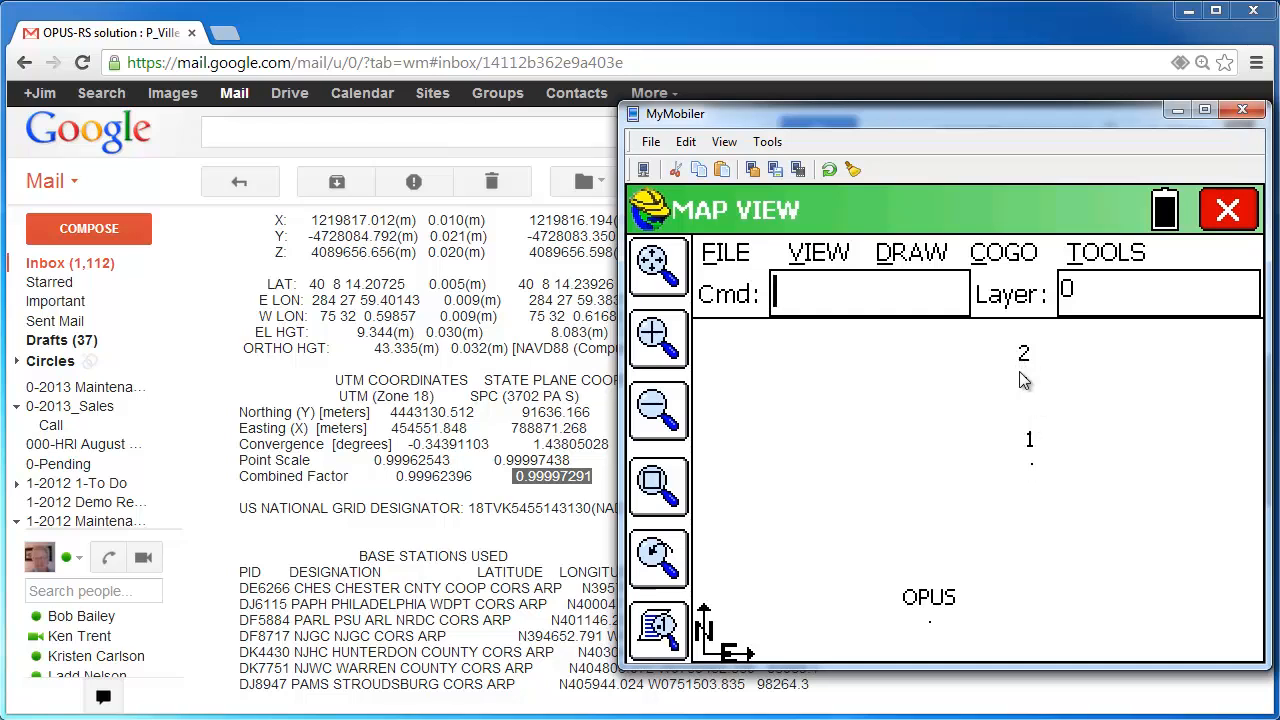
mouse_move(1004, 388)
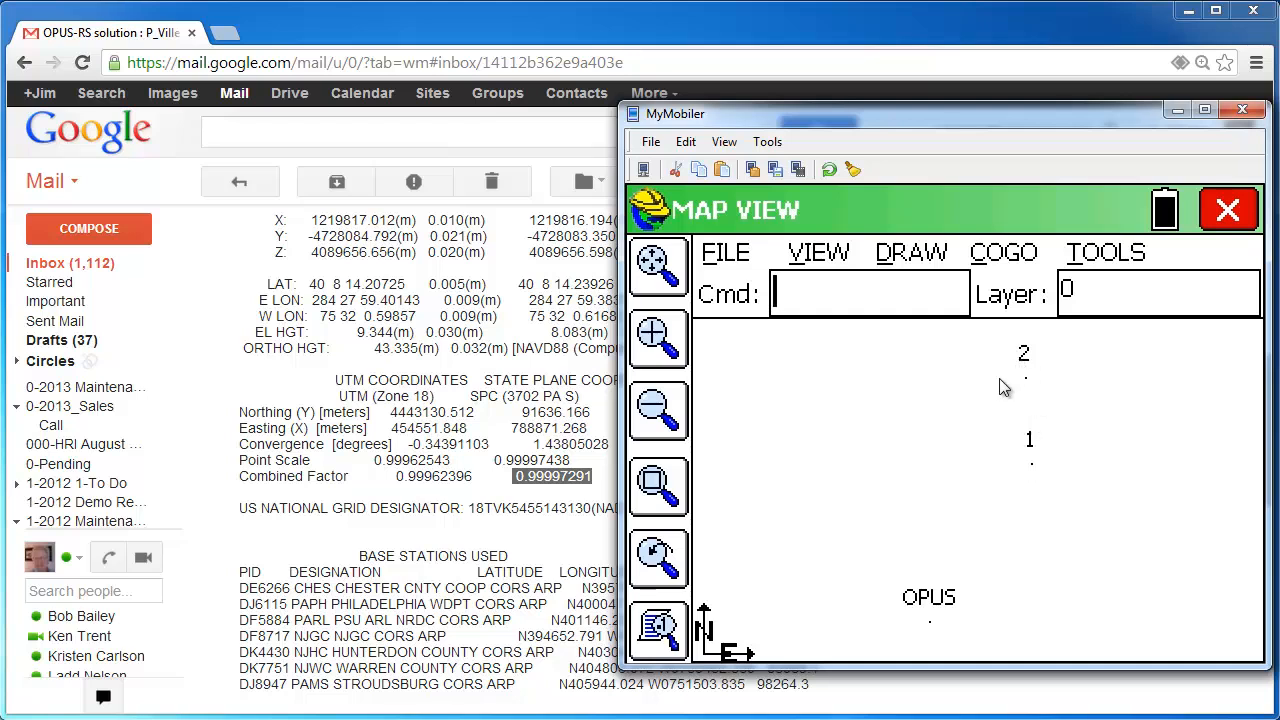
In Map View, inverse points 1→2 (0.0340 ft) and OPUS→1 (0.0738 ft).
left_click(1004, 252)
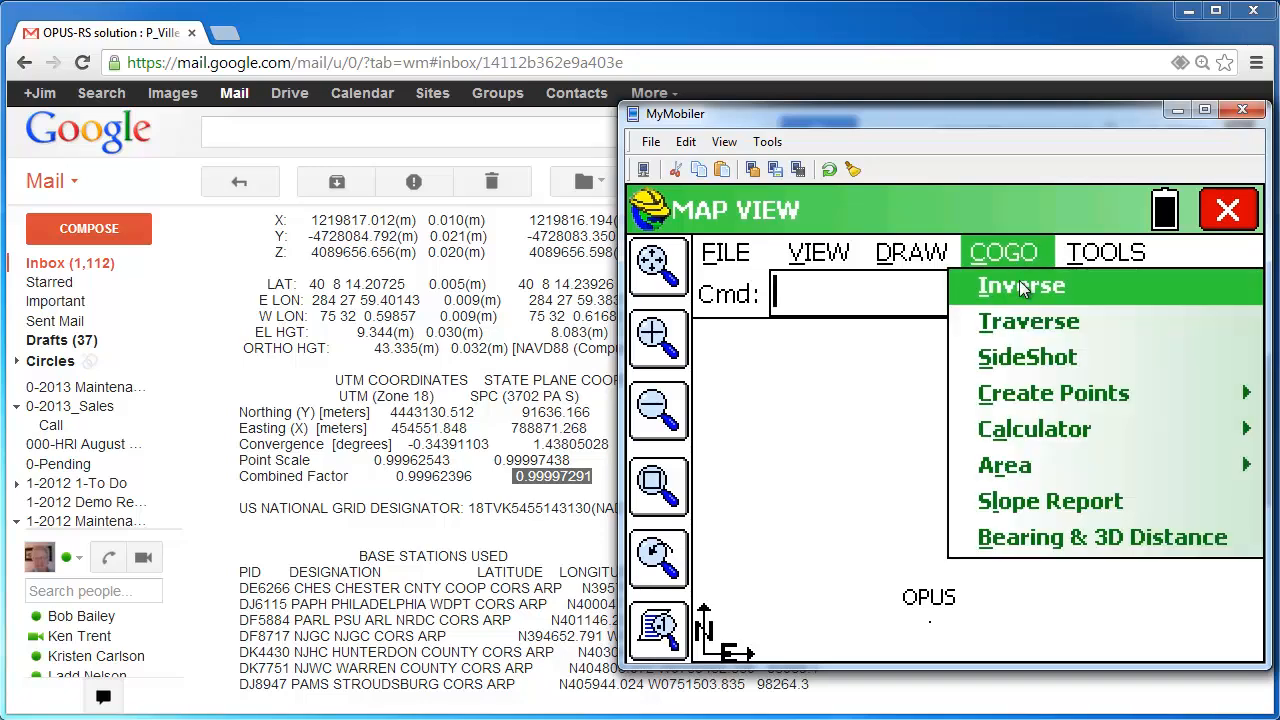
left_click(1021, 286)
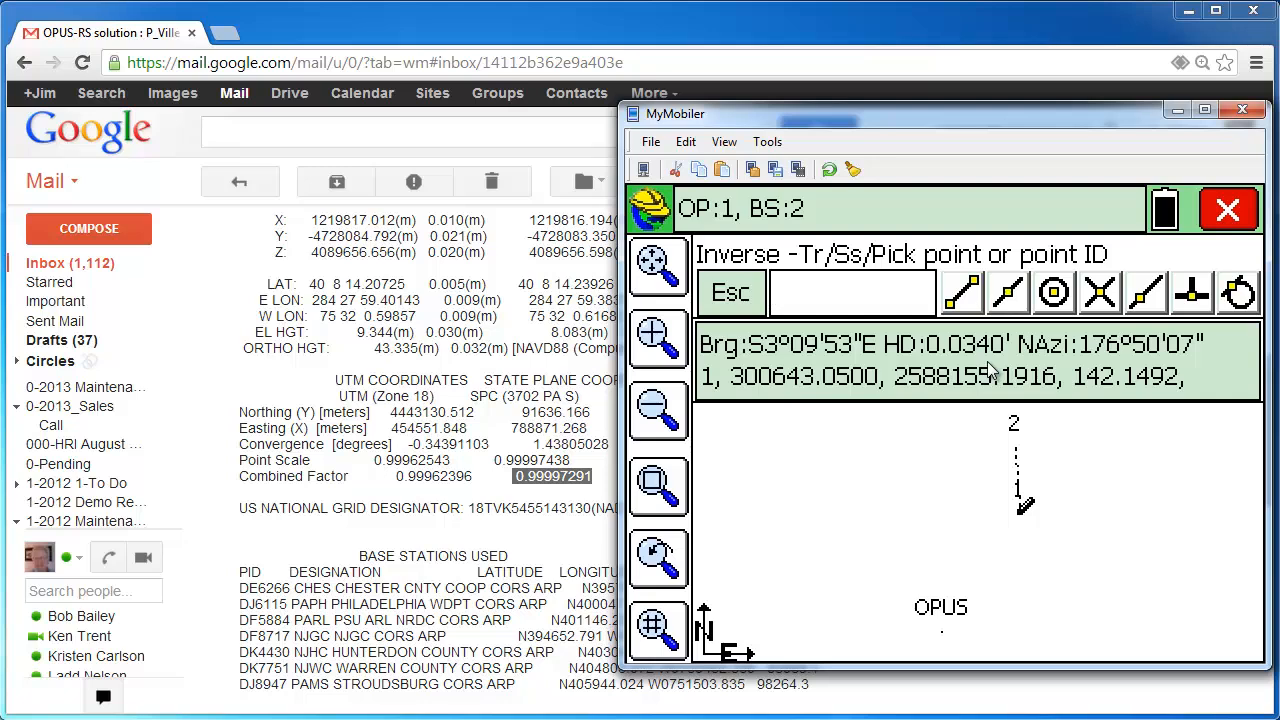
type("op")
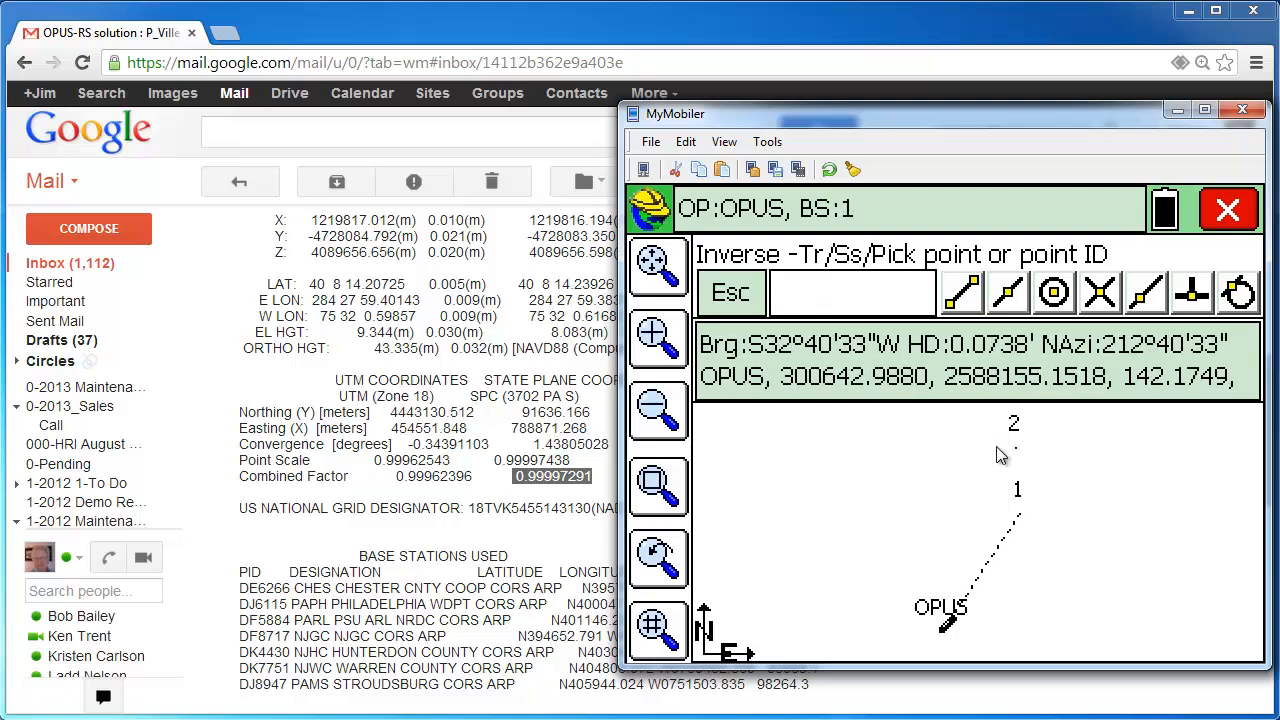
mouse_move(1007, 360)
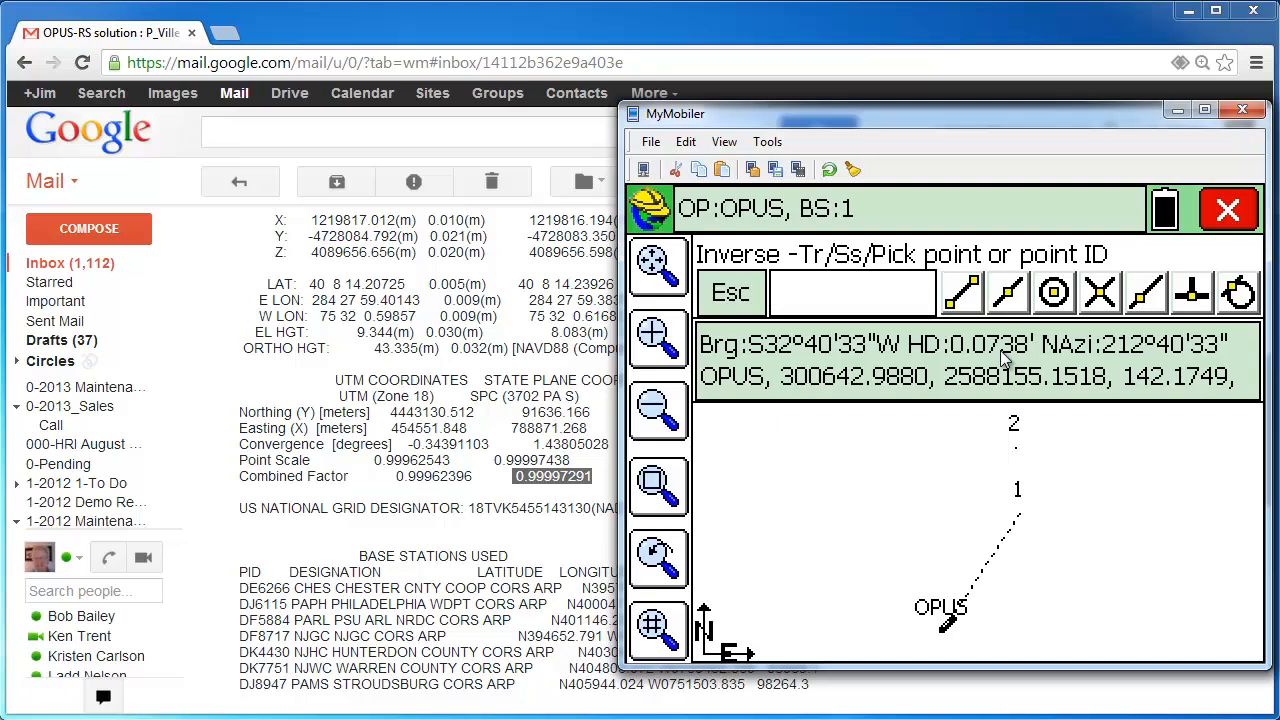
mouse_move(1100, 390)
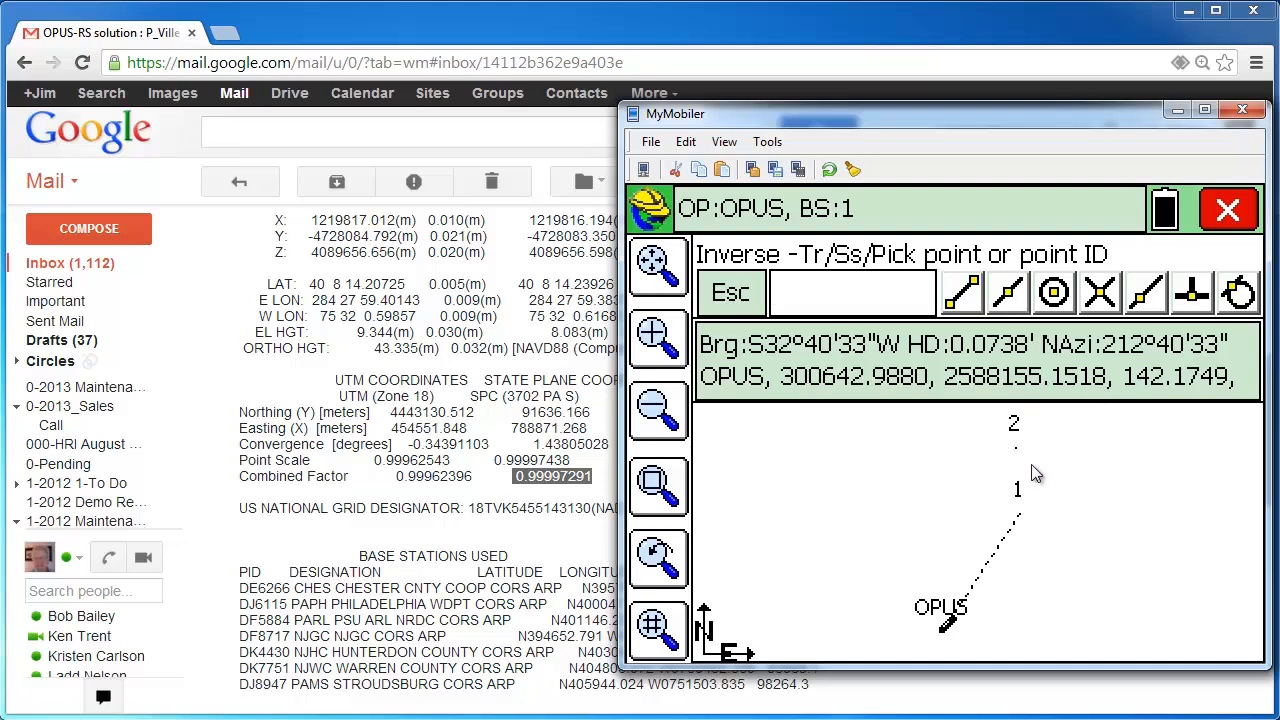
mouse_move(1204, 416)
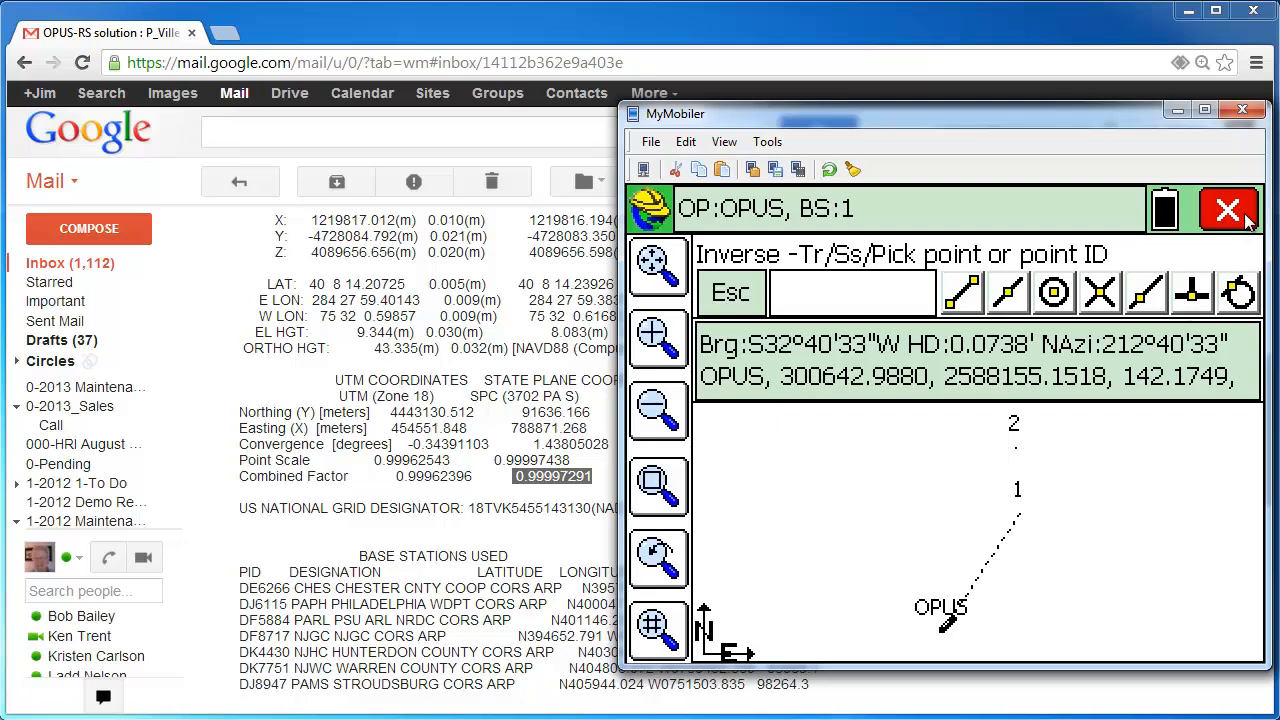
Close Map View and open the File menu's Points list of stored coordinates.
left_click(1220, 210)
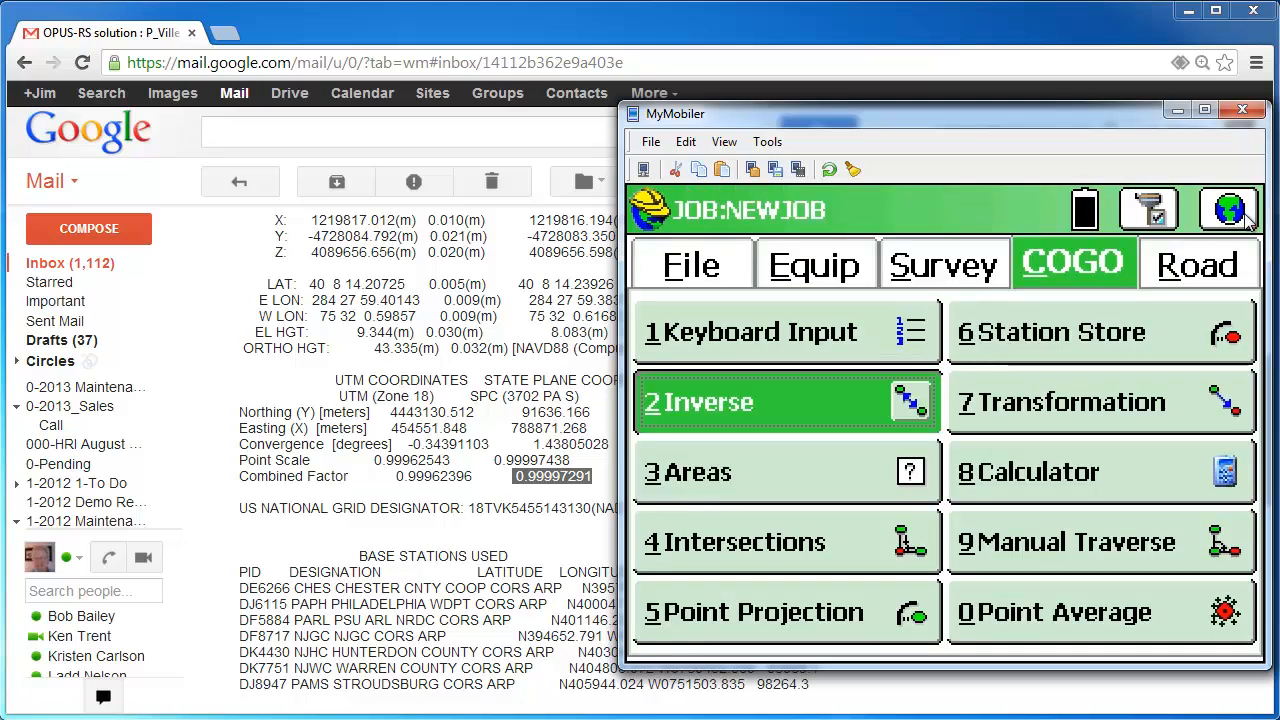
mouse_move(750, 428)
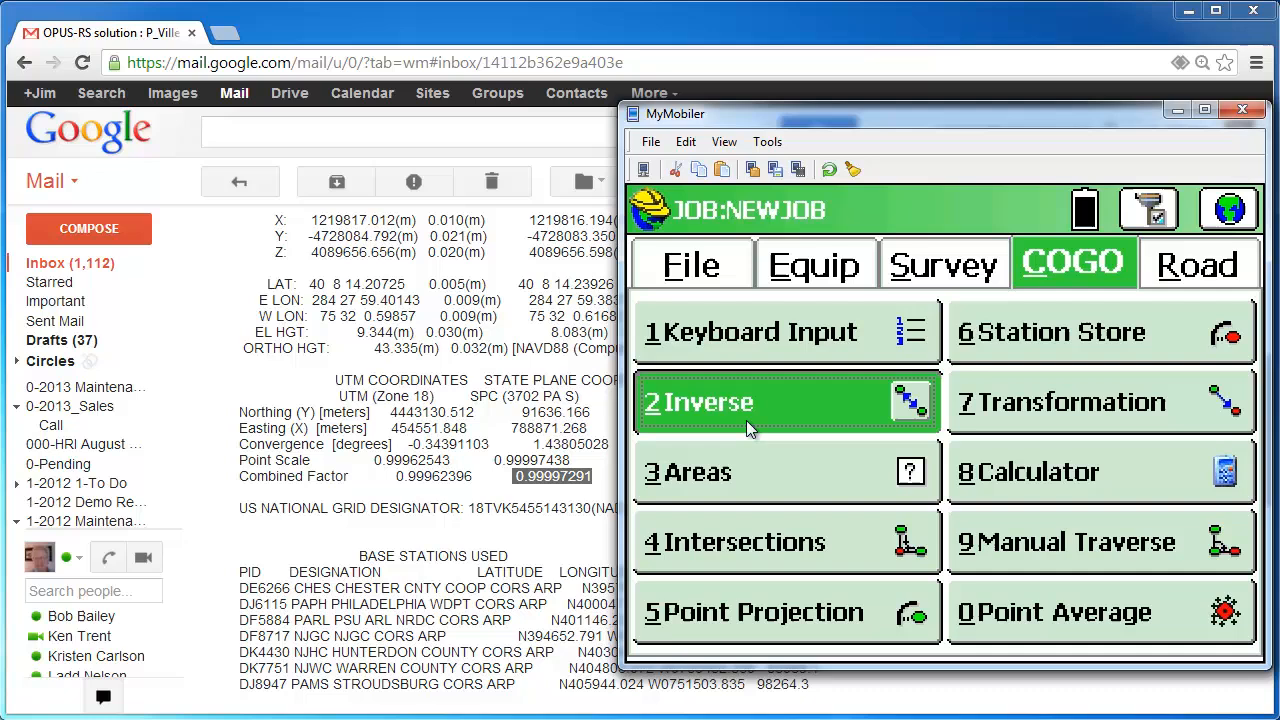
left_click(691, 263)
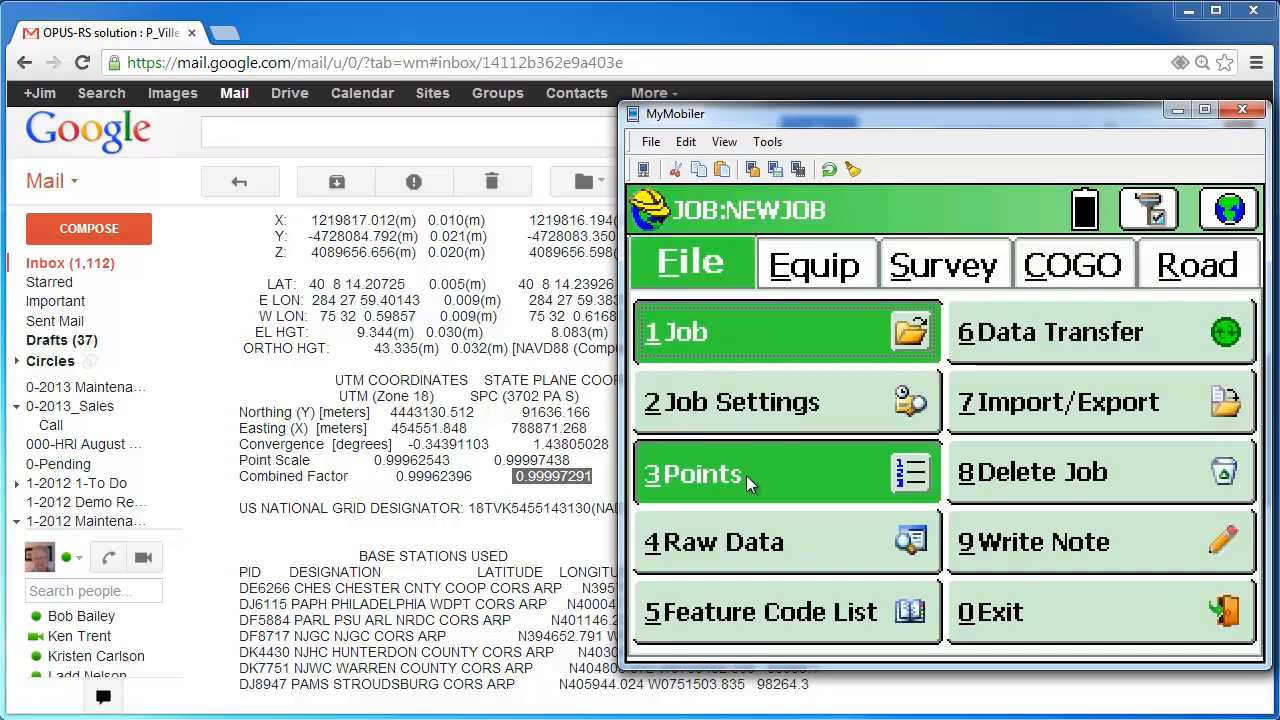
left_click(692, 472)
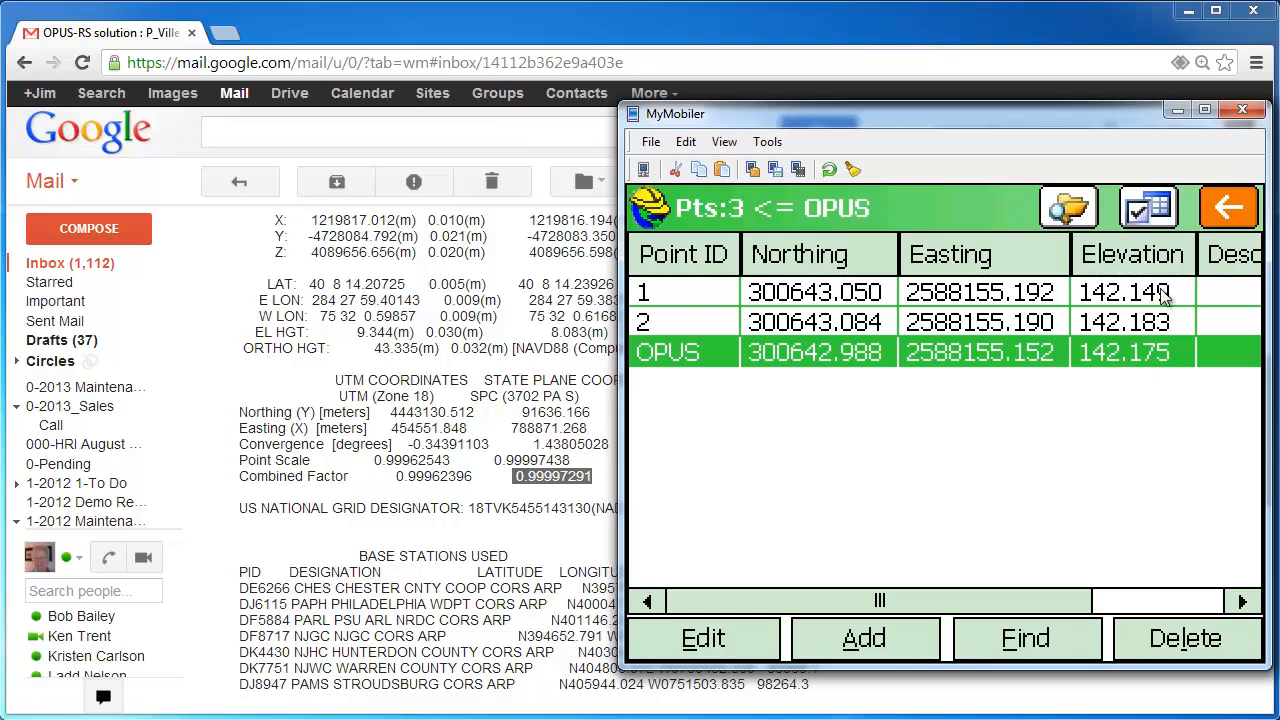
mouse_move(1143, 375)
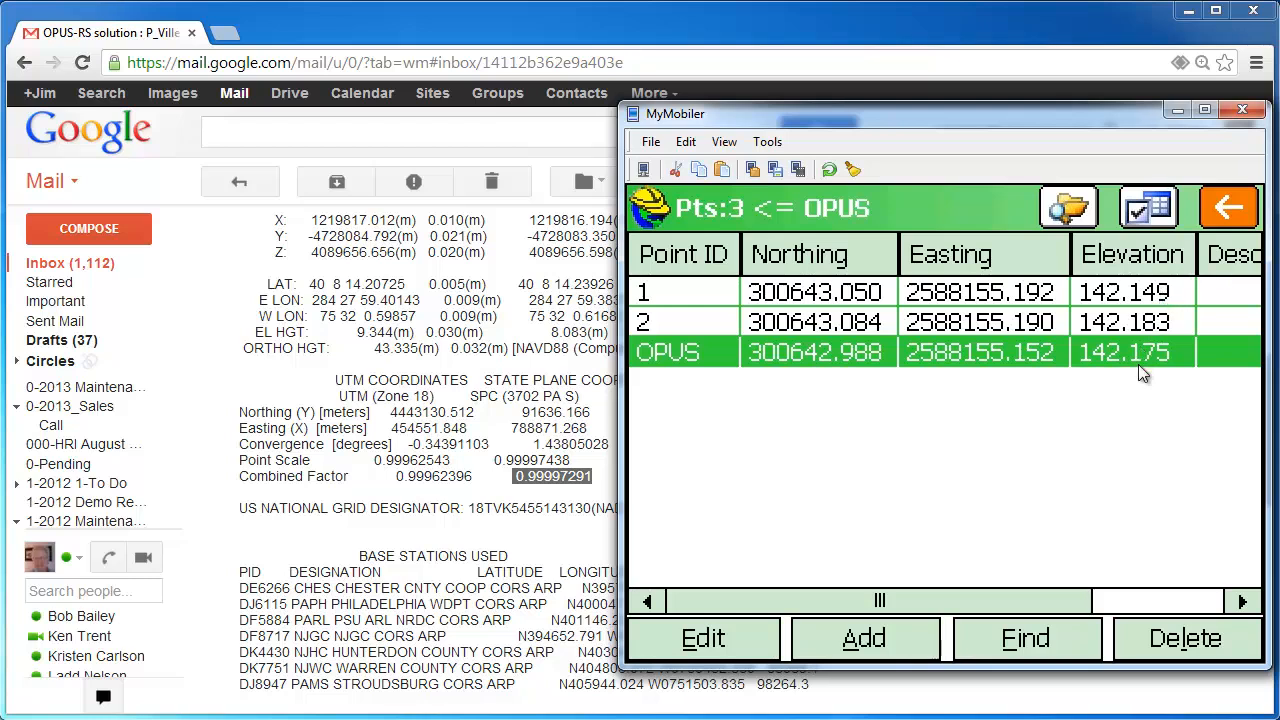
mouse_move(1132, 320)
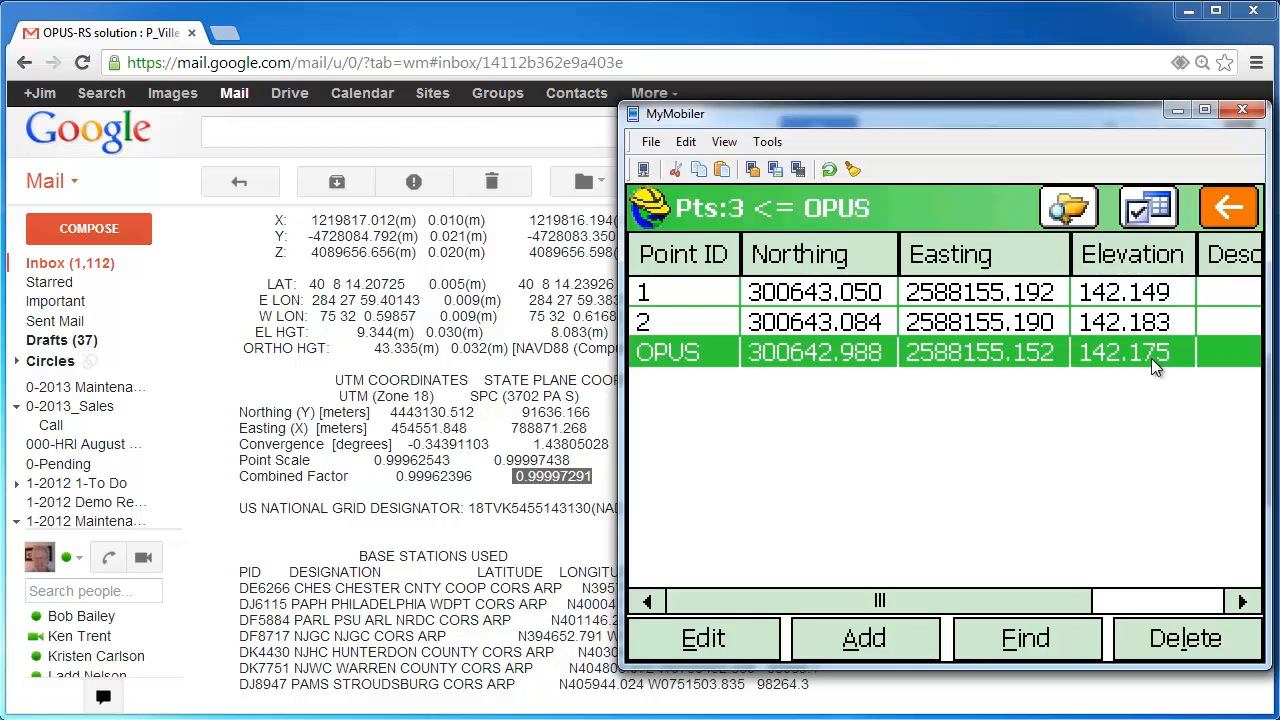
mouse_move(870, 368)
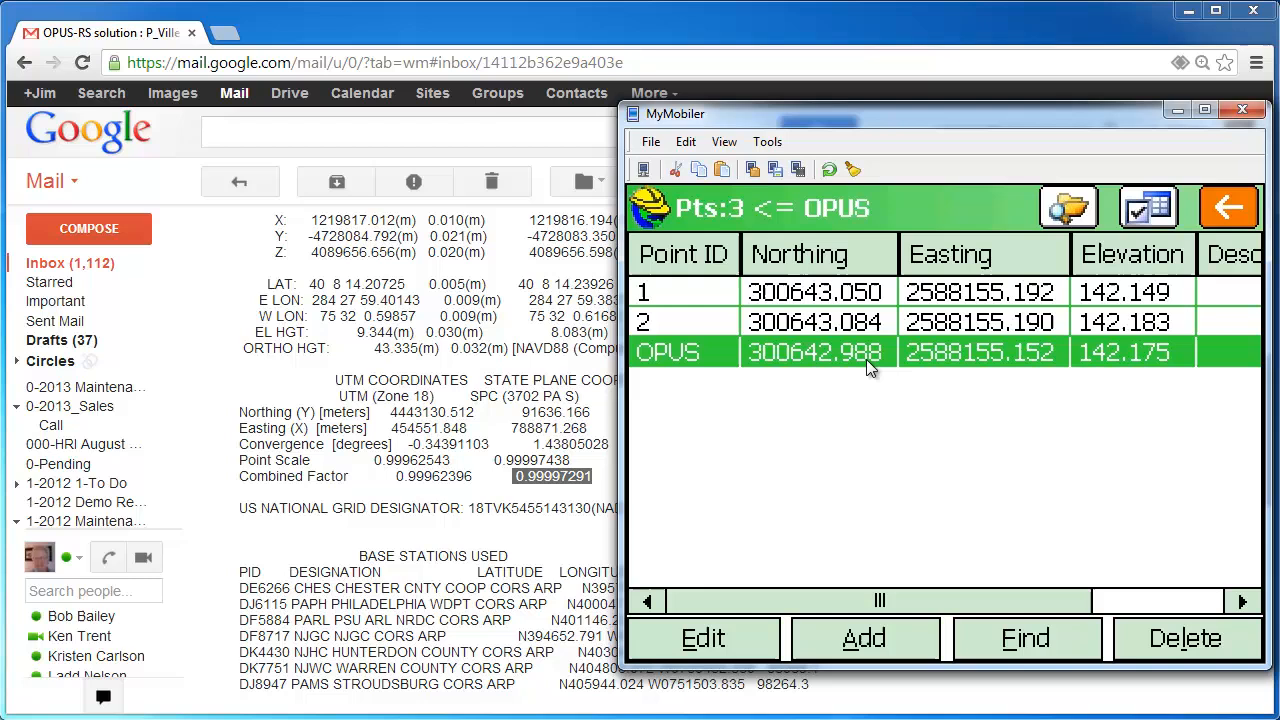
mouse_move(732, 331)
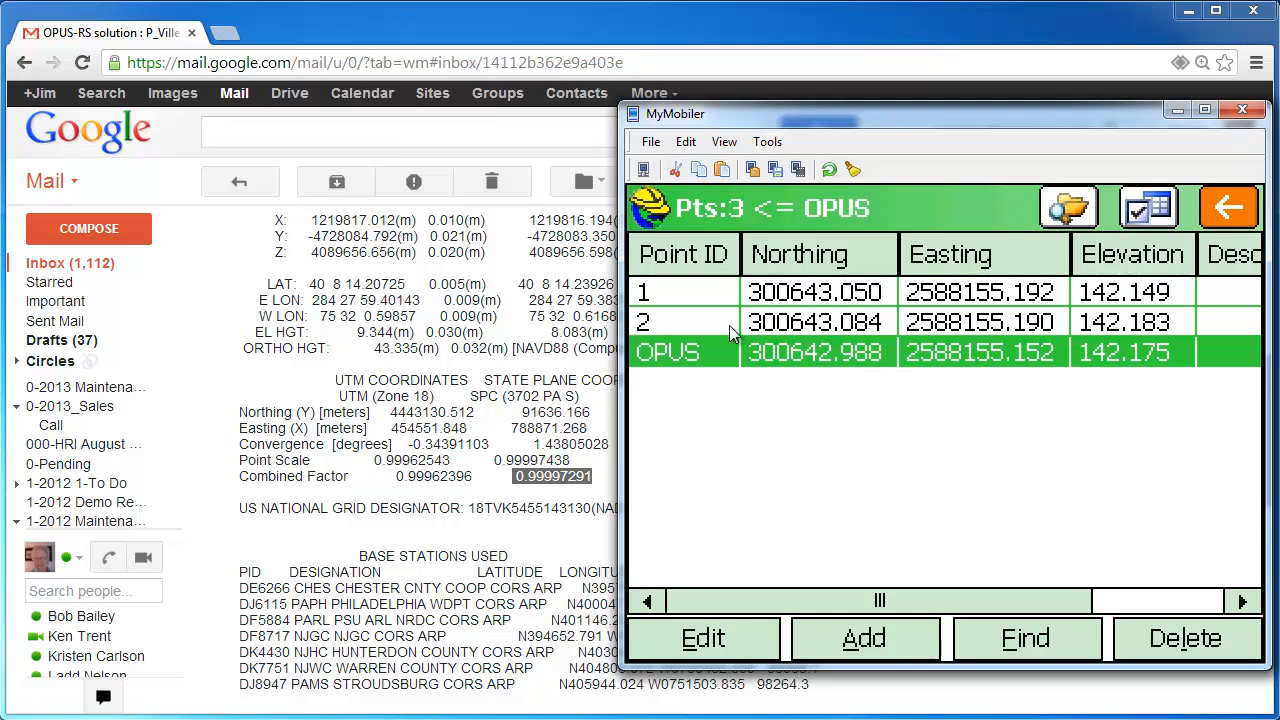